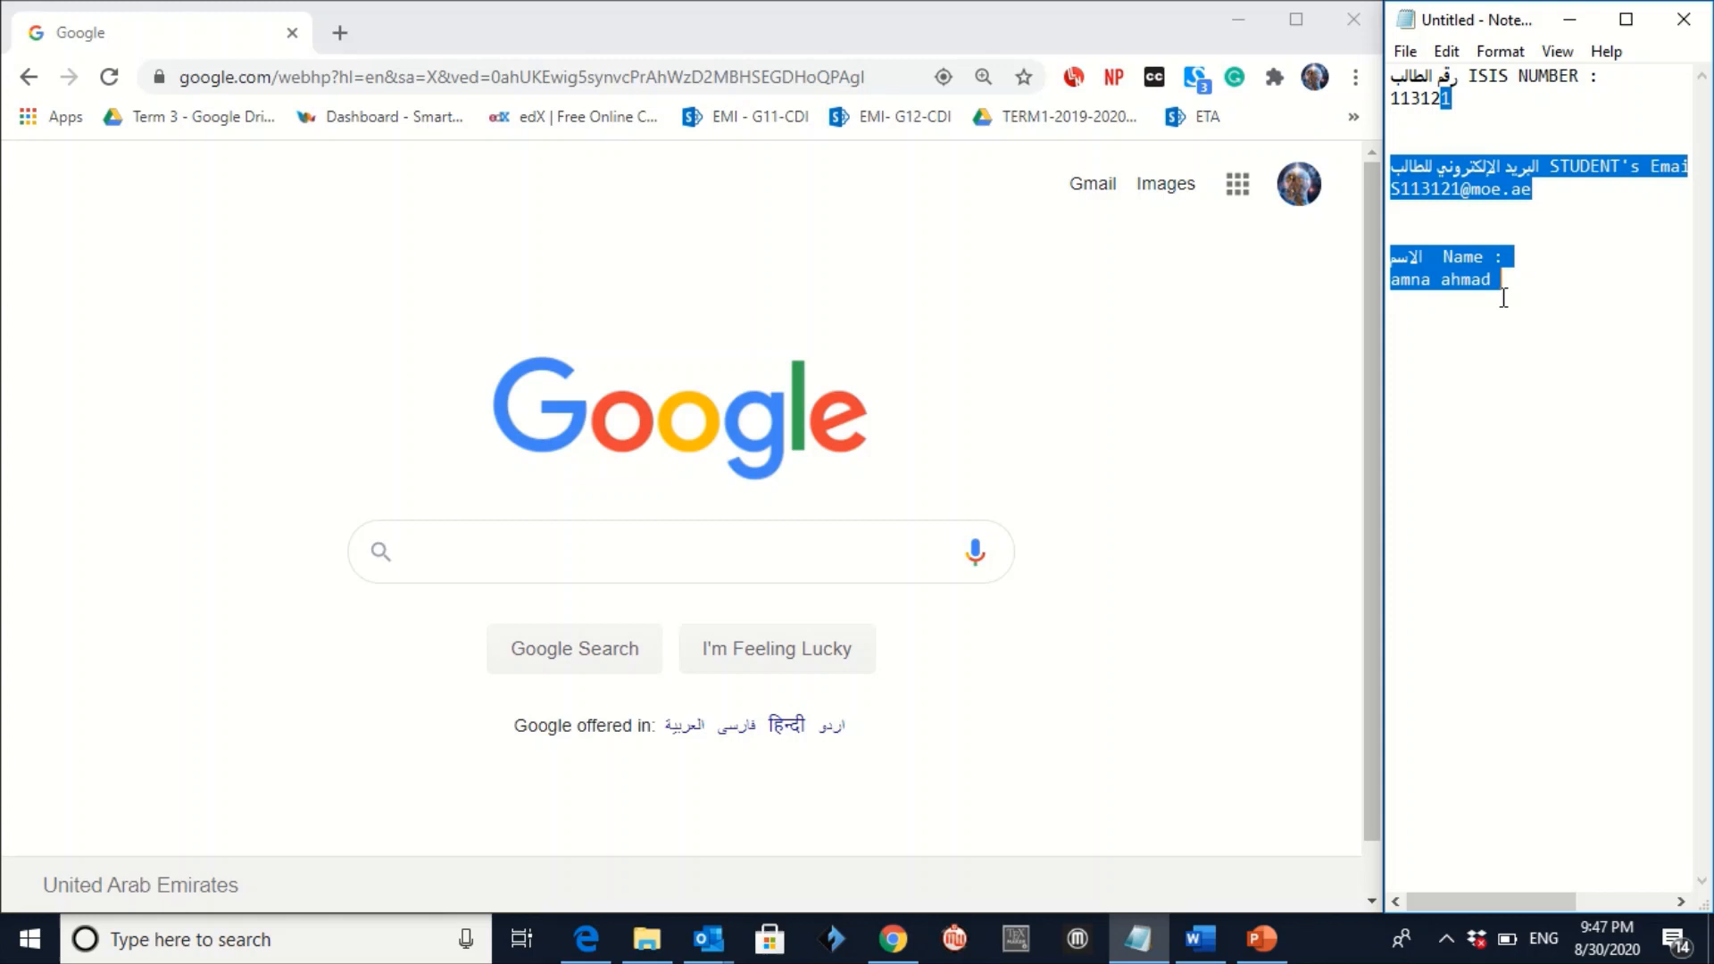
Search Google for 'fusion 360 students'
left_click(1503, 301)
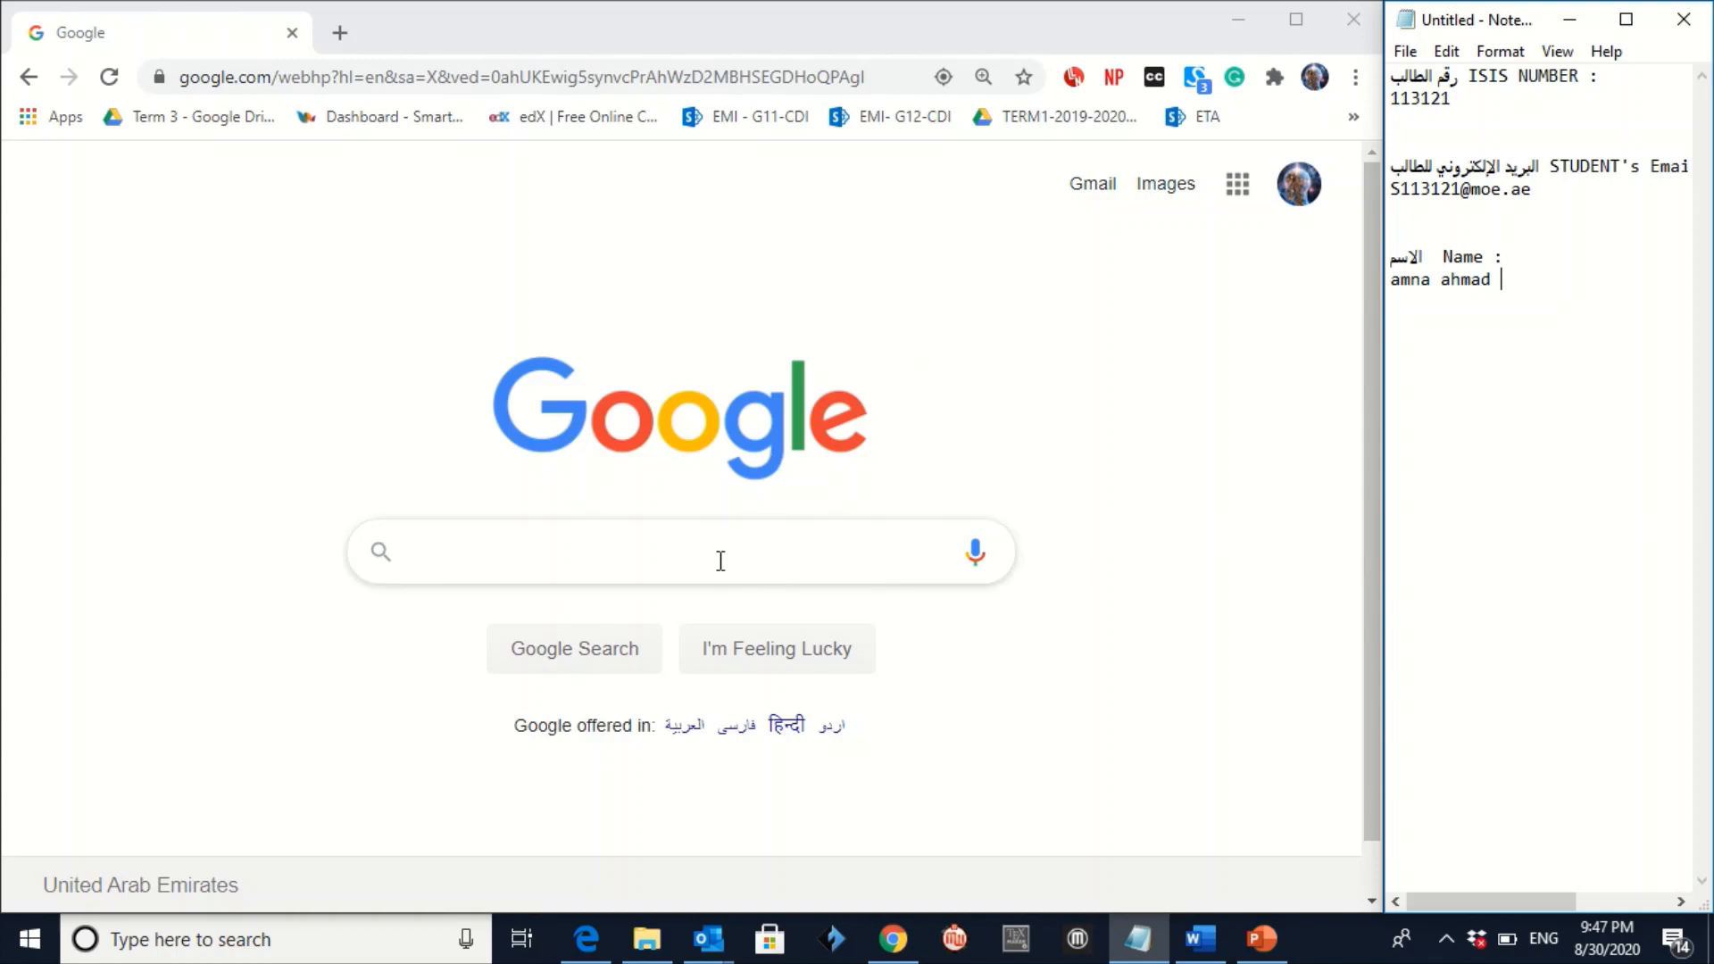
left_click(677, 551)
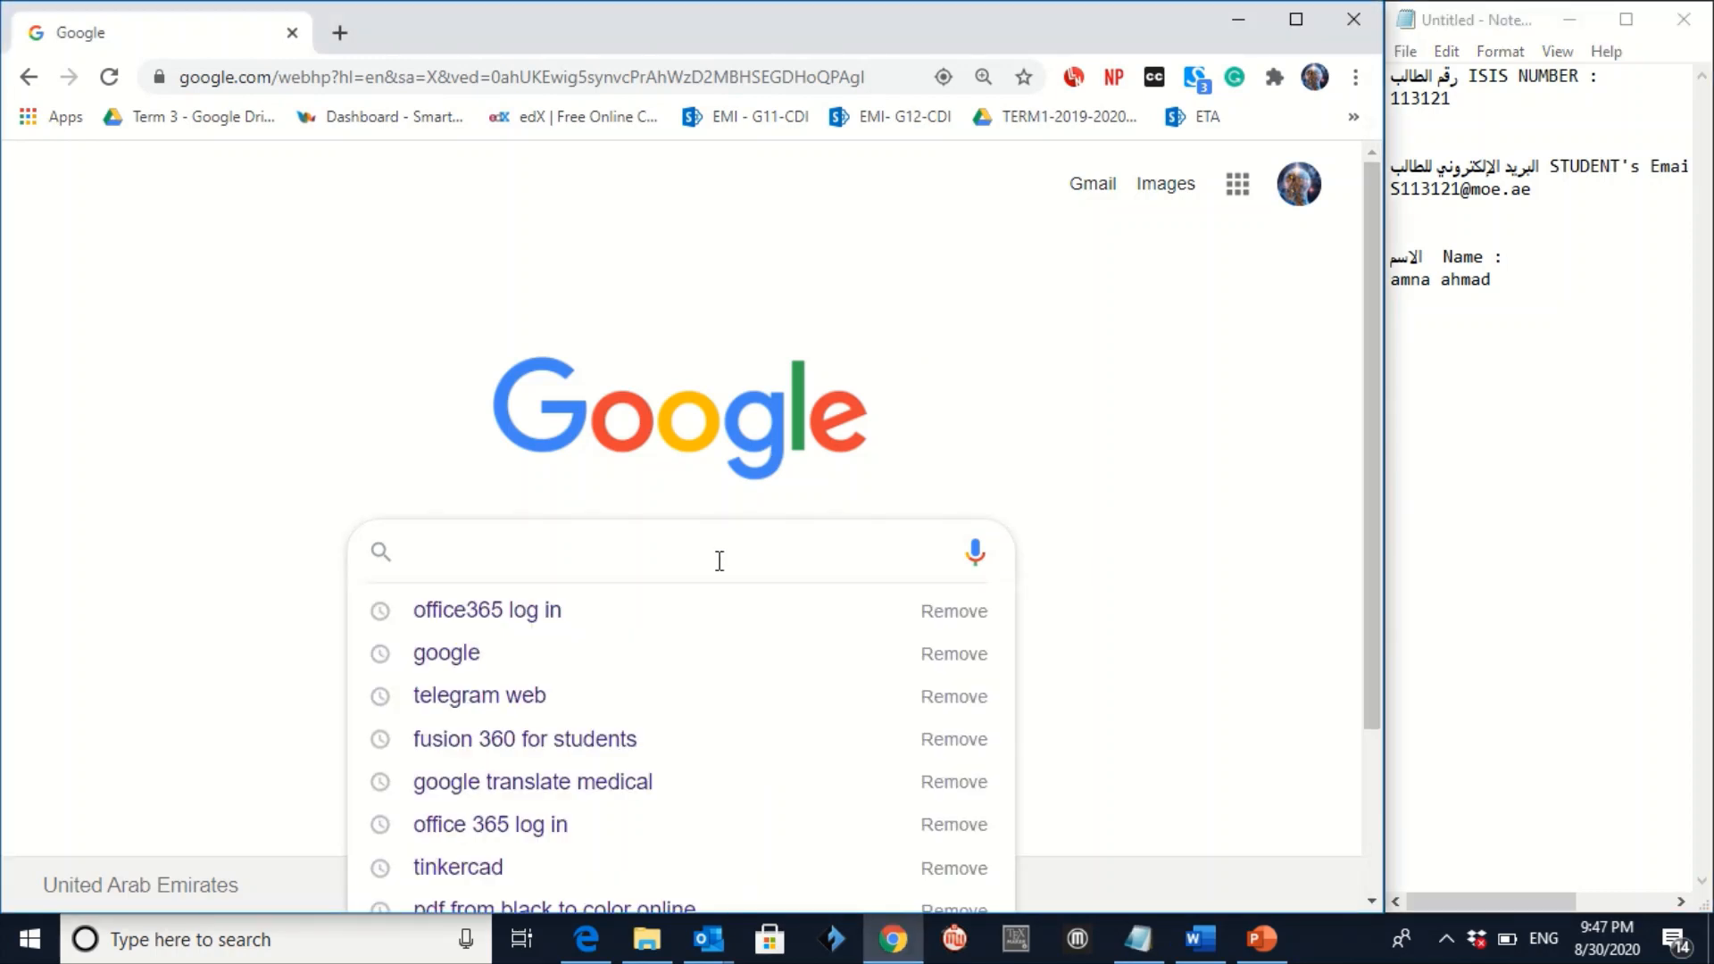
type("fus")
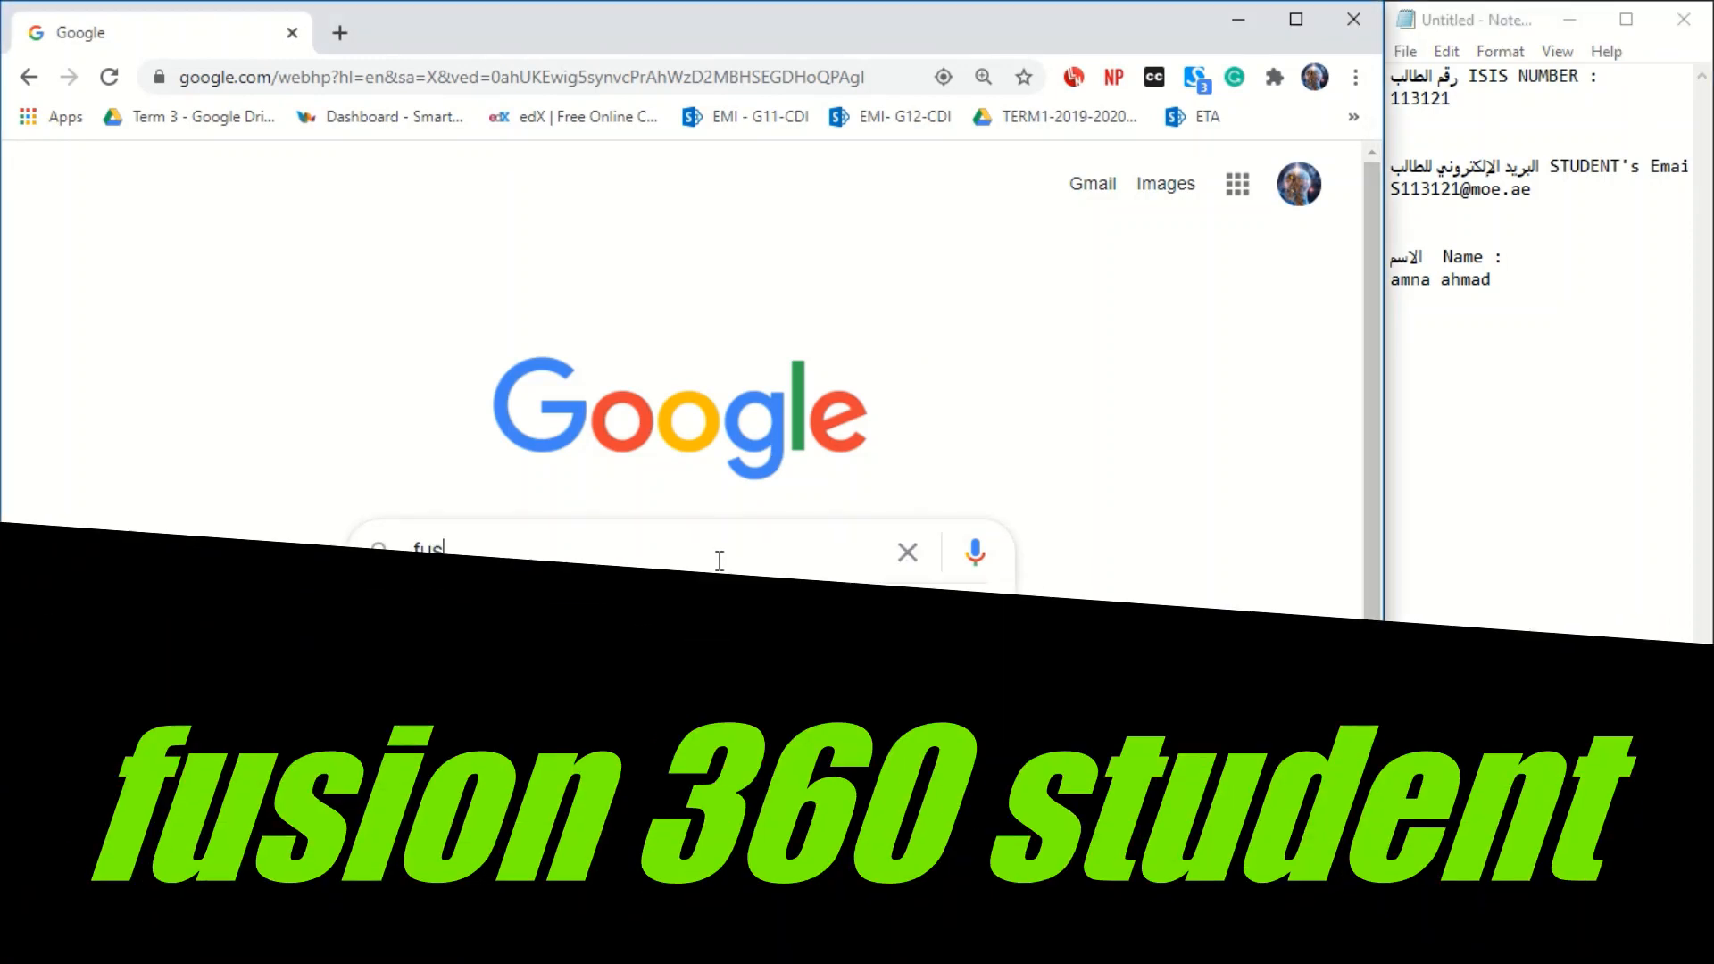
type("ion")
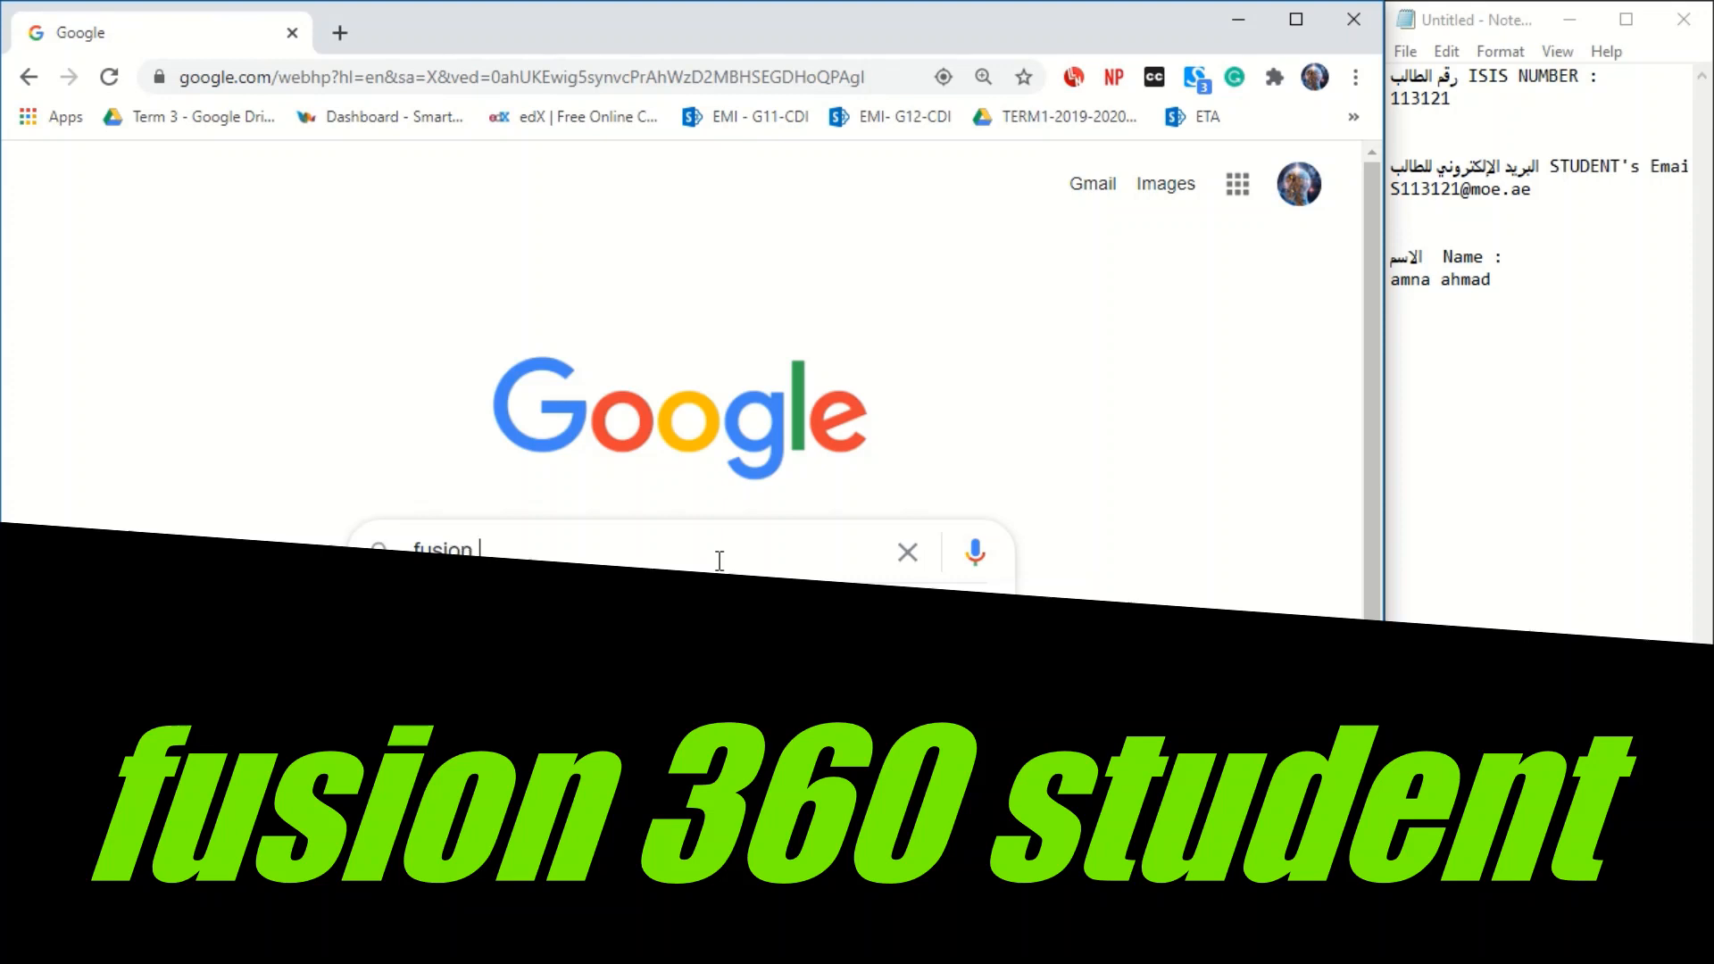
type("360")
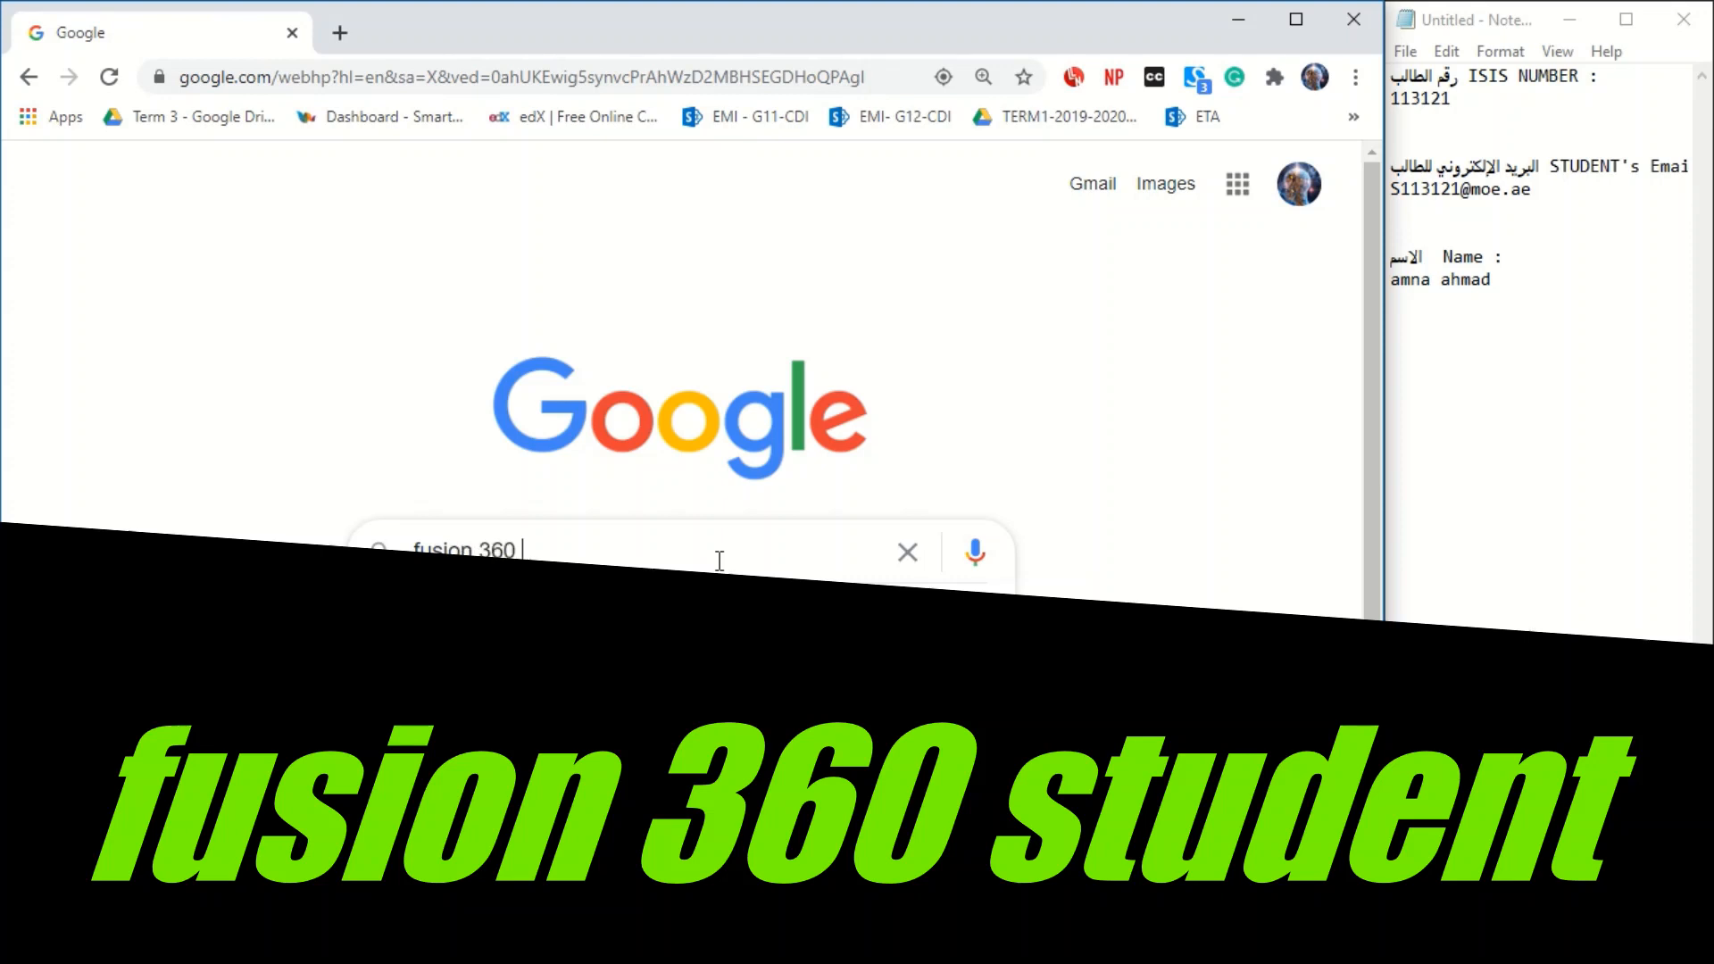
type("st")
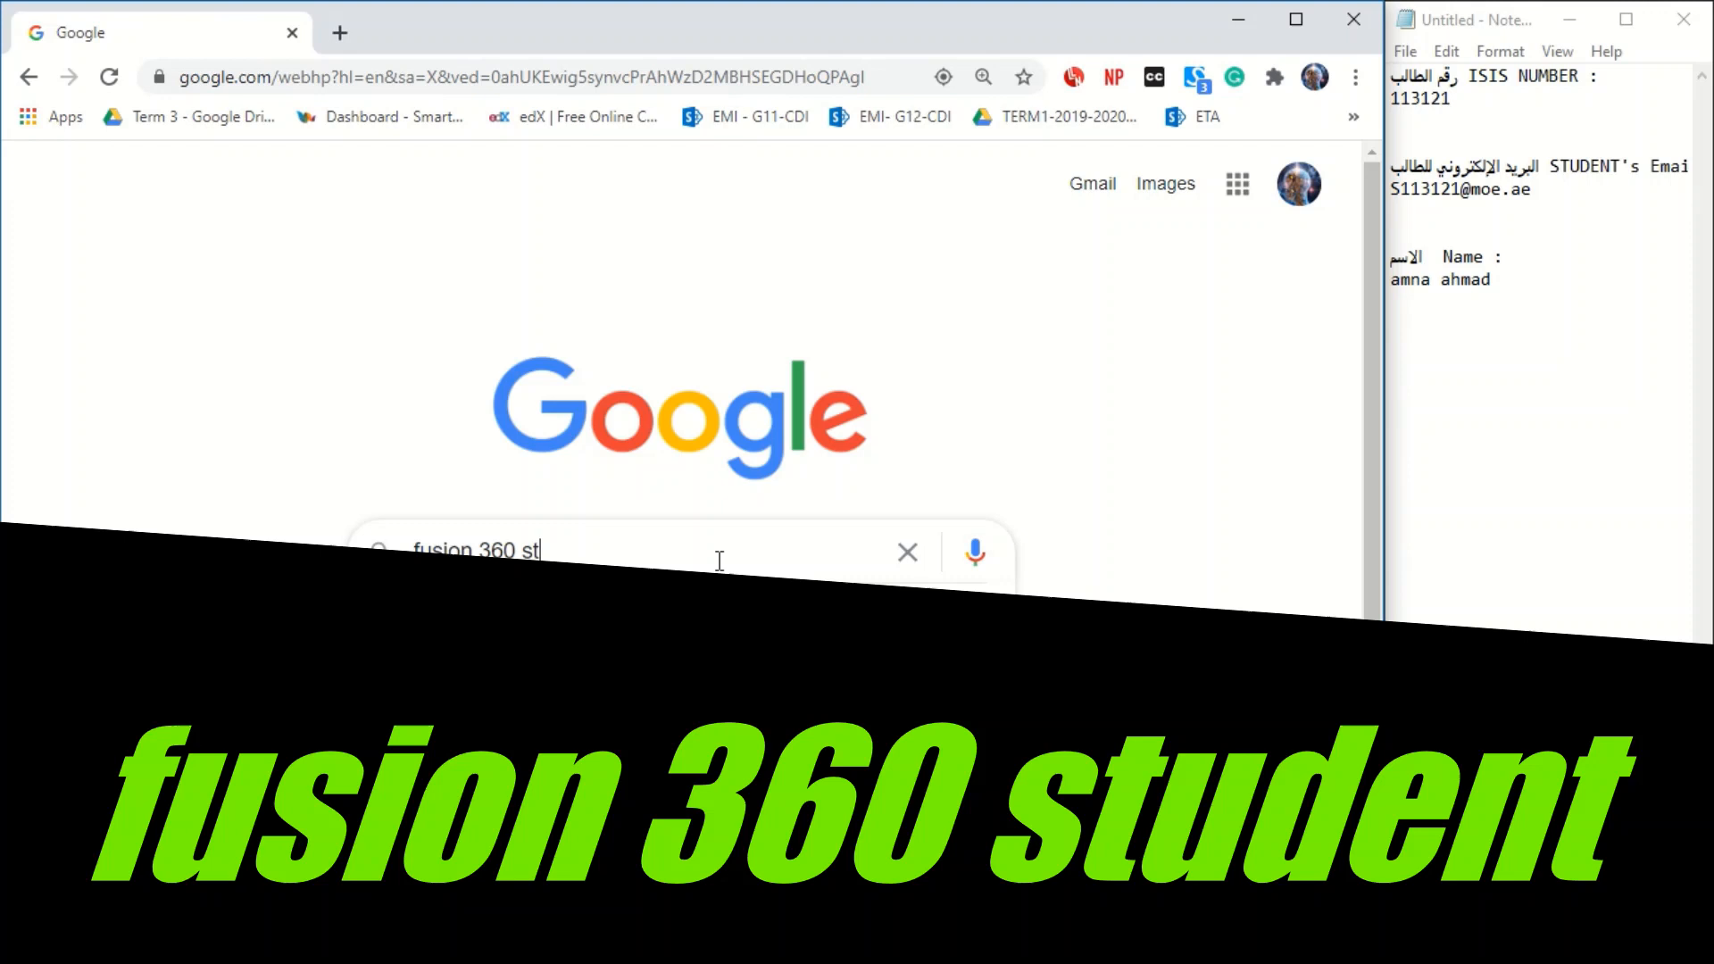
type("udents")
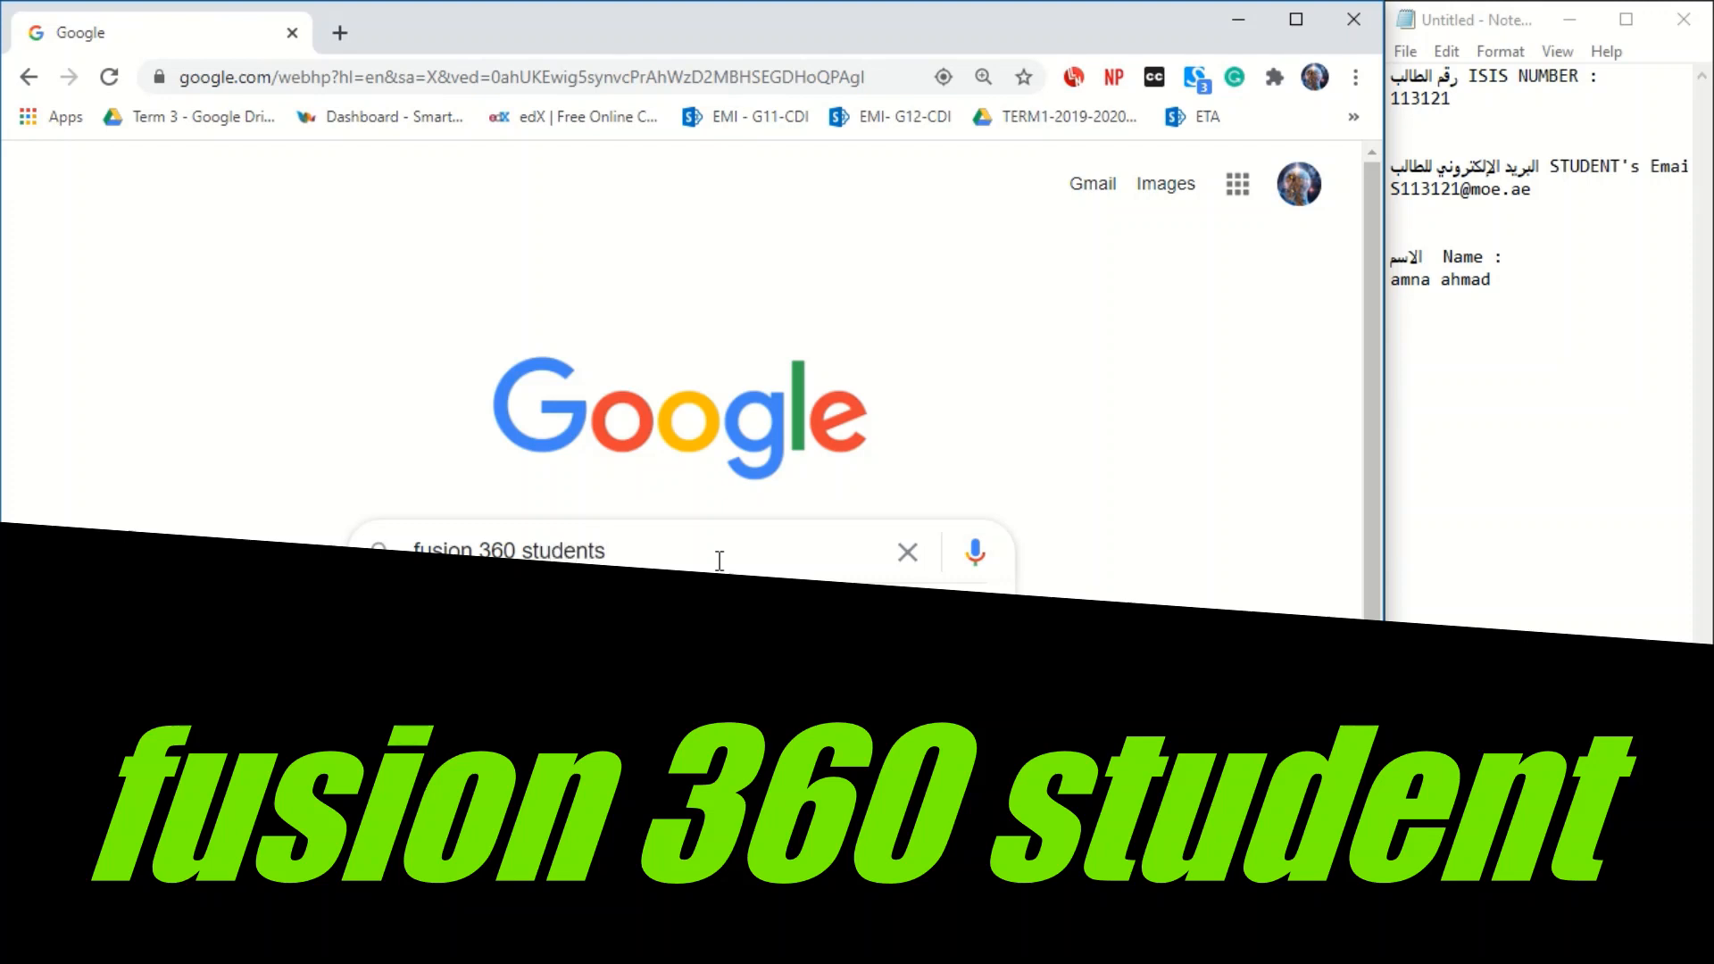
key("Return")
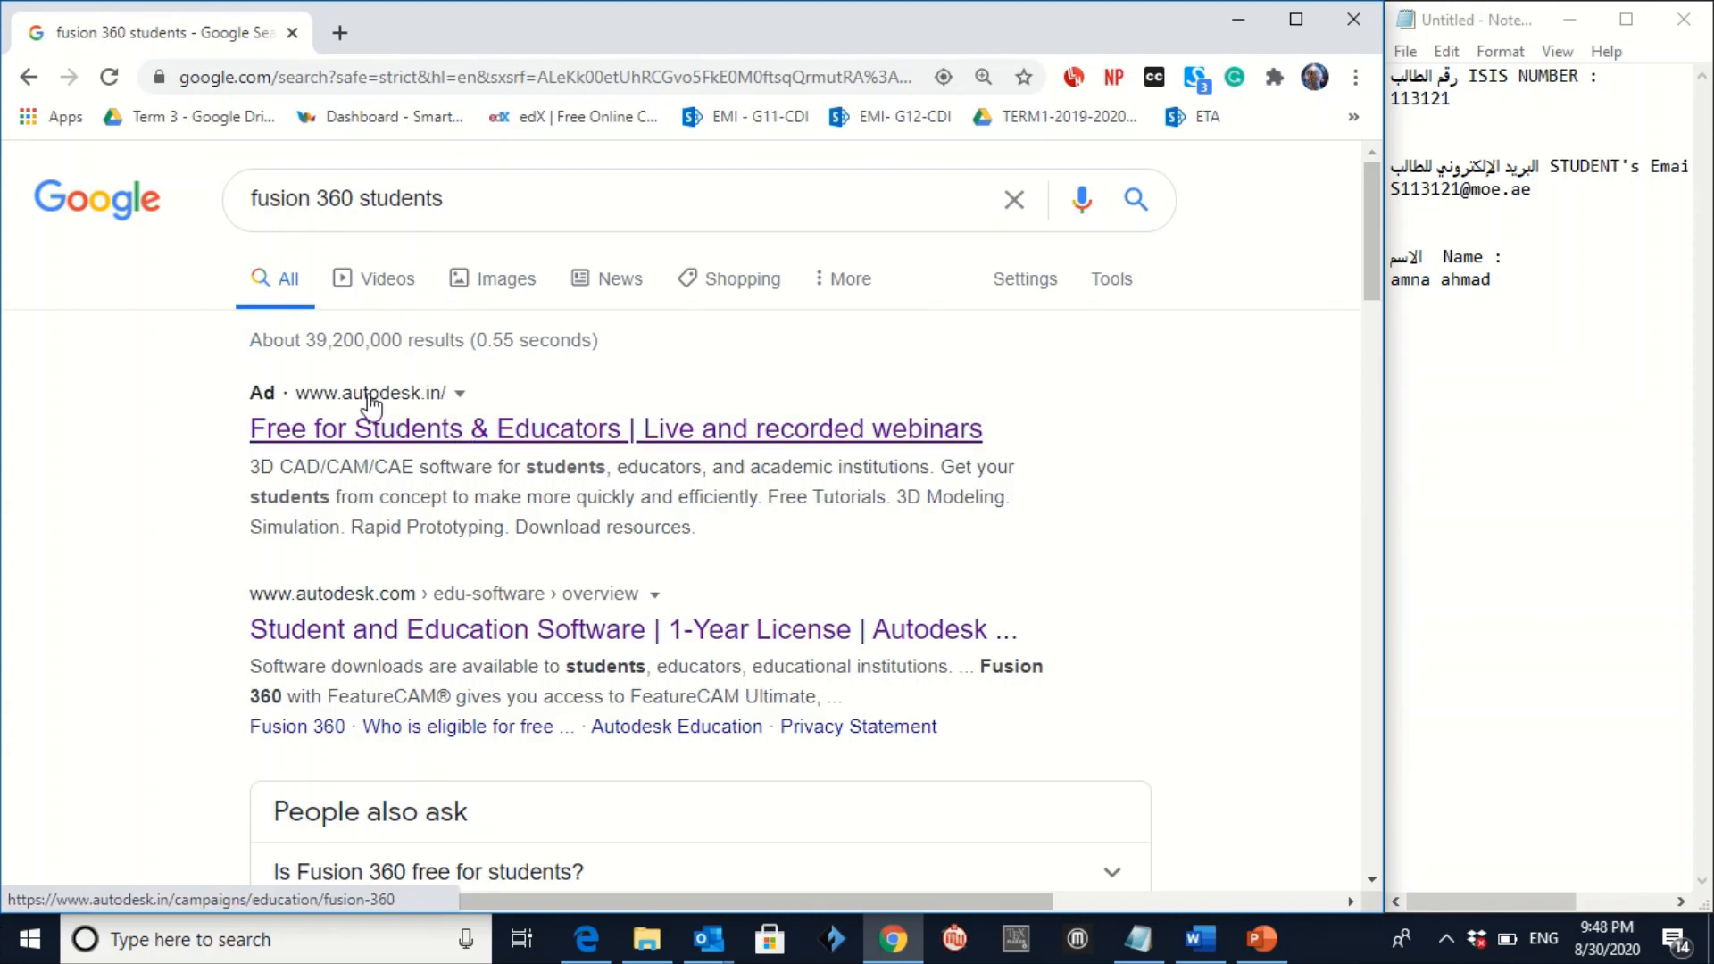
mouse_move(345, 405)
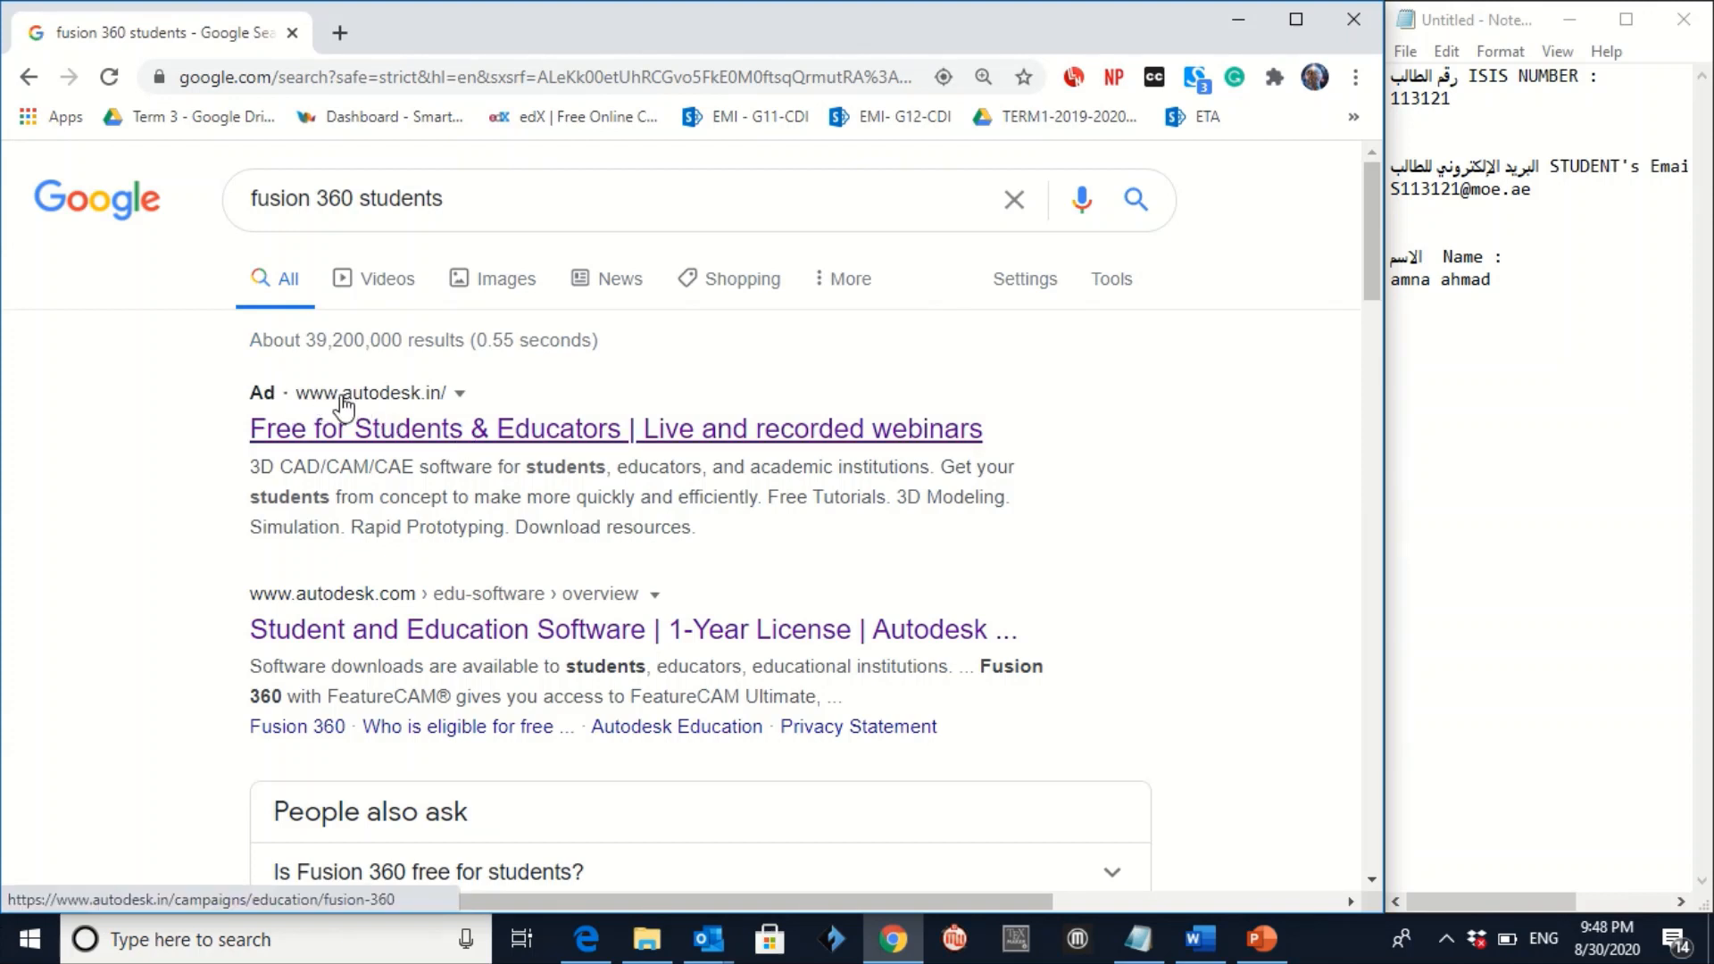
mouse_move(419, 433)
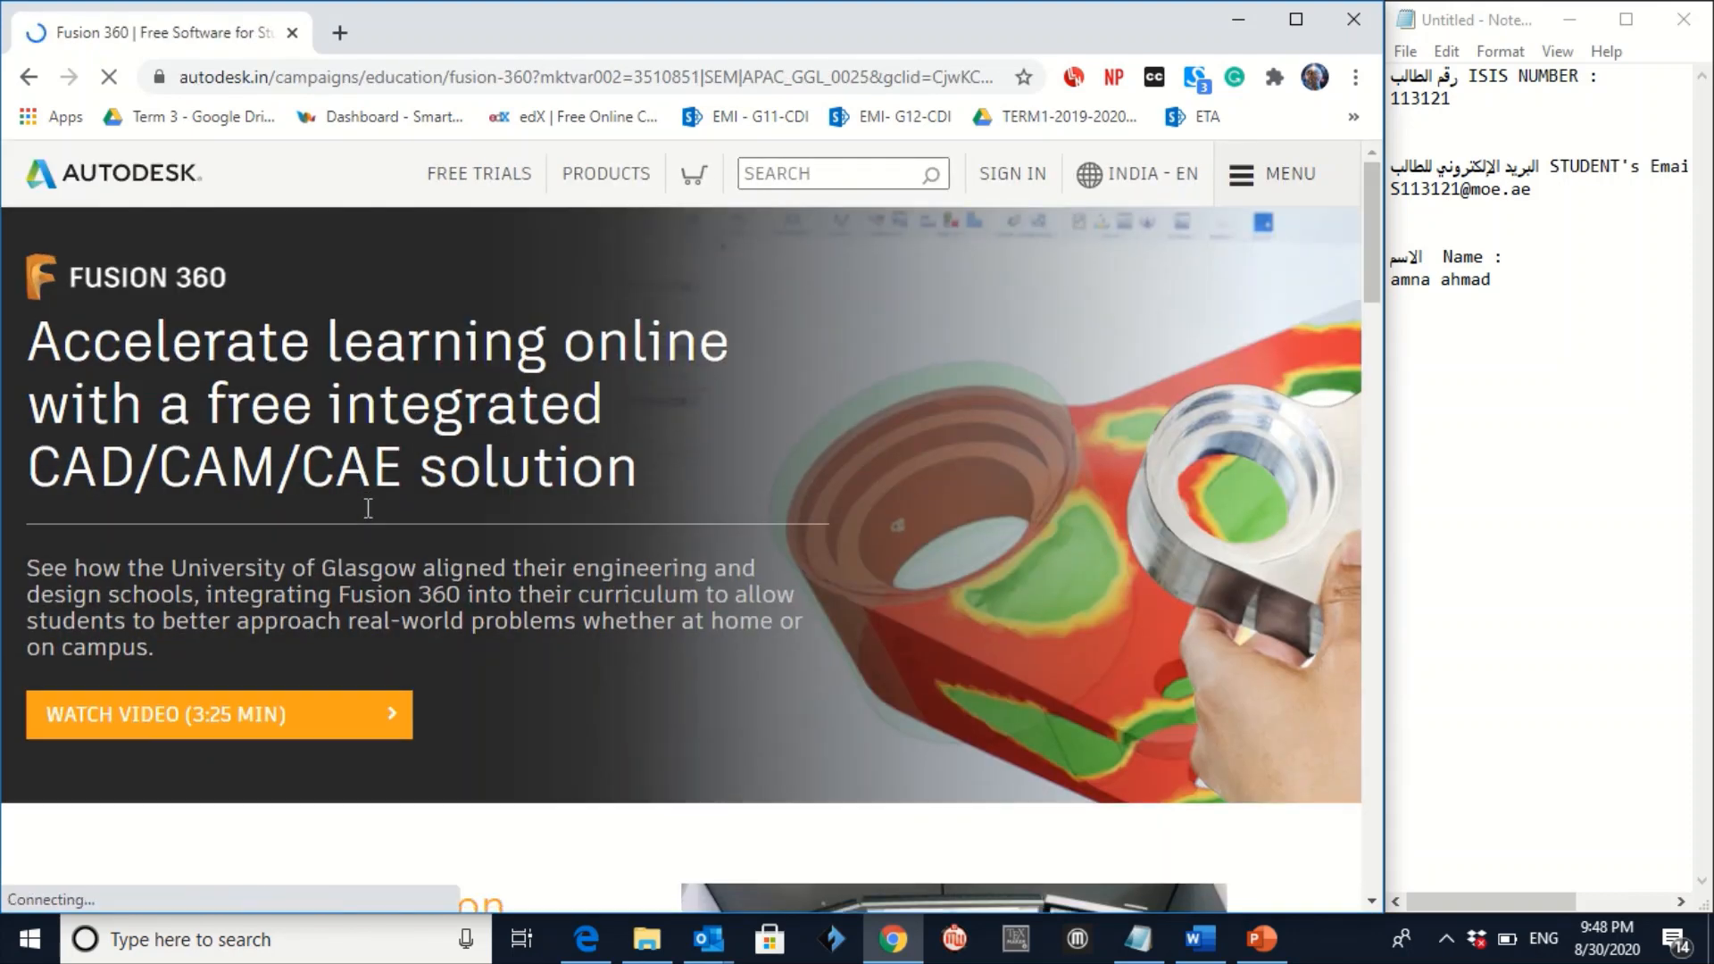
Follow 'Get Fusion 360 for free' on the education page, then choose Sign in
scroll("down", 3)
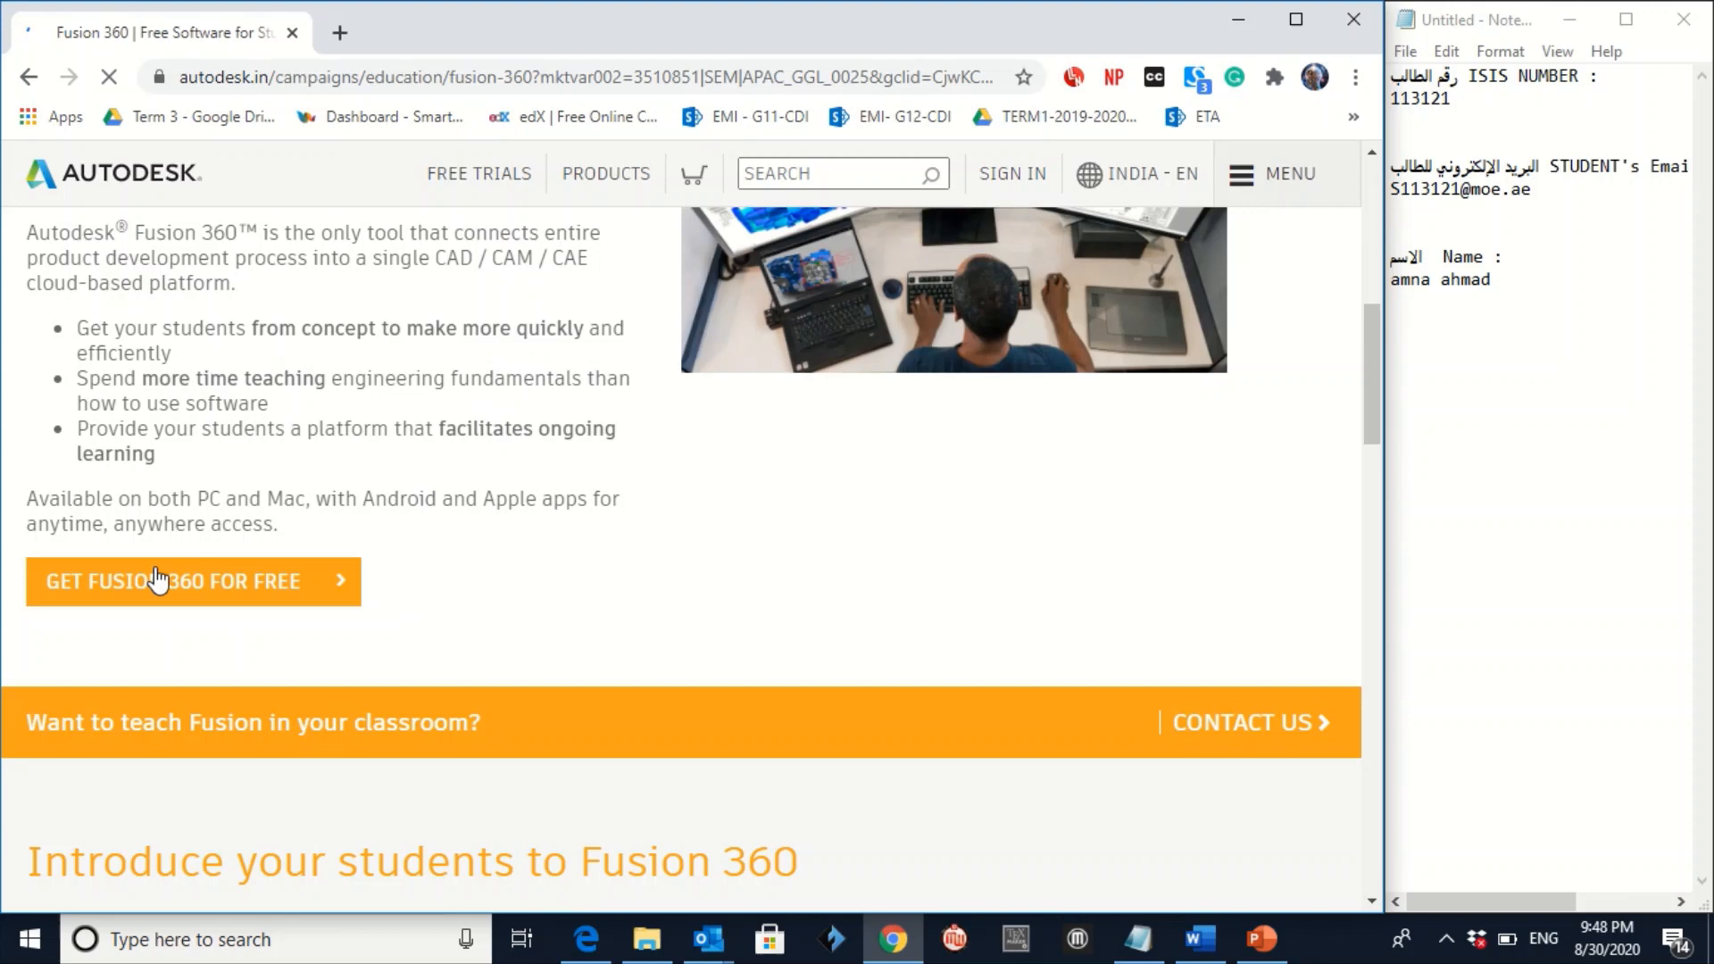
left_click(186, 580)
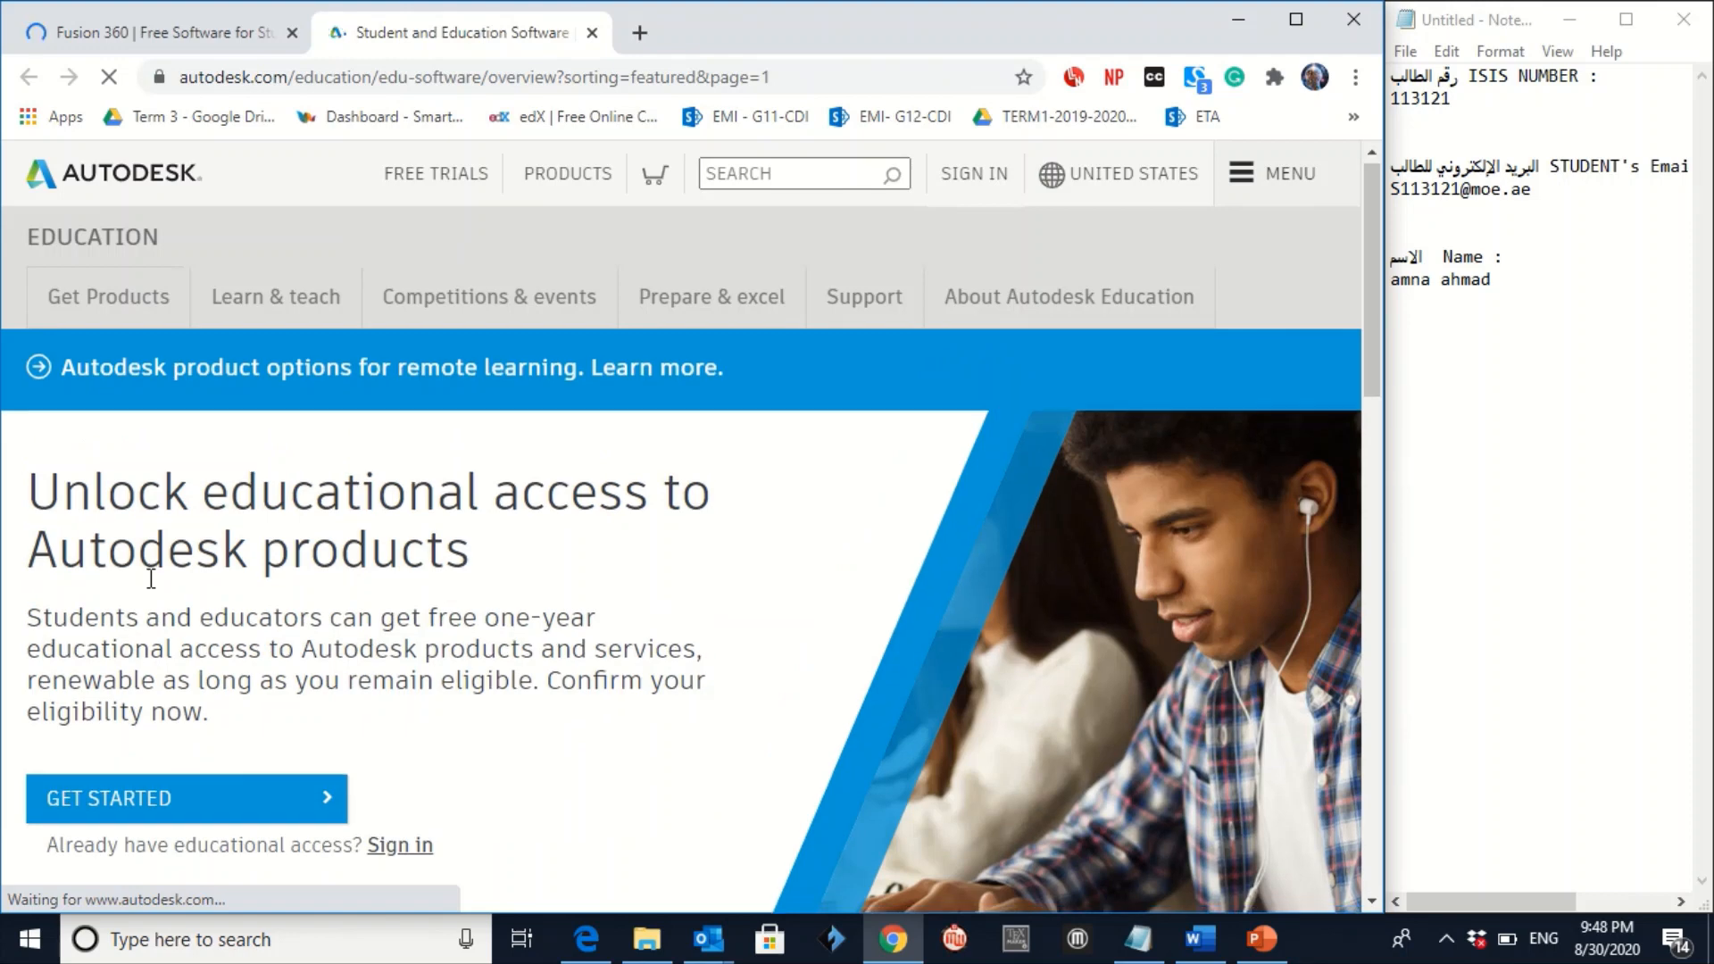
scroll("down", 3)
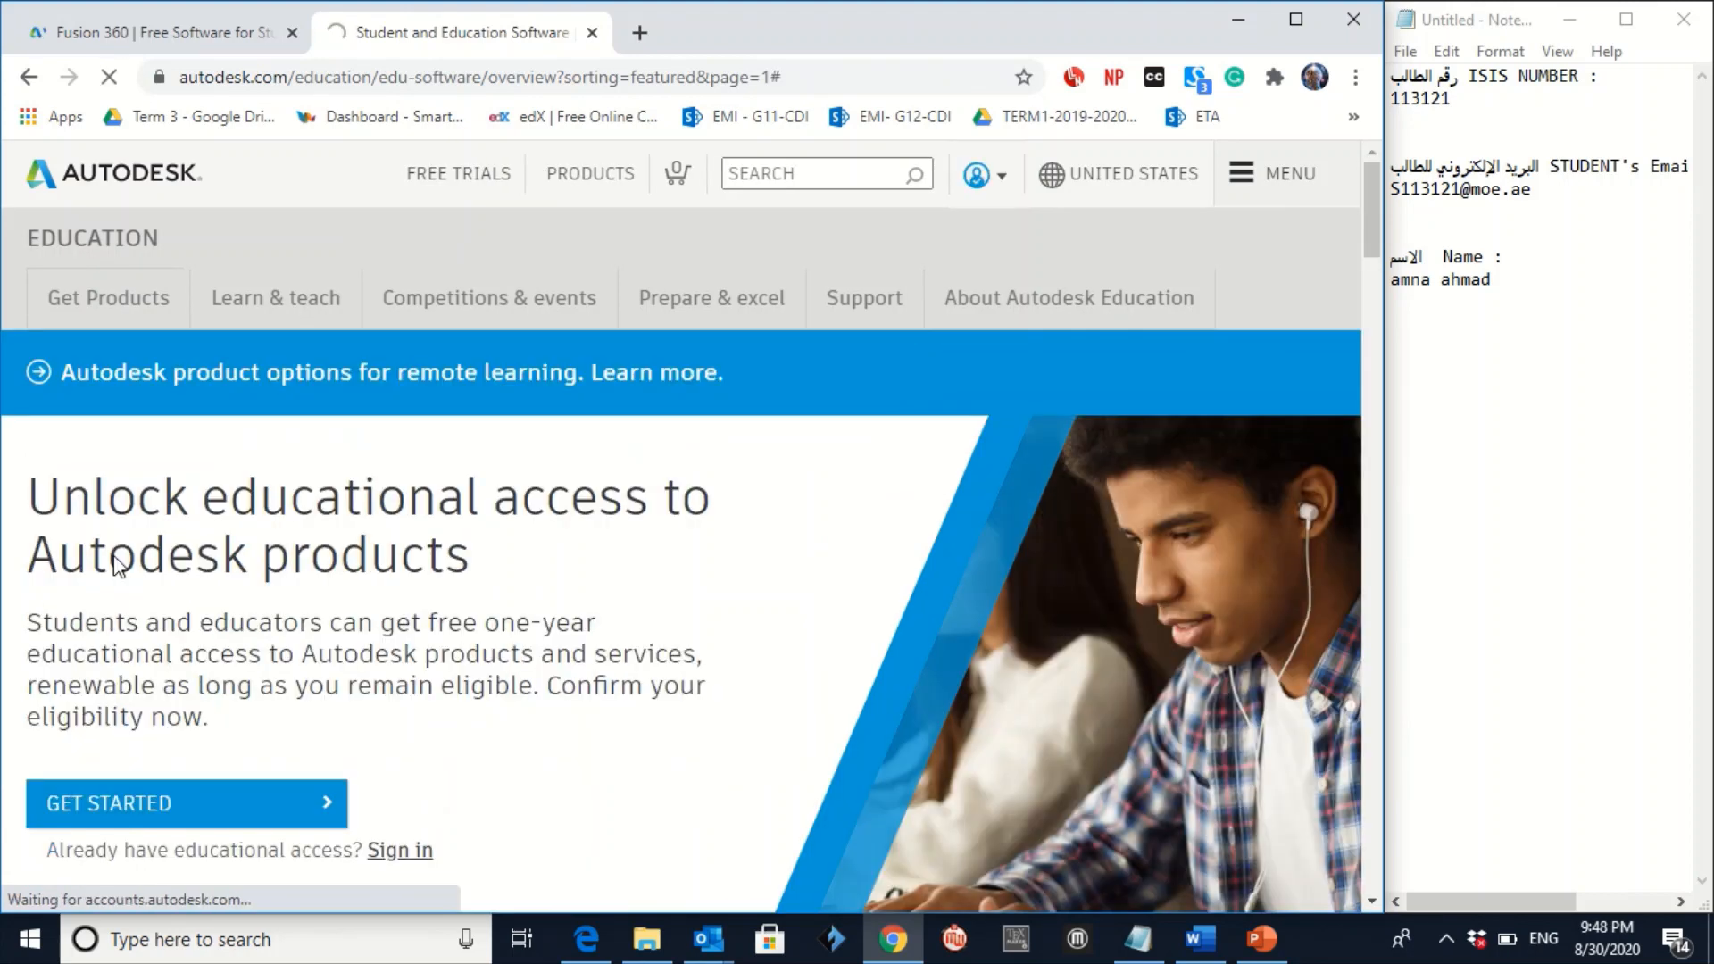
left_click(400, 850)
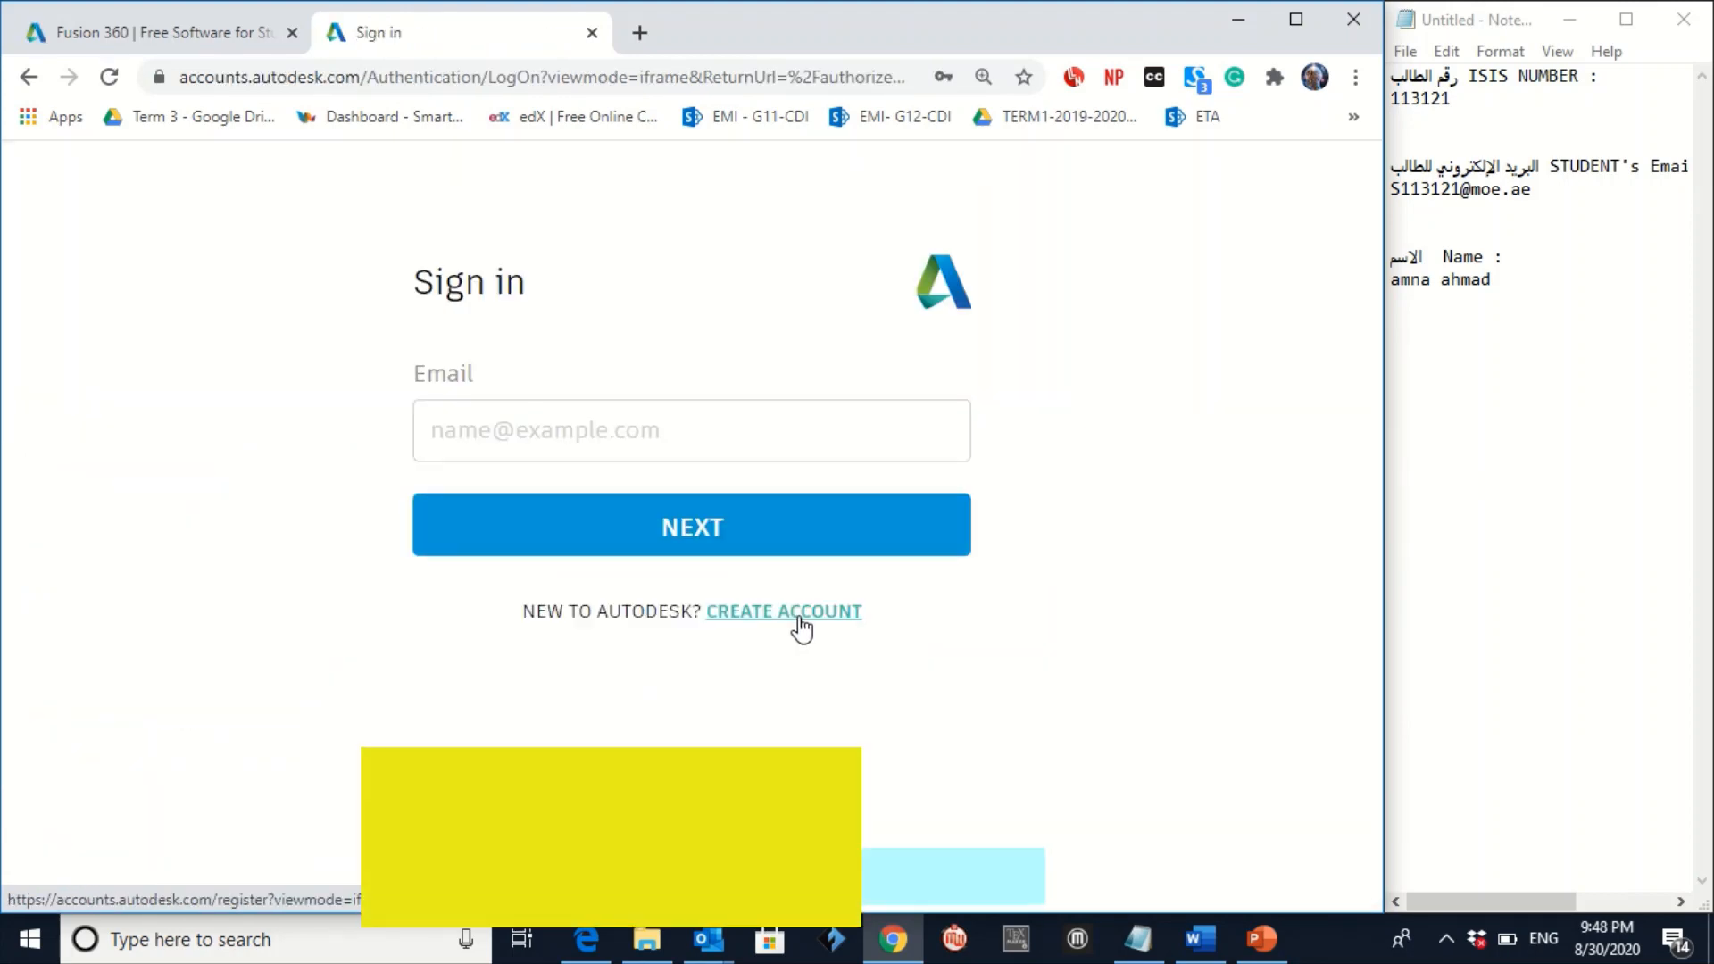
Submit eligibility as a United Arab Emirates High School/Secondary student born January 2005
left_click(783, 610)
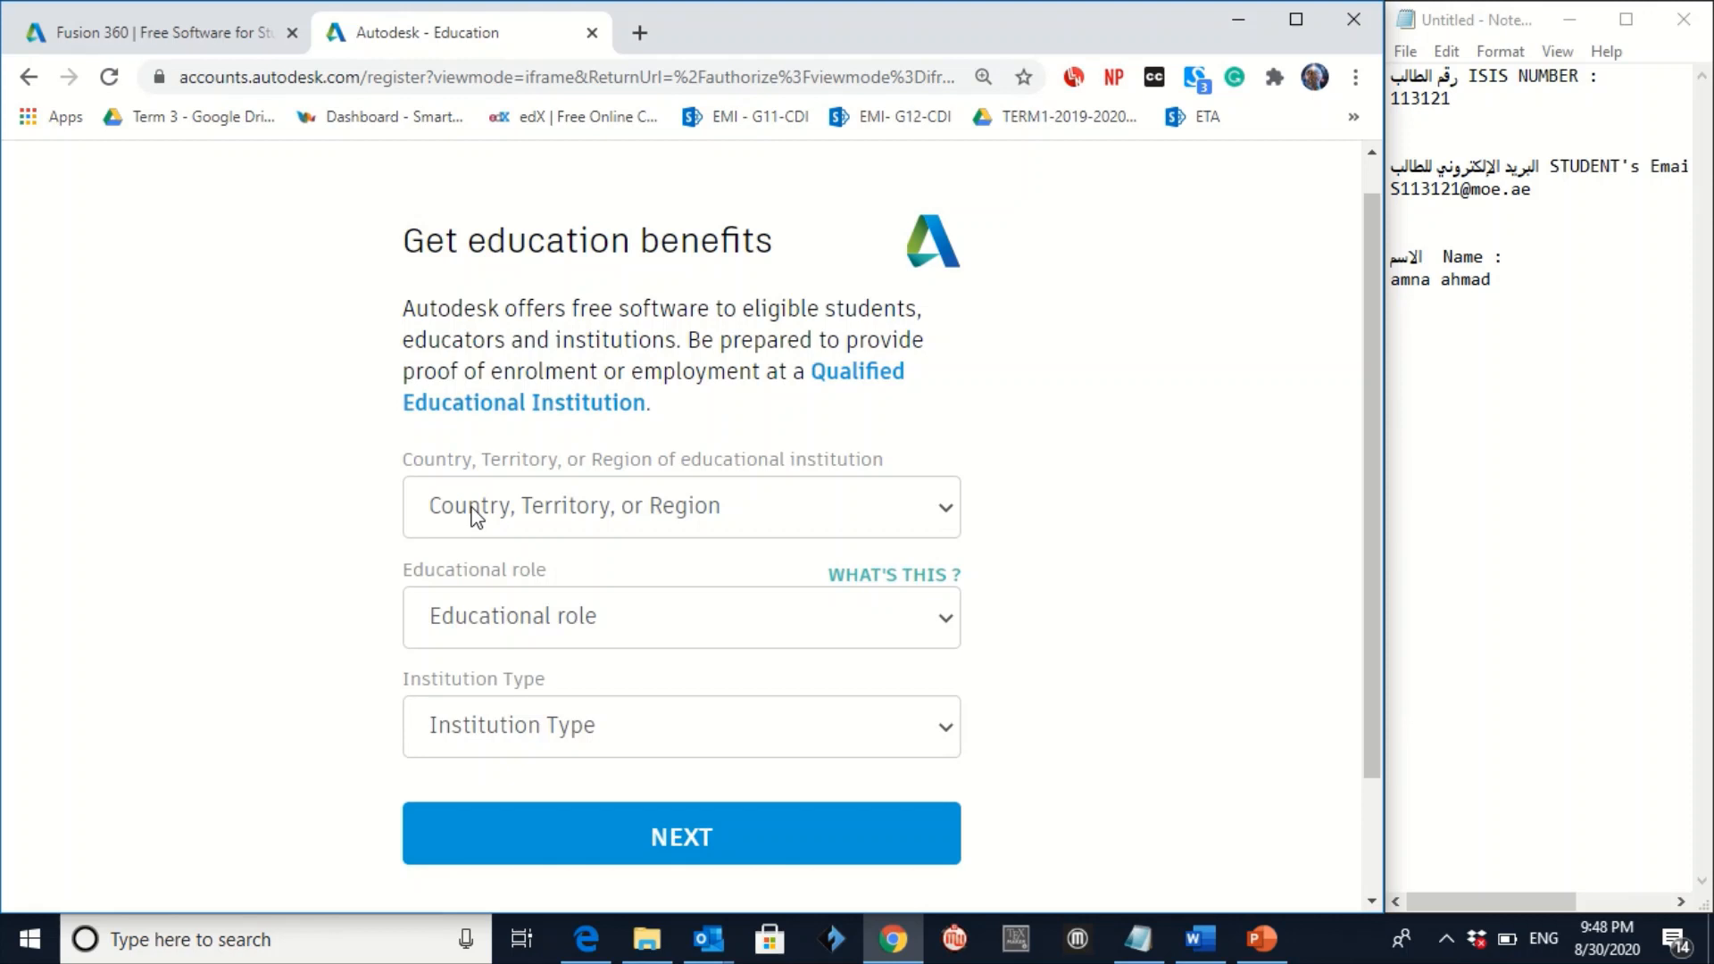
left_click(681, 506)
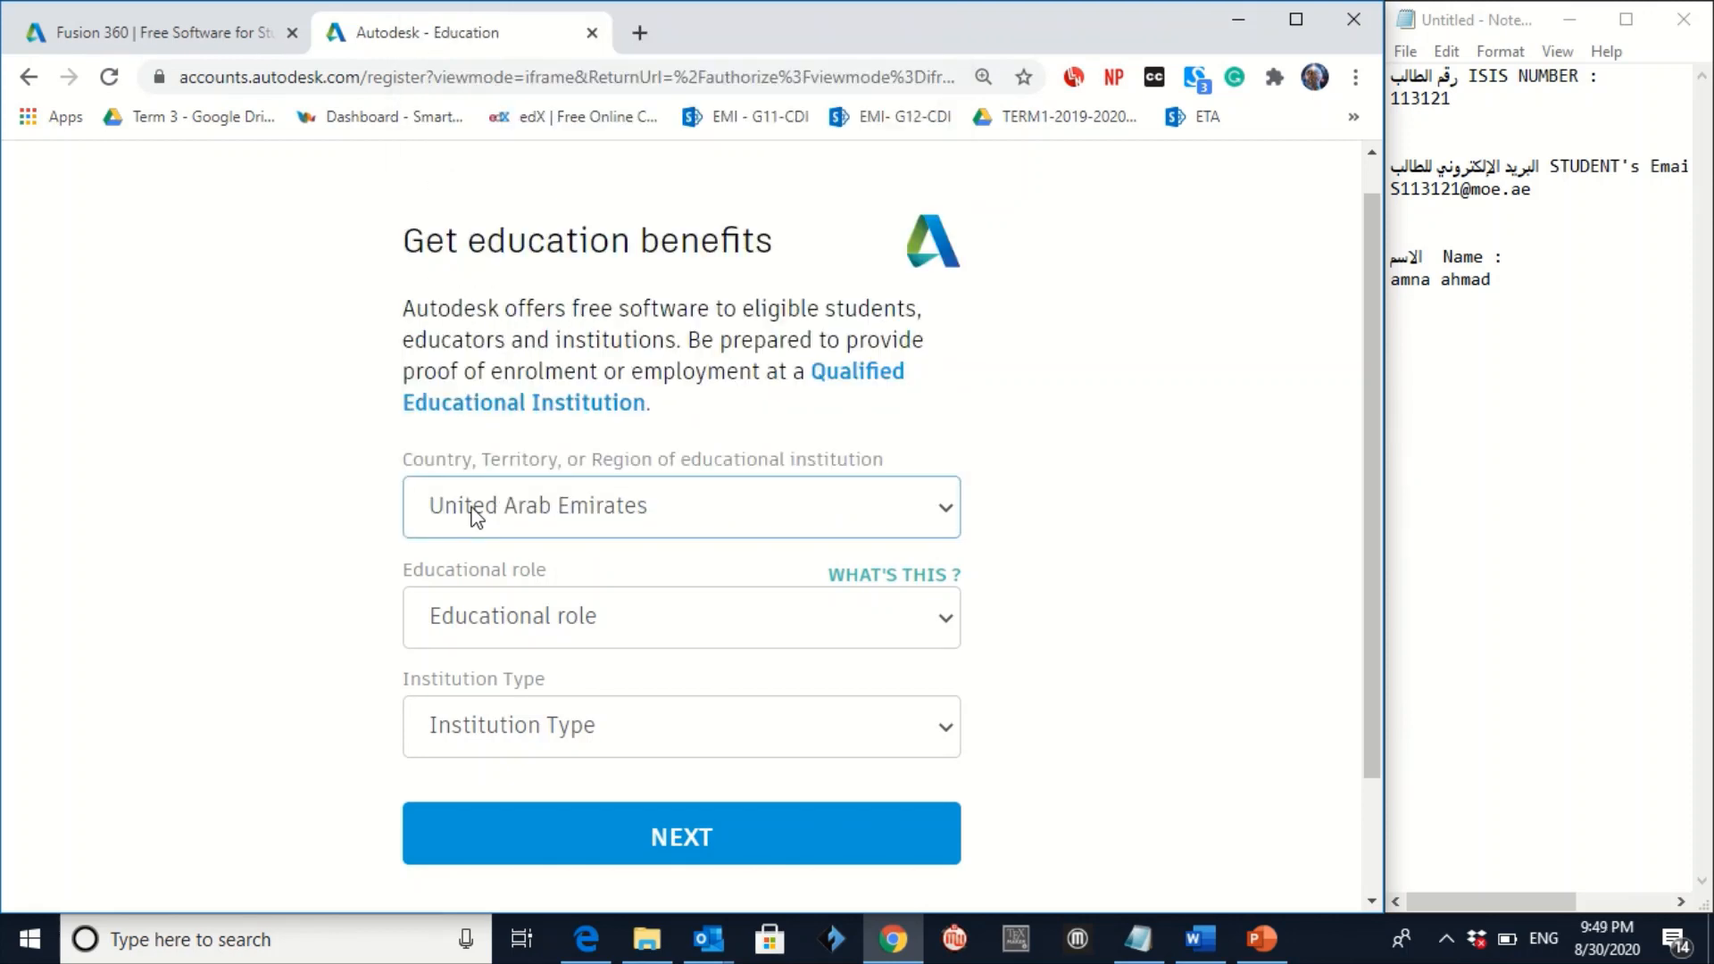
left_click(680, 615)
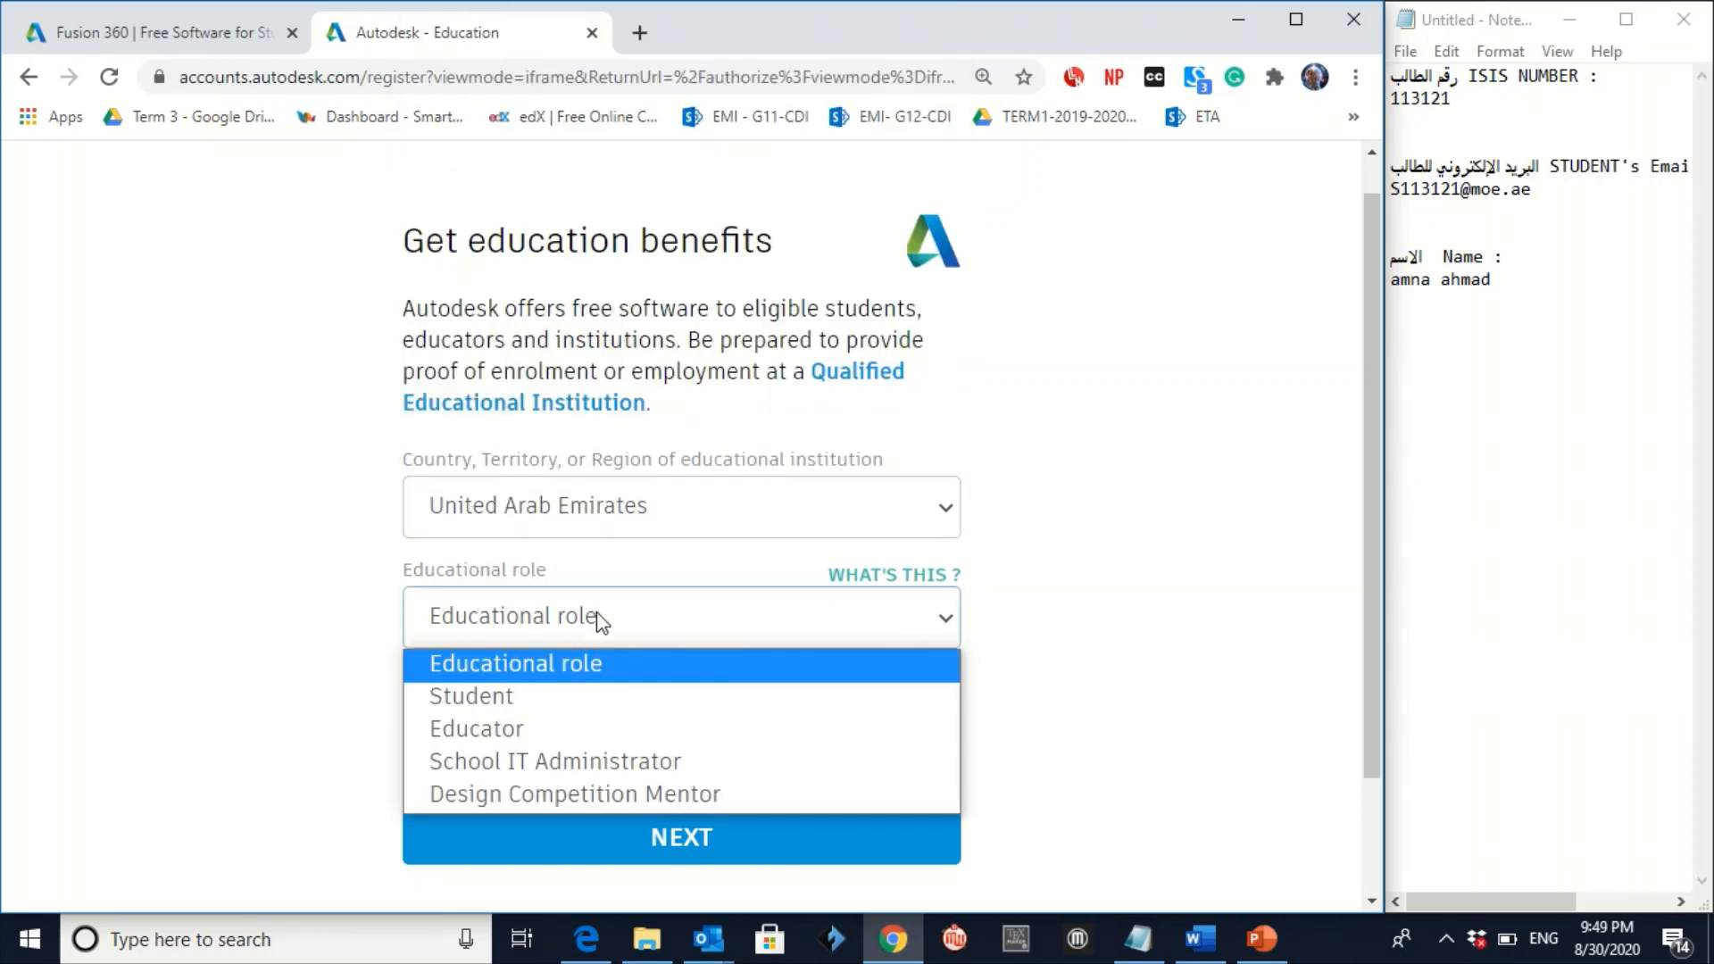
scroll("down", 3)
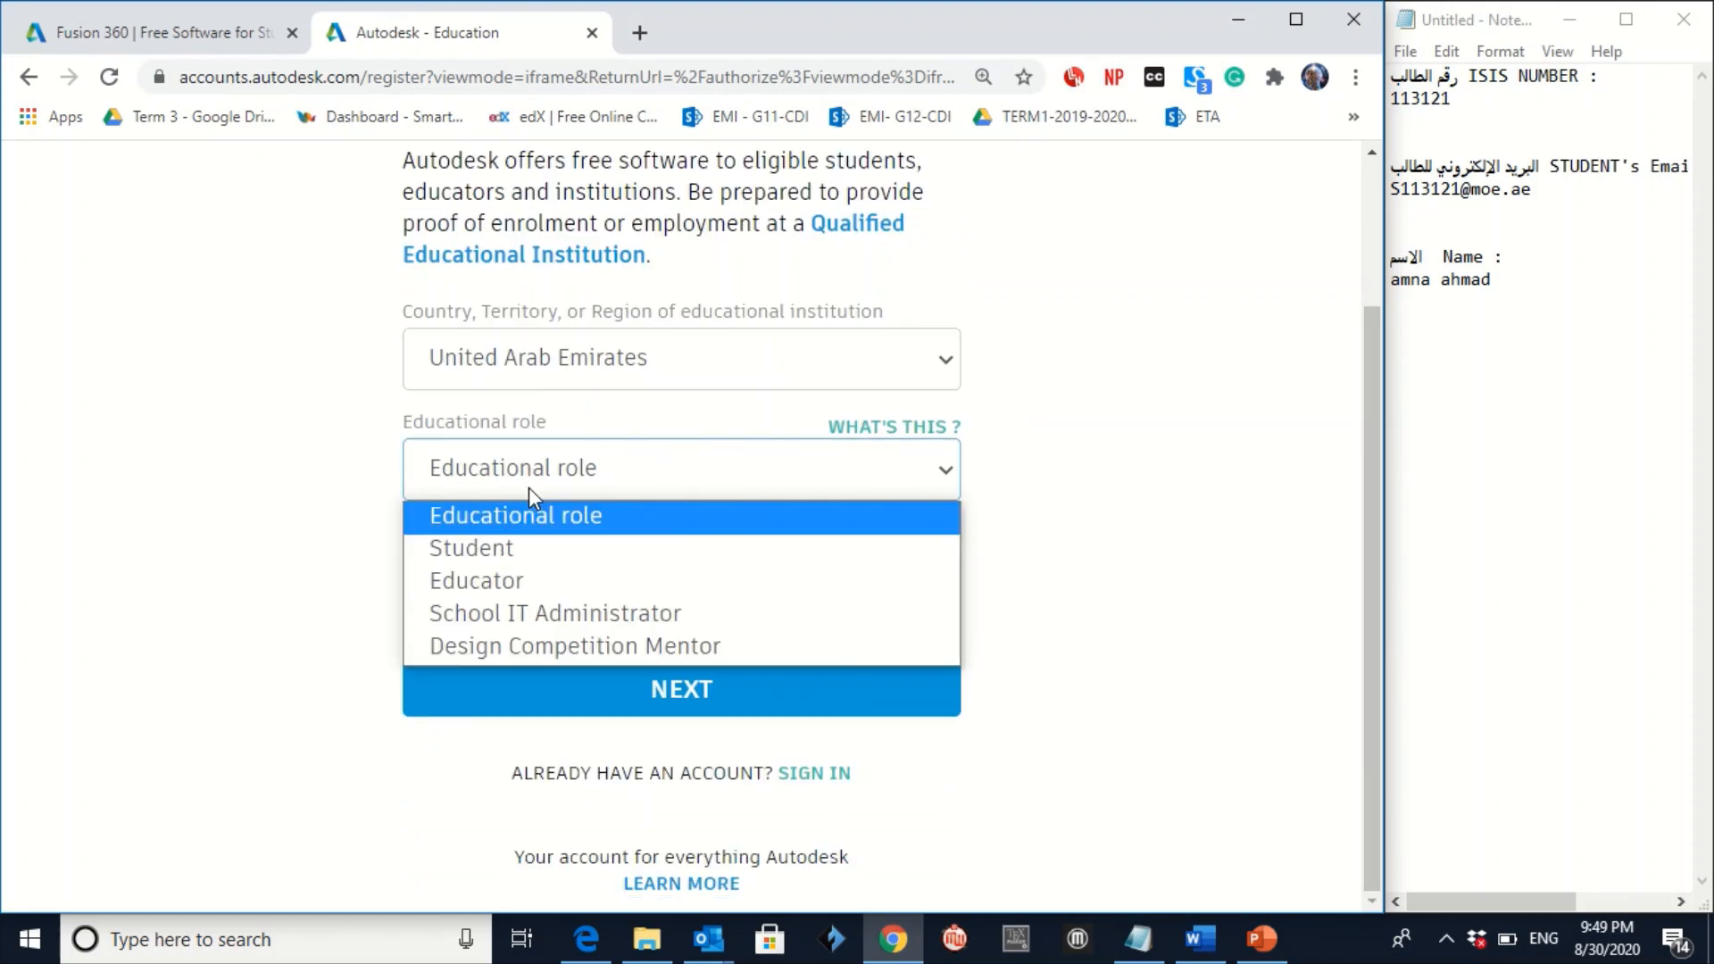
left_click(469, 547)
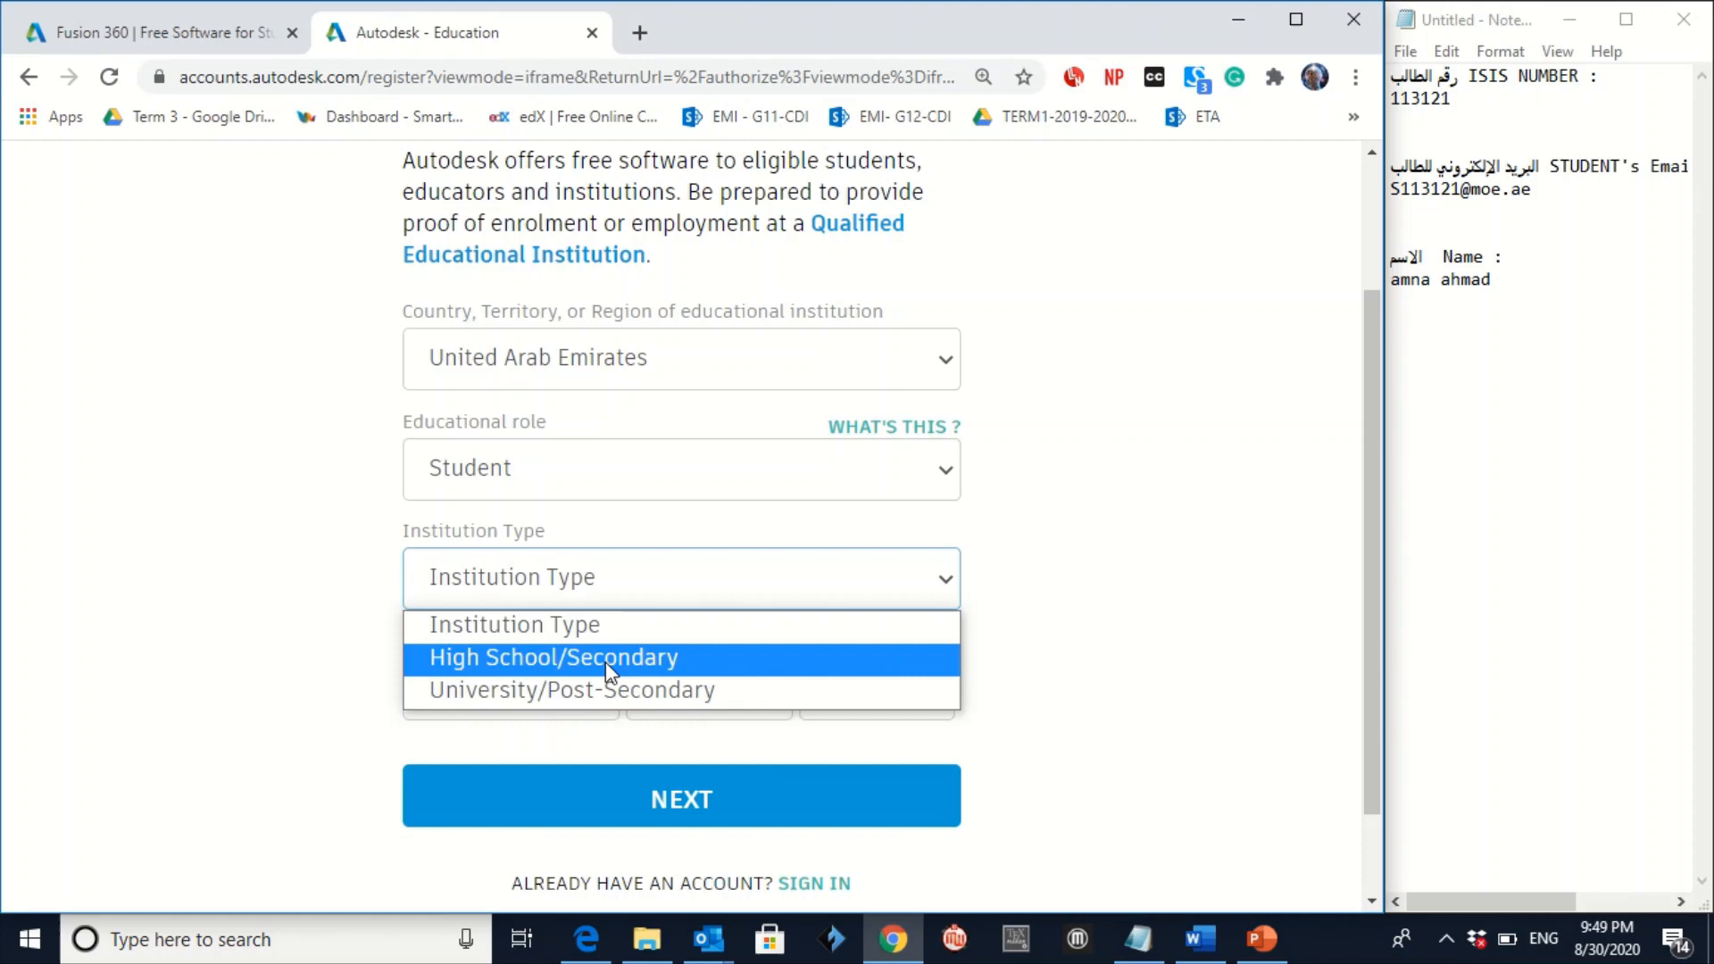
left_click(555, 657)
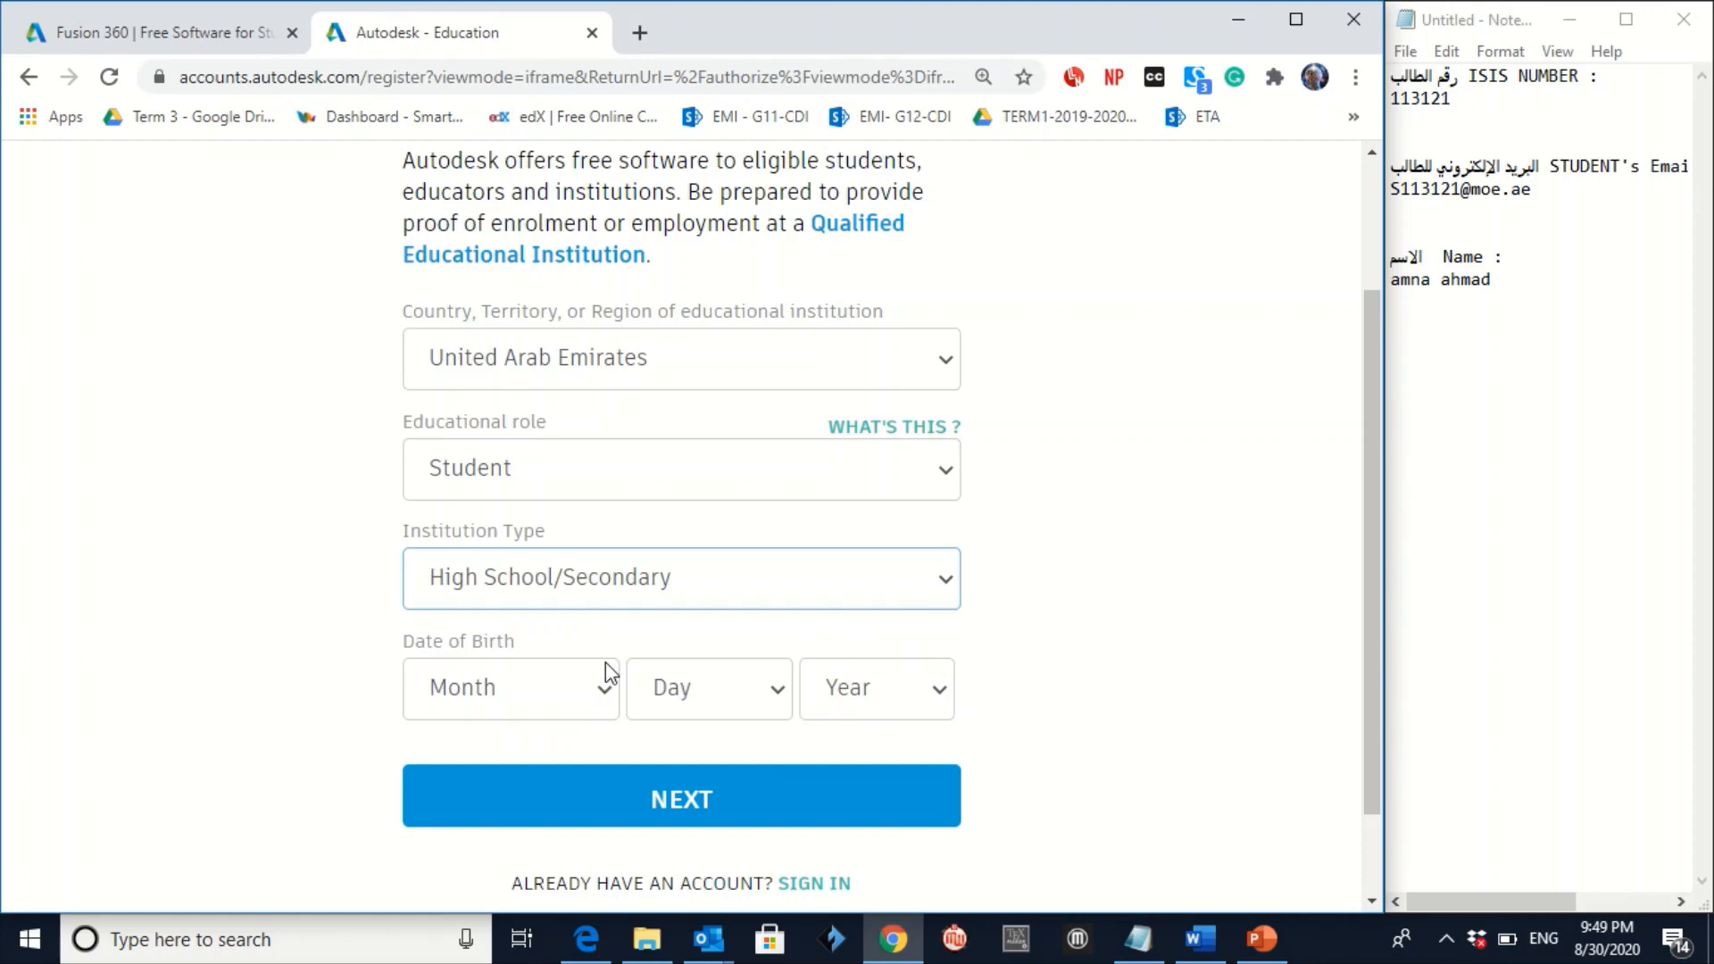
left_click(509, 687)
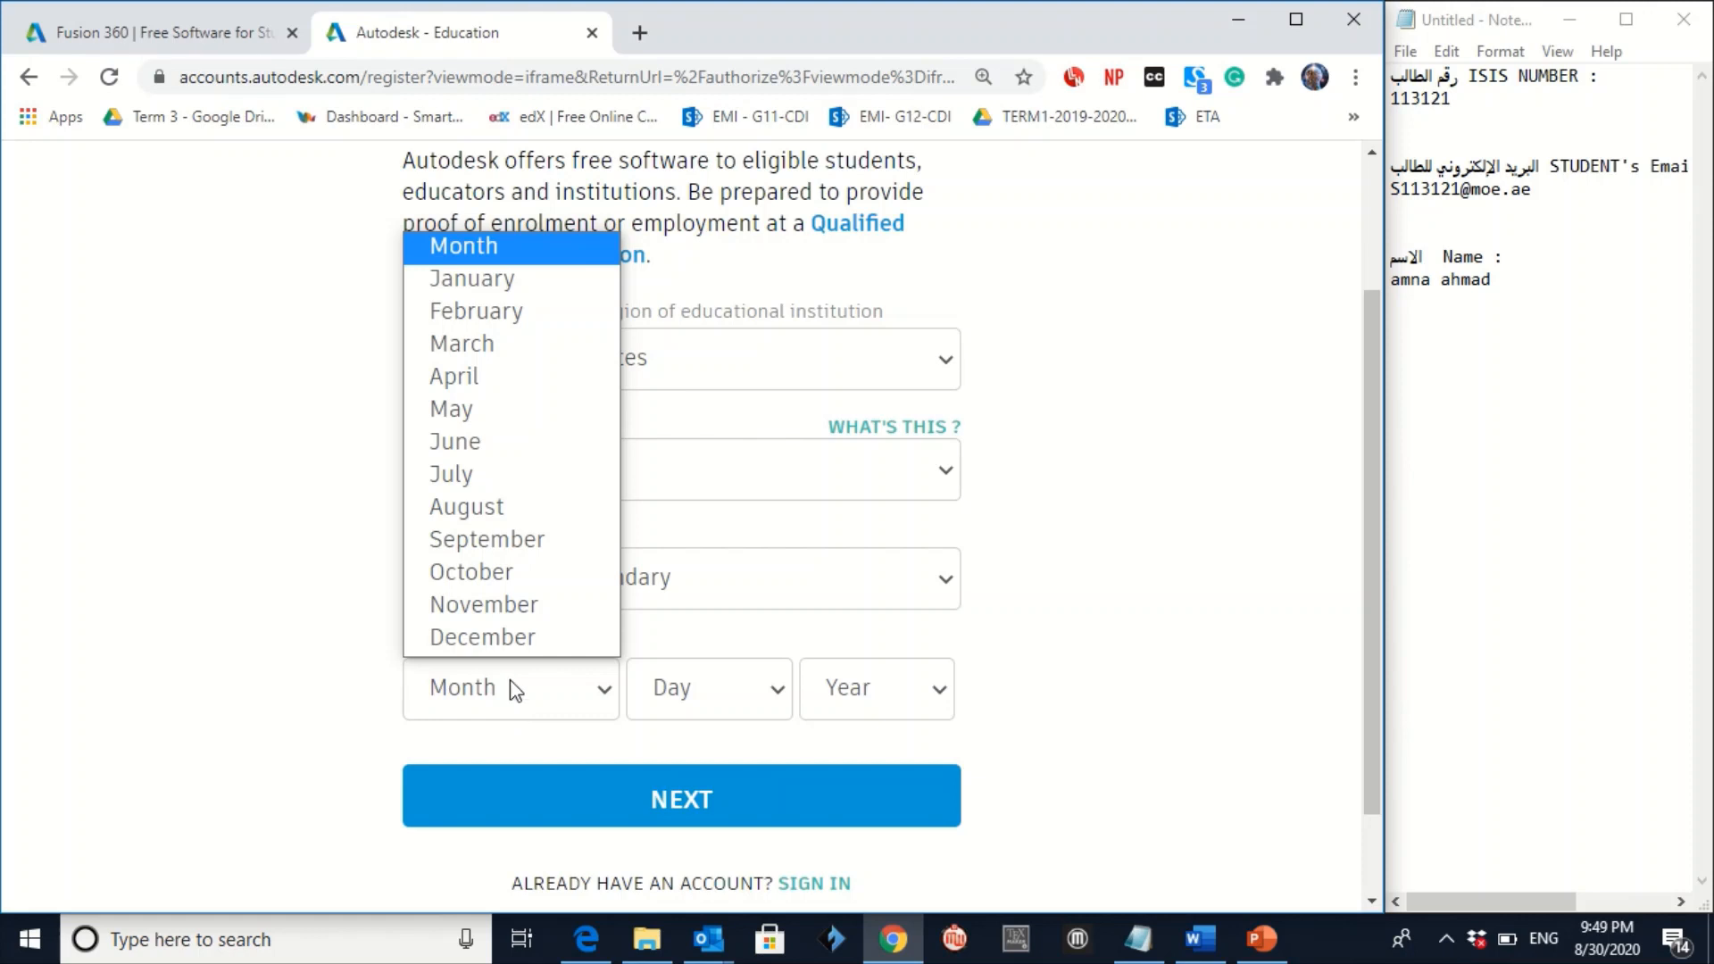
mouse_move(497, 278)
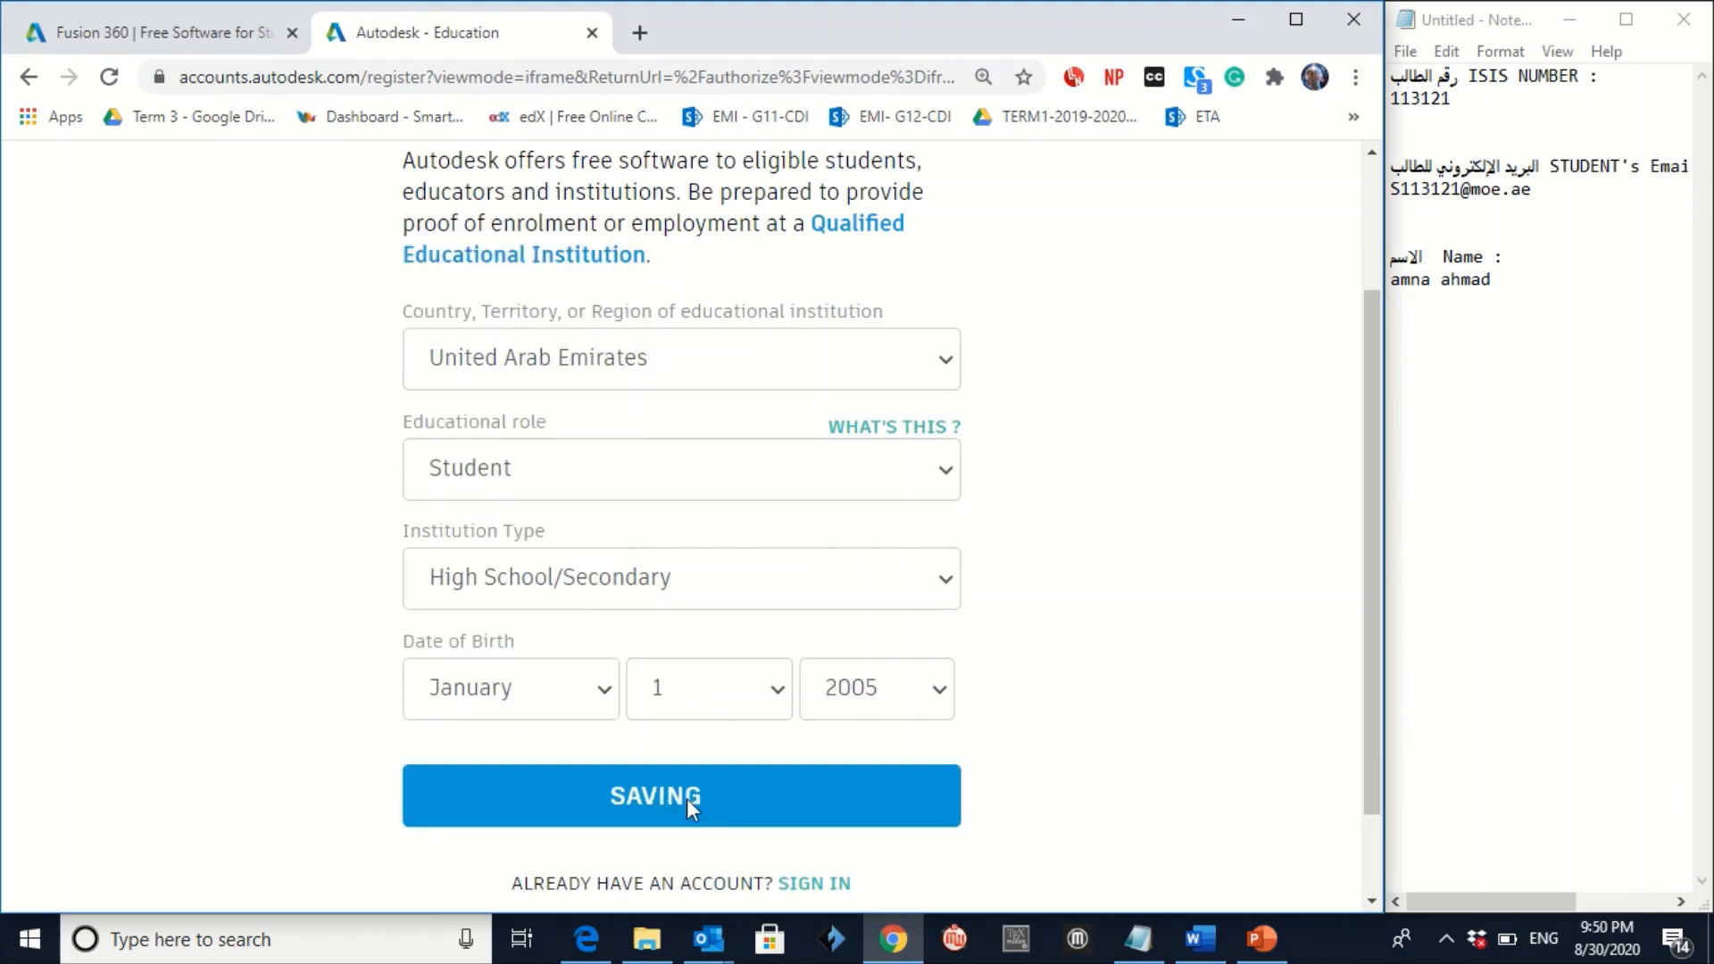
left_click(681, 796)
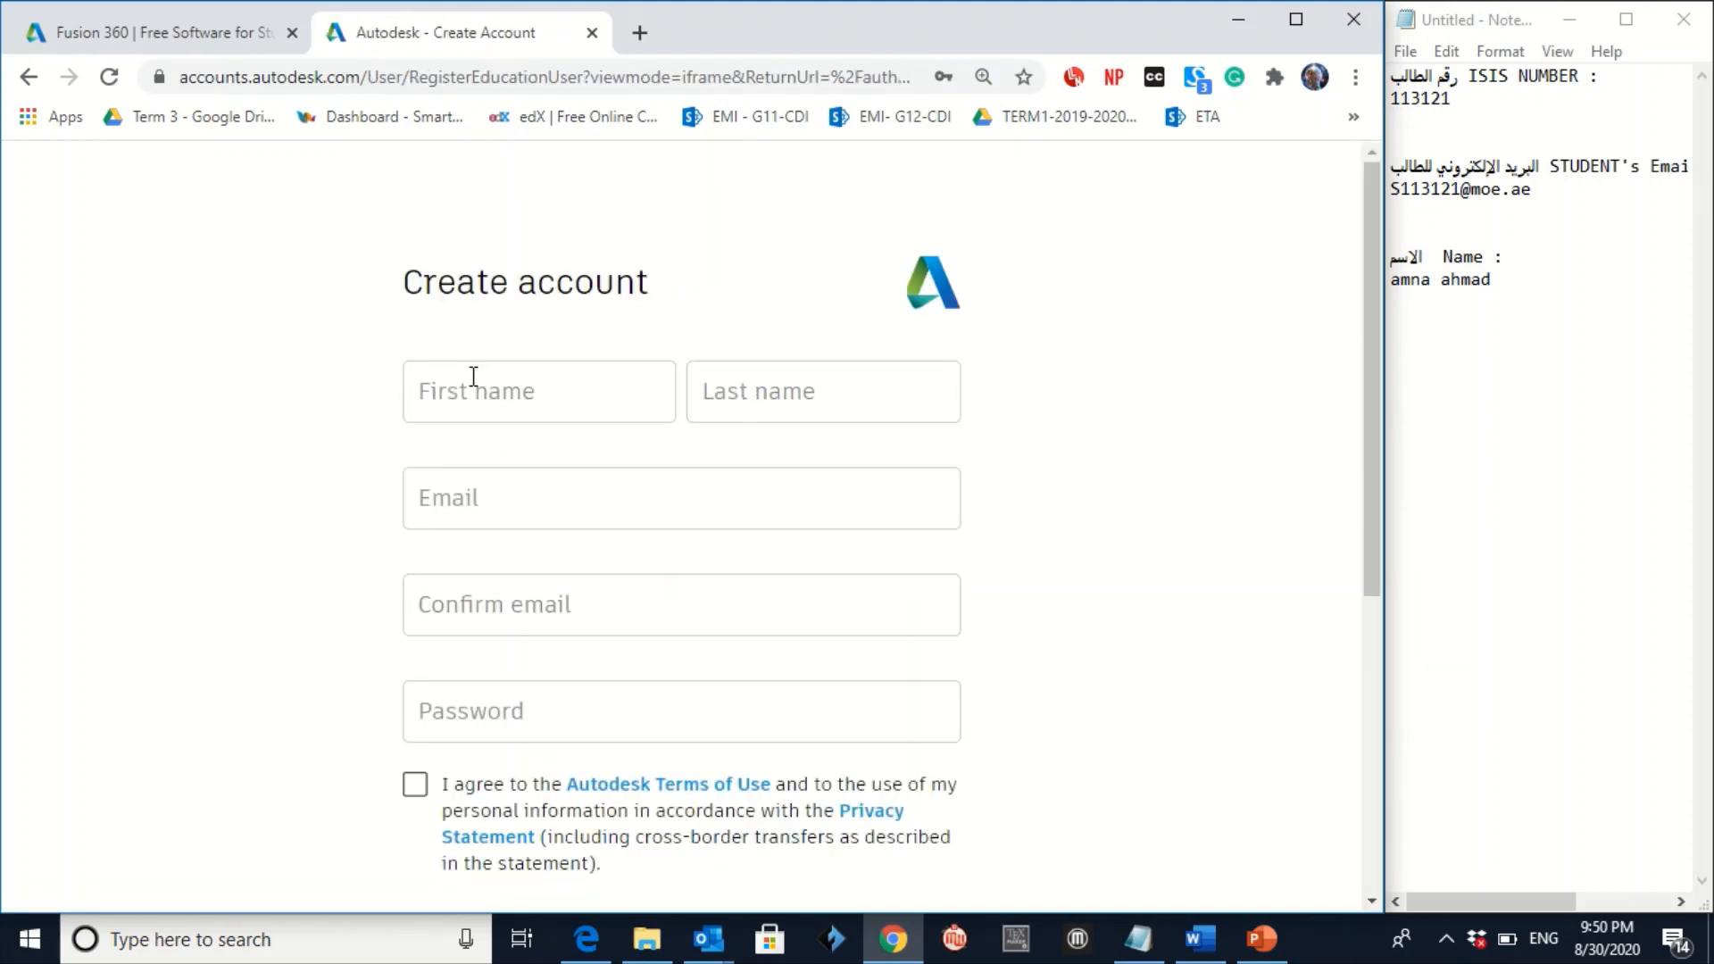
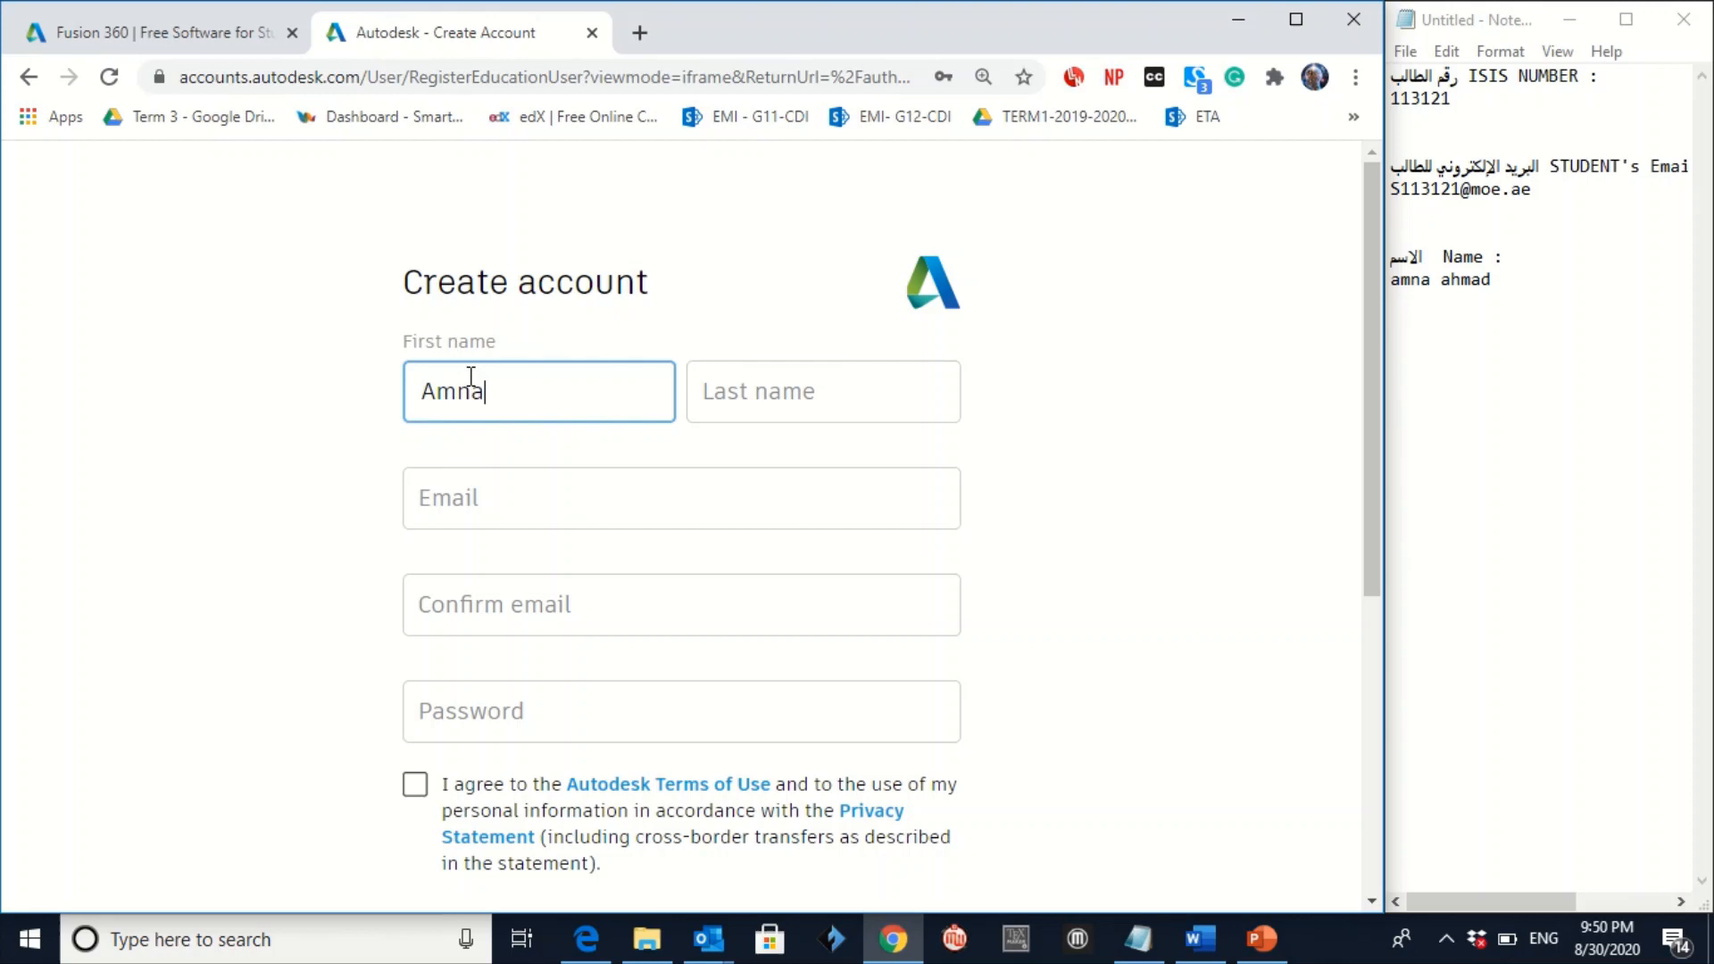
left_click(822, 390)
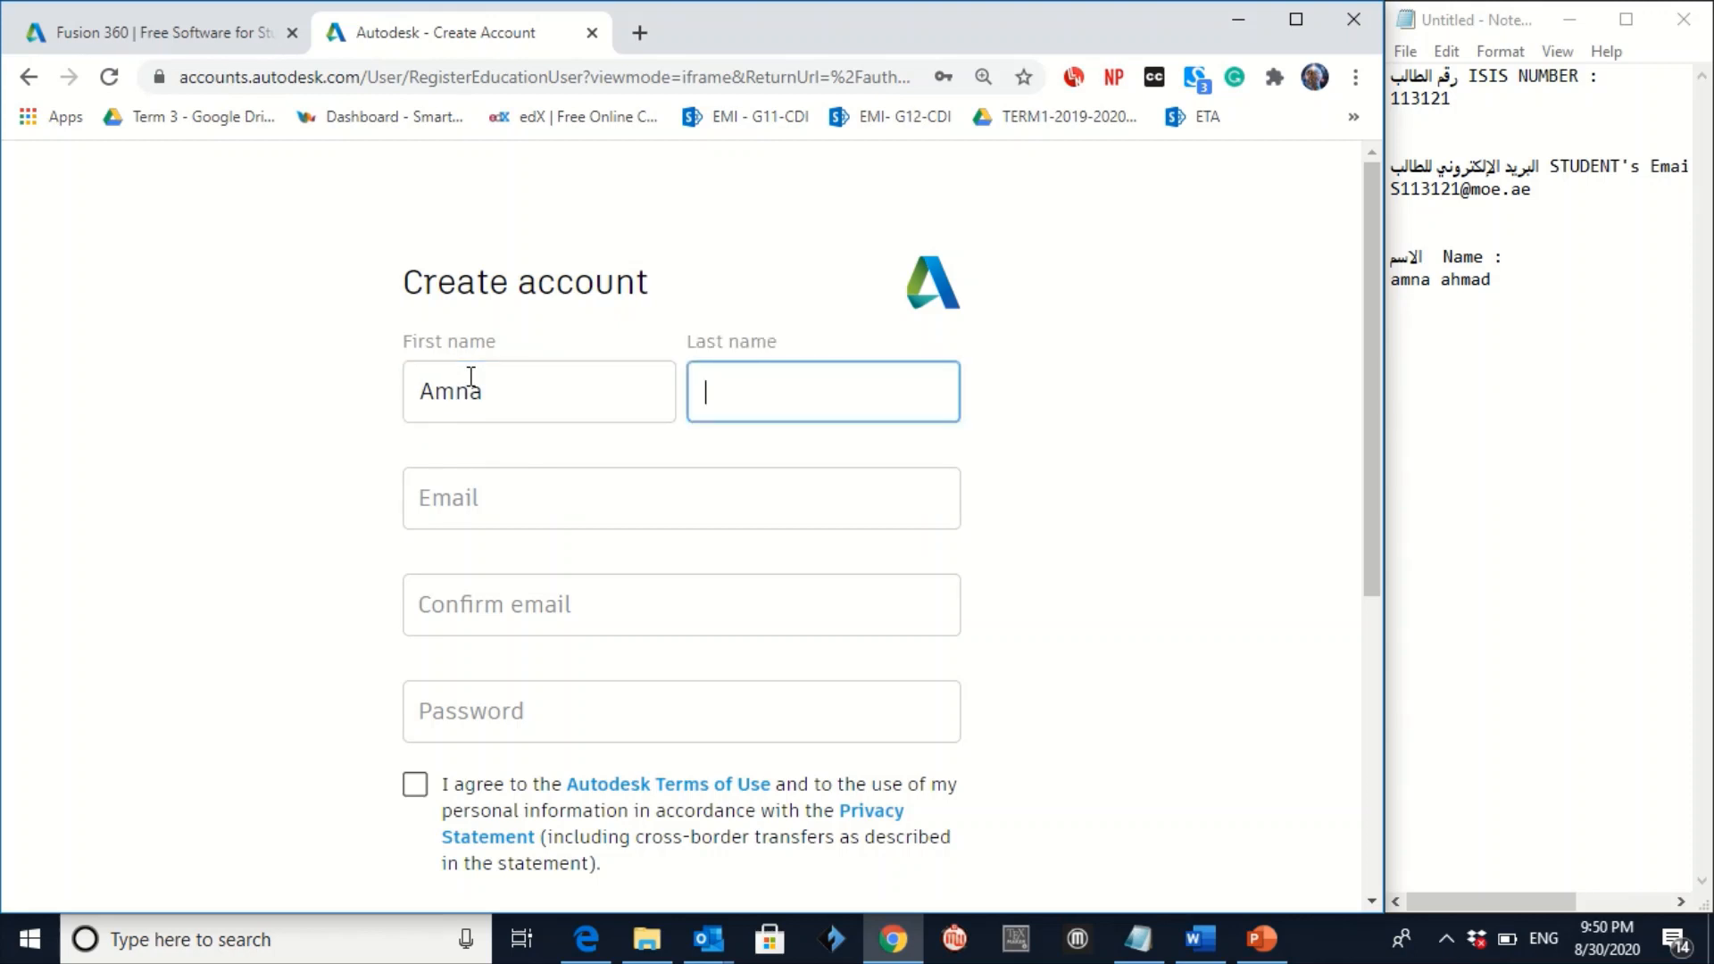
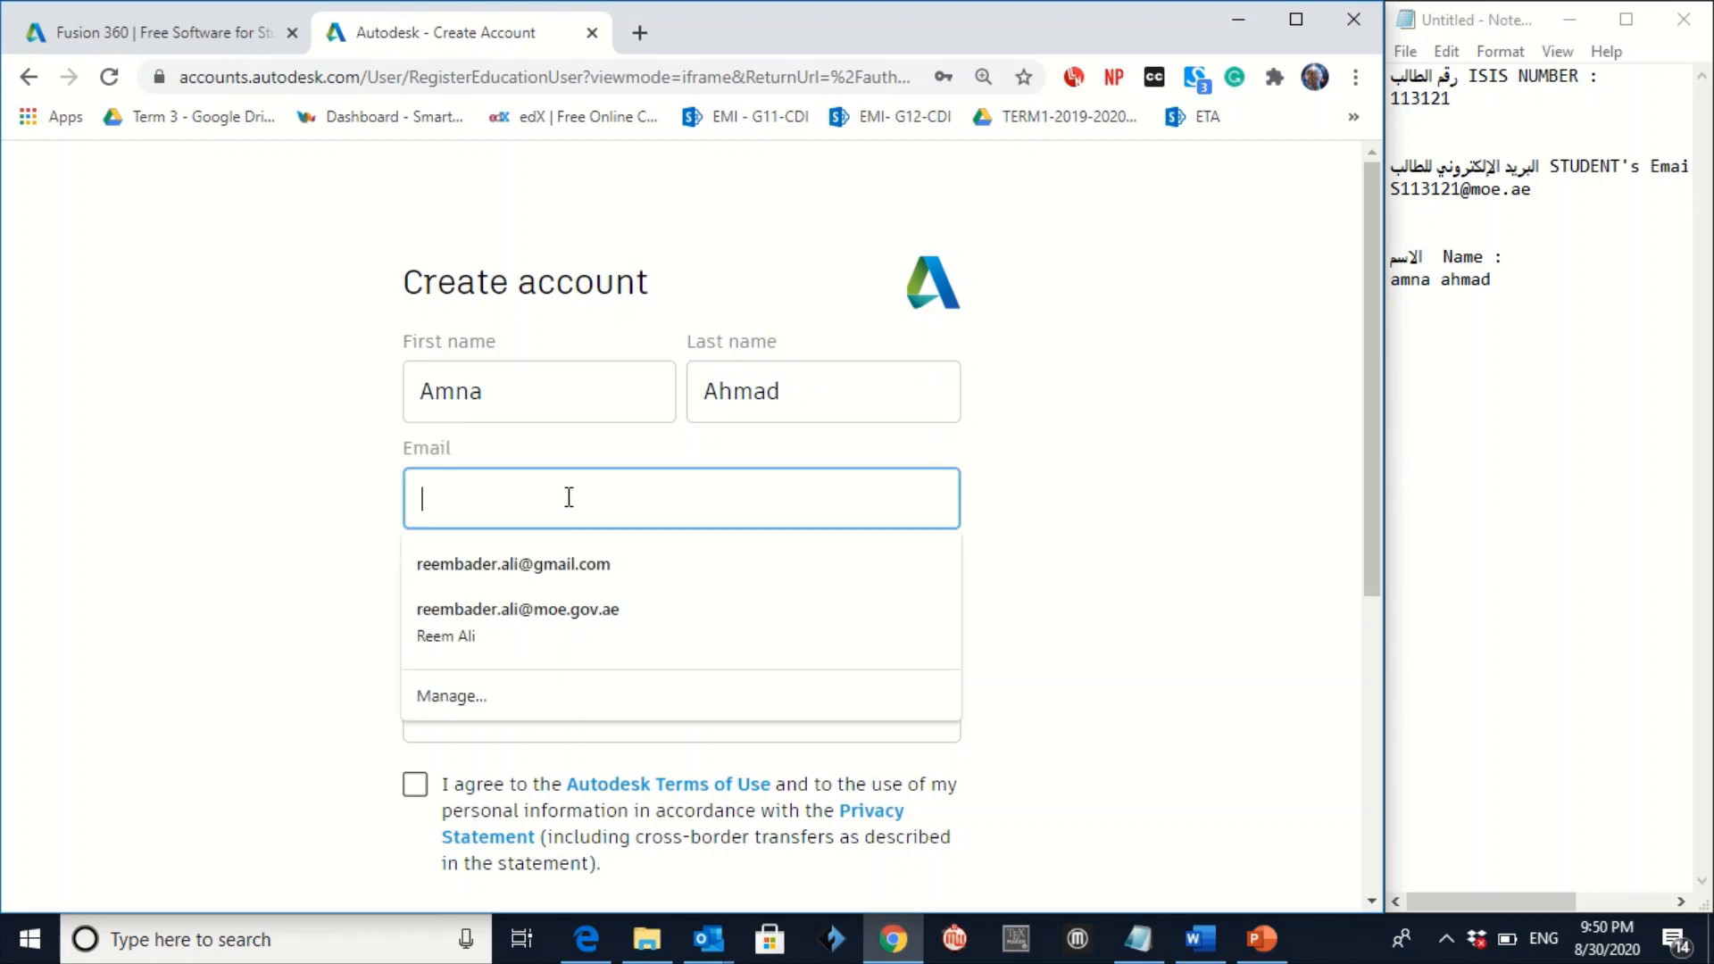
left_click(1164, 527)
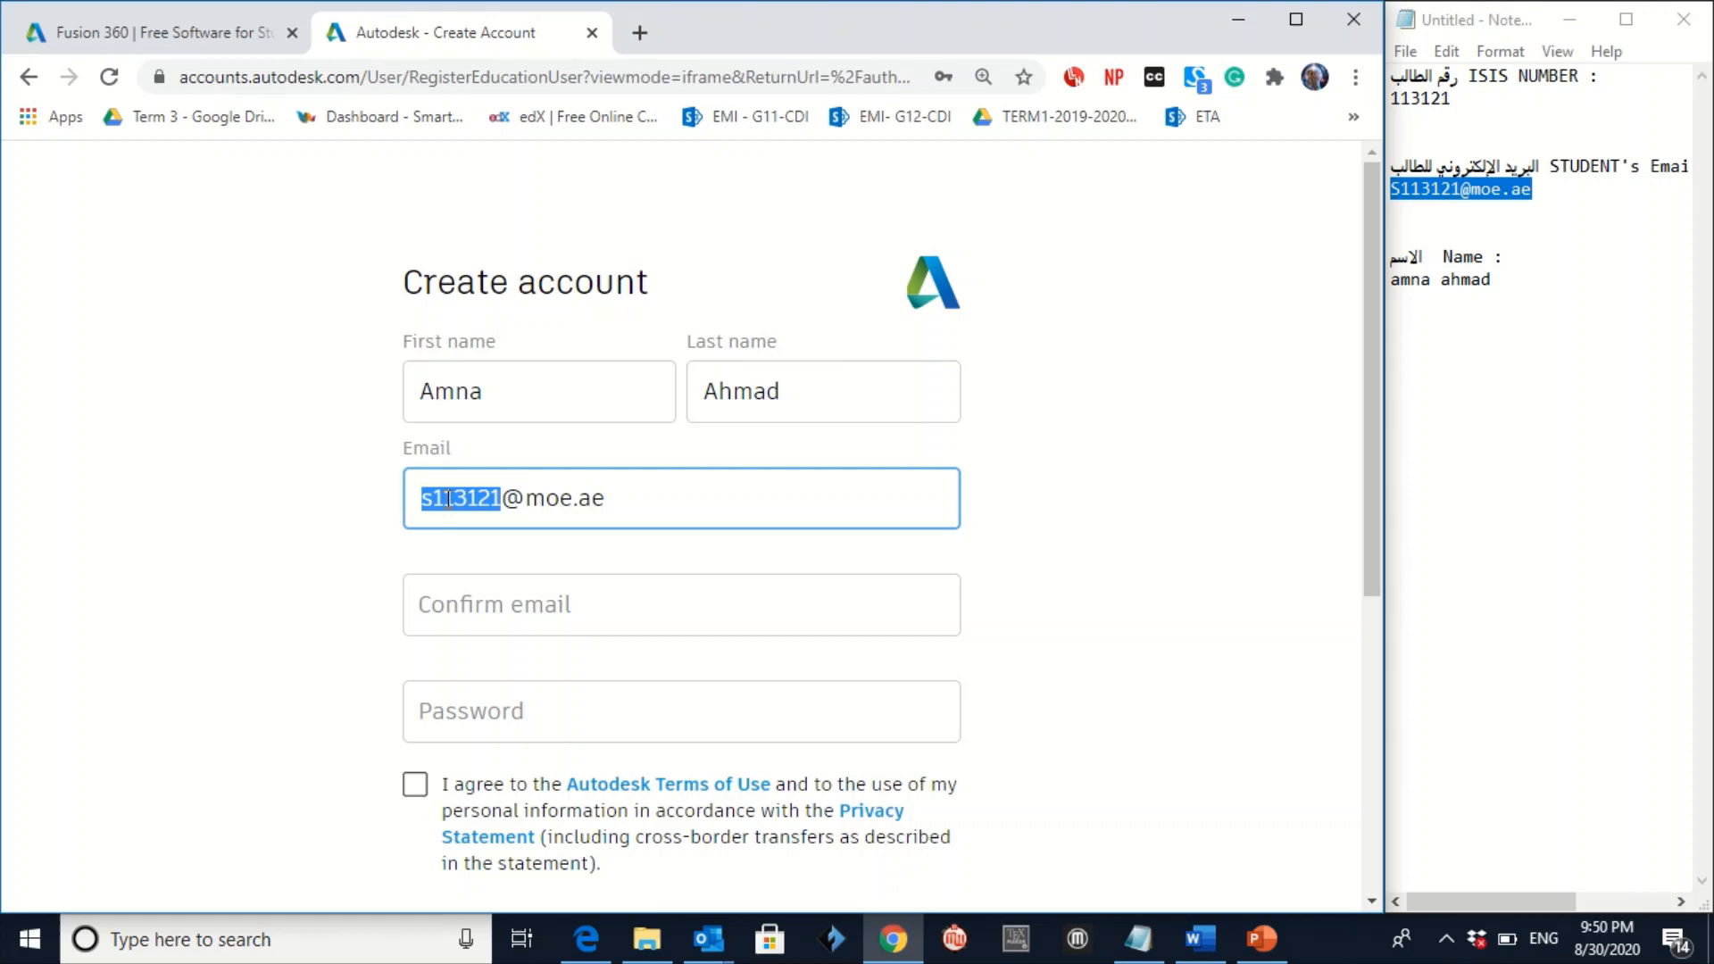
mouse_move(565, 511)
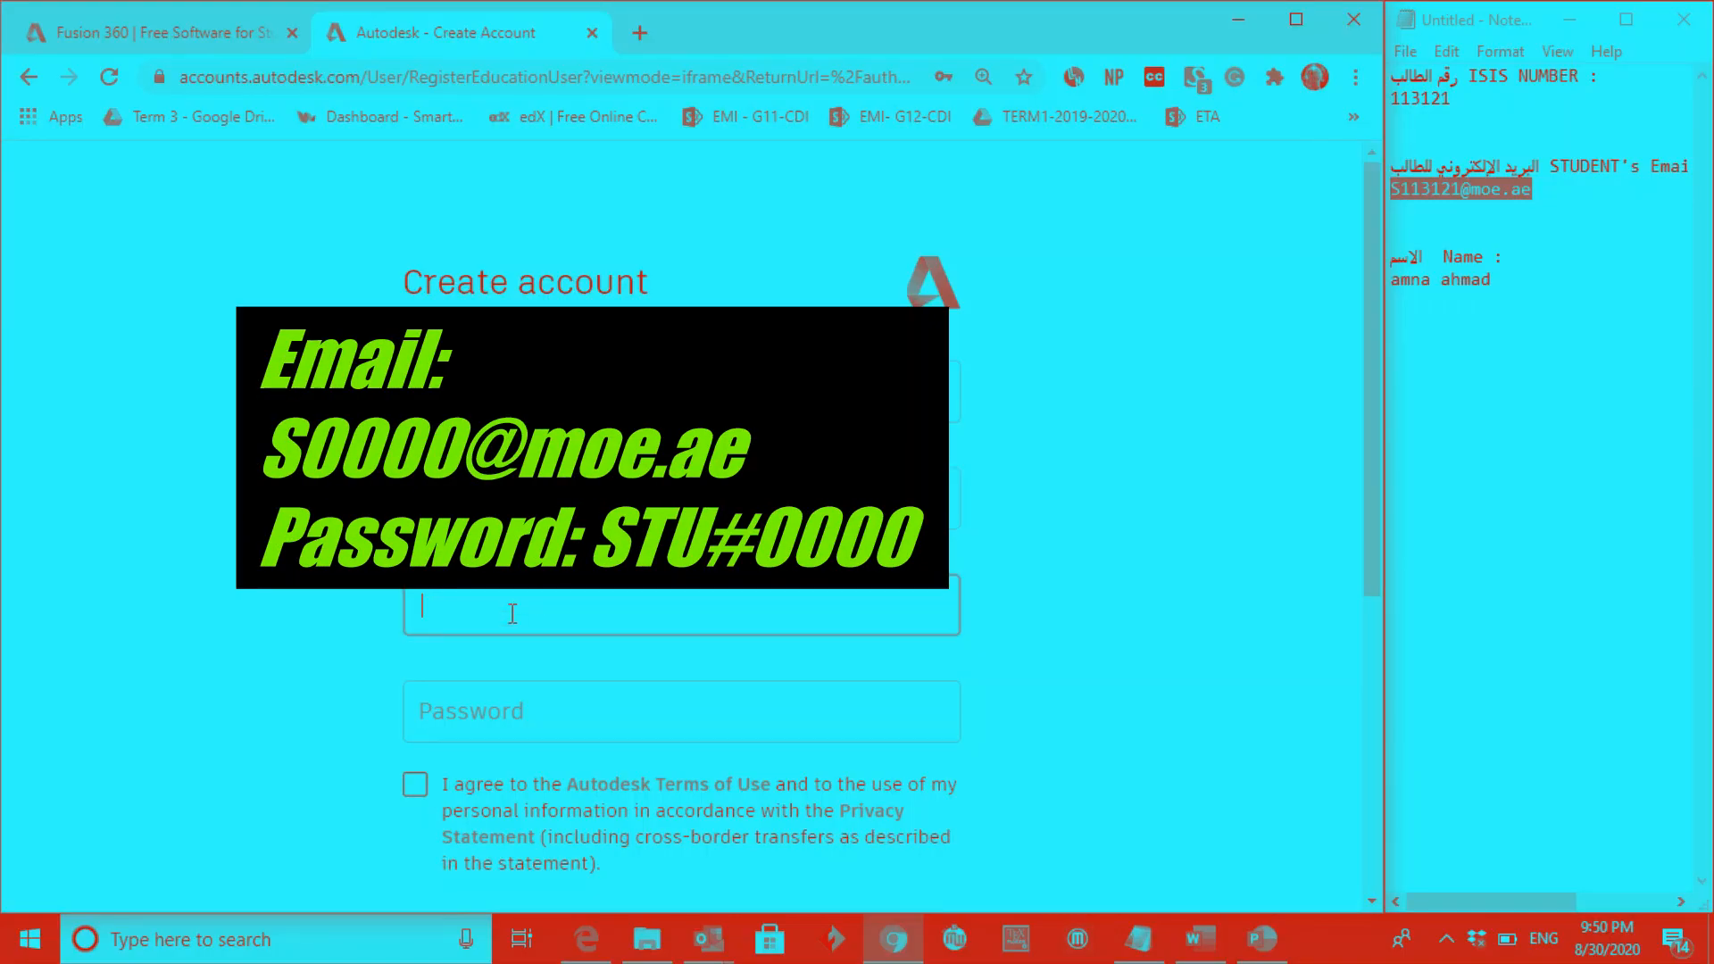
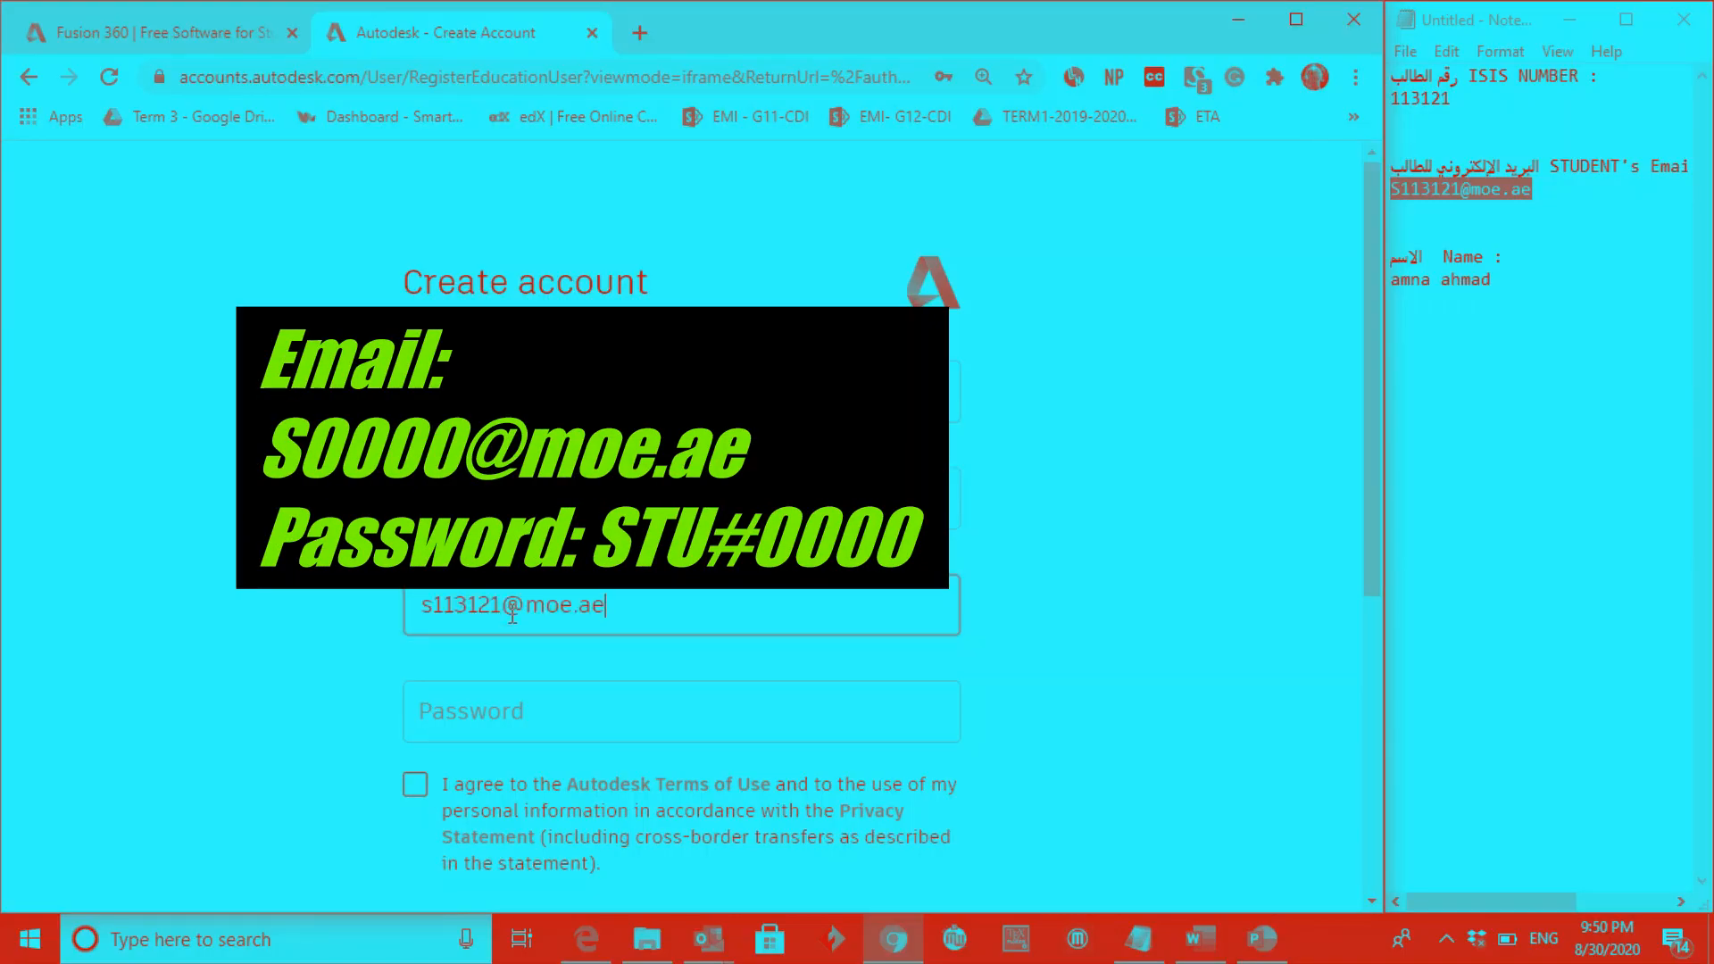
left_click(680, 710)
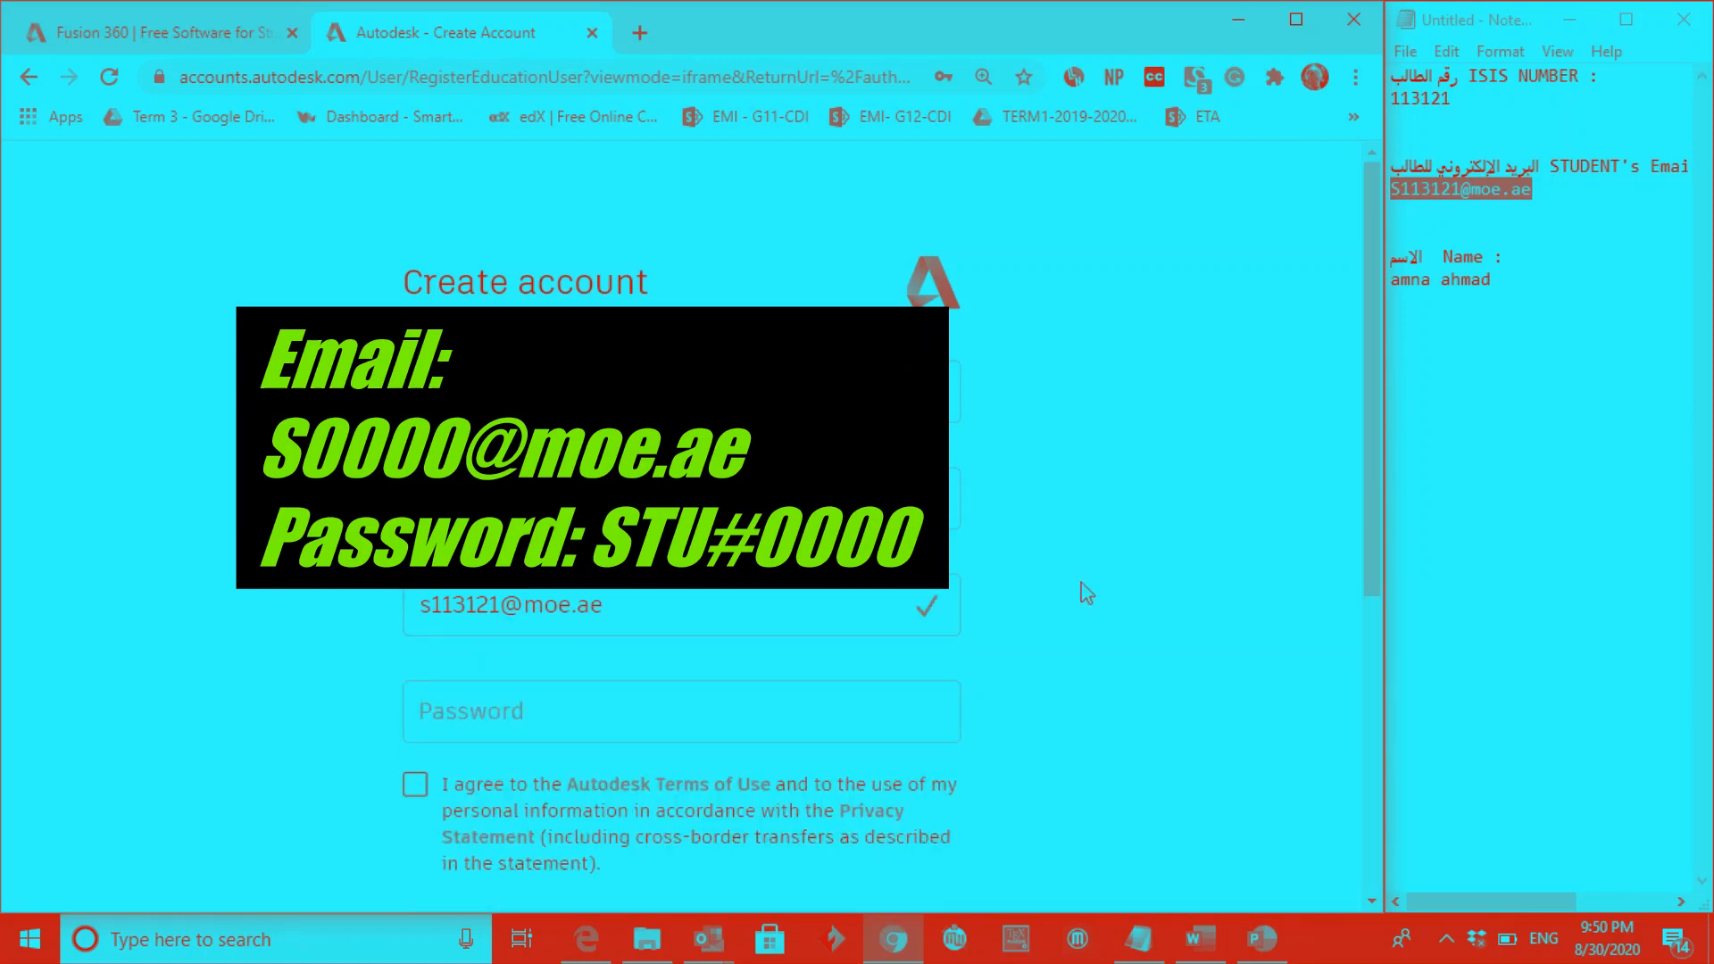
scroll("down", 3)
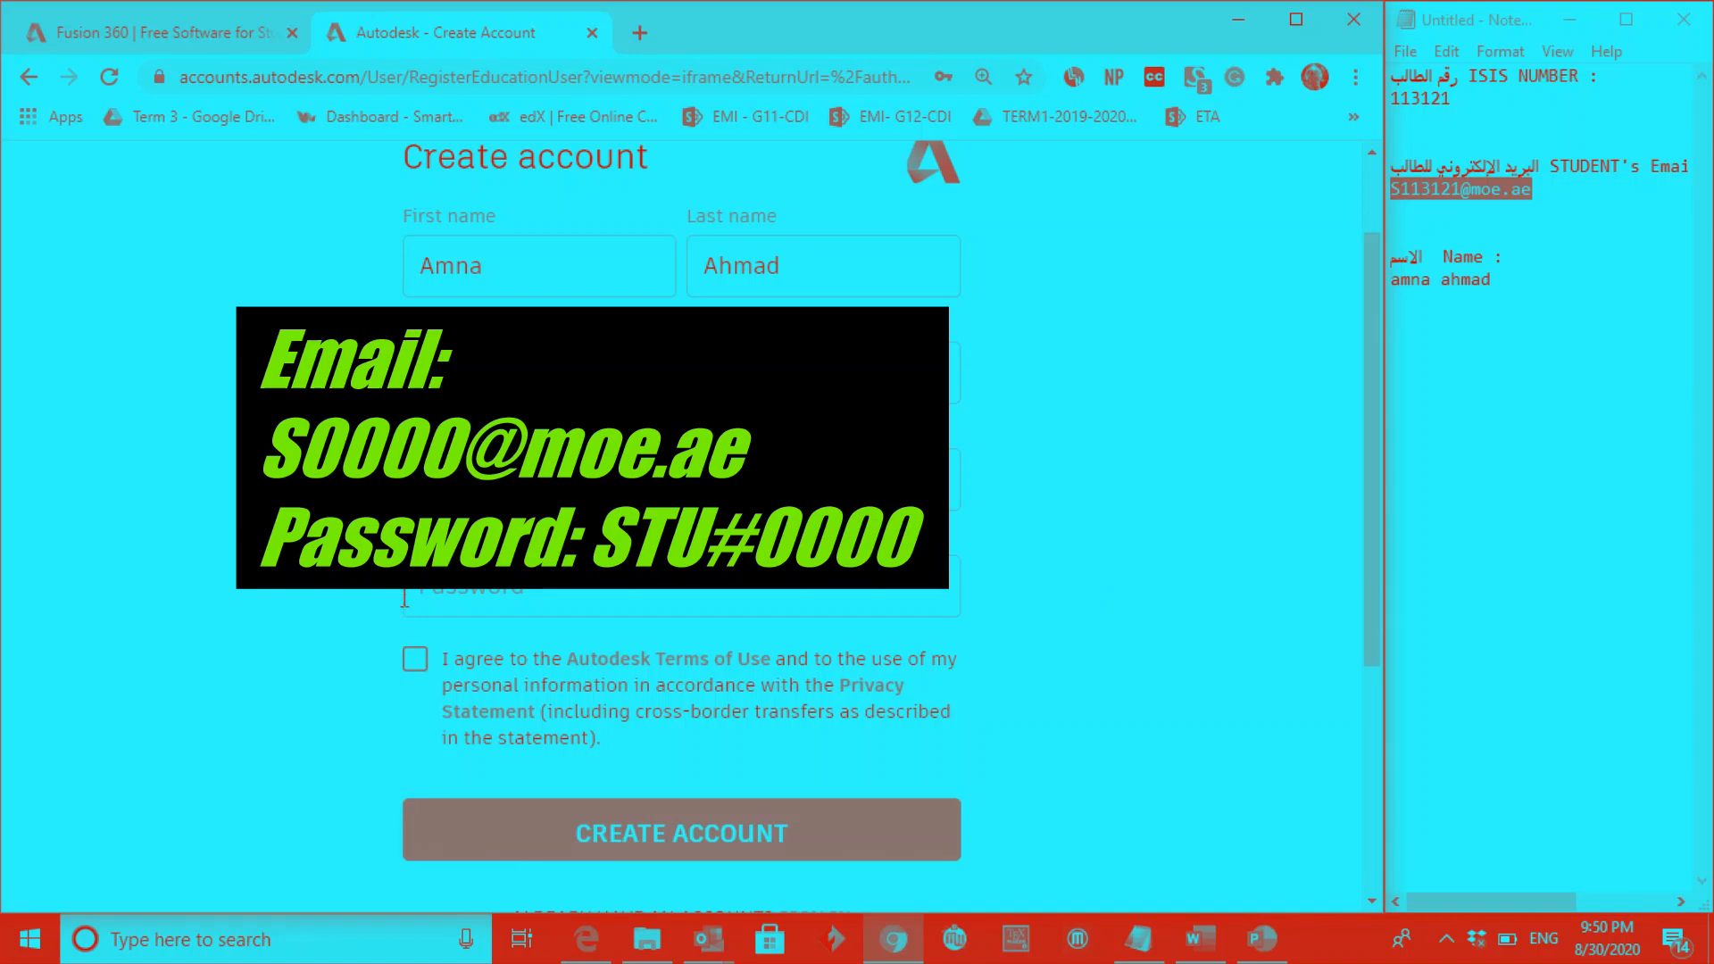
left_click(677, 585)
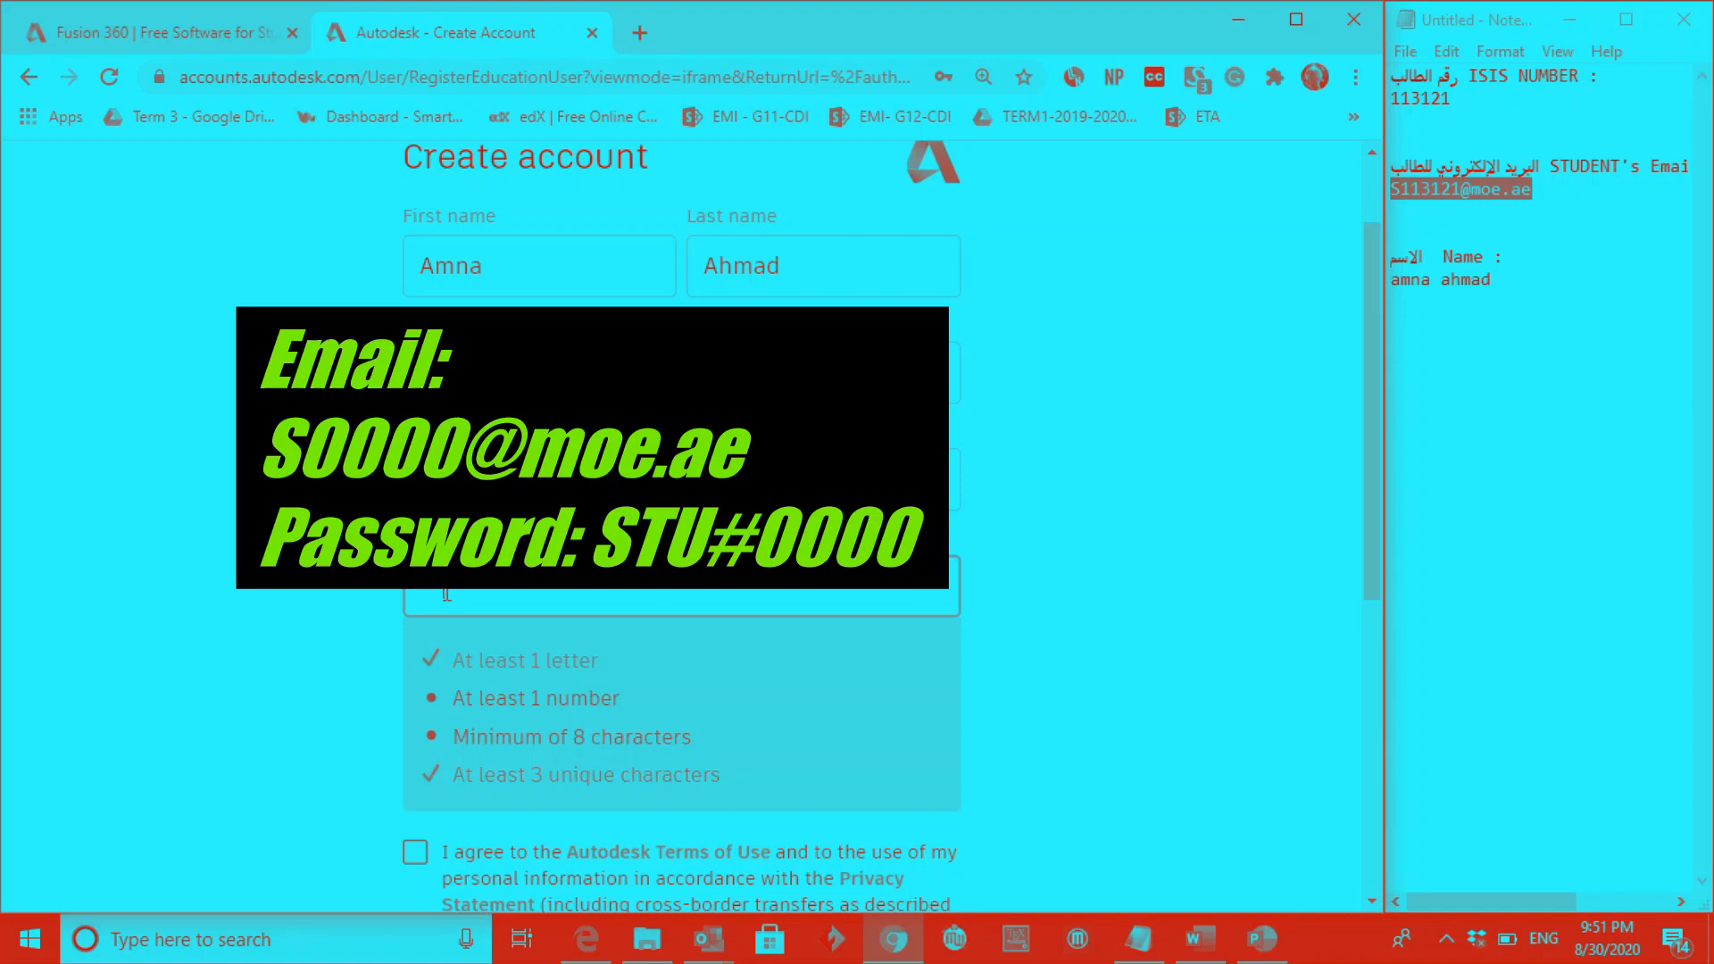
left_click(414, 659)
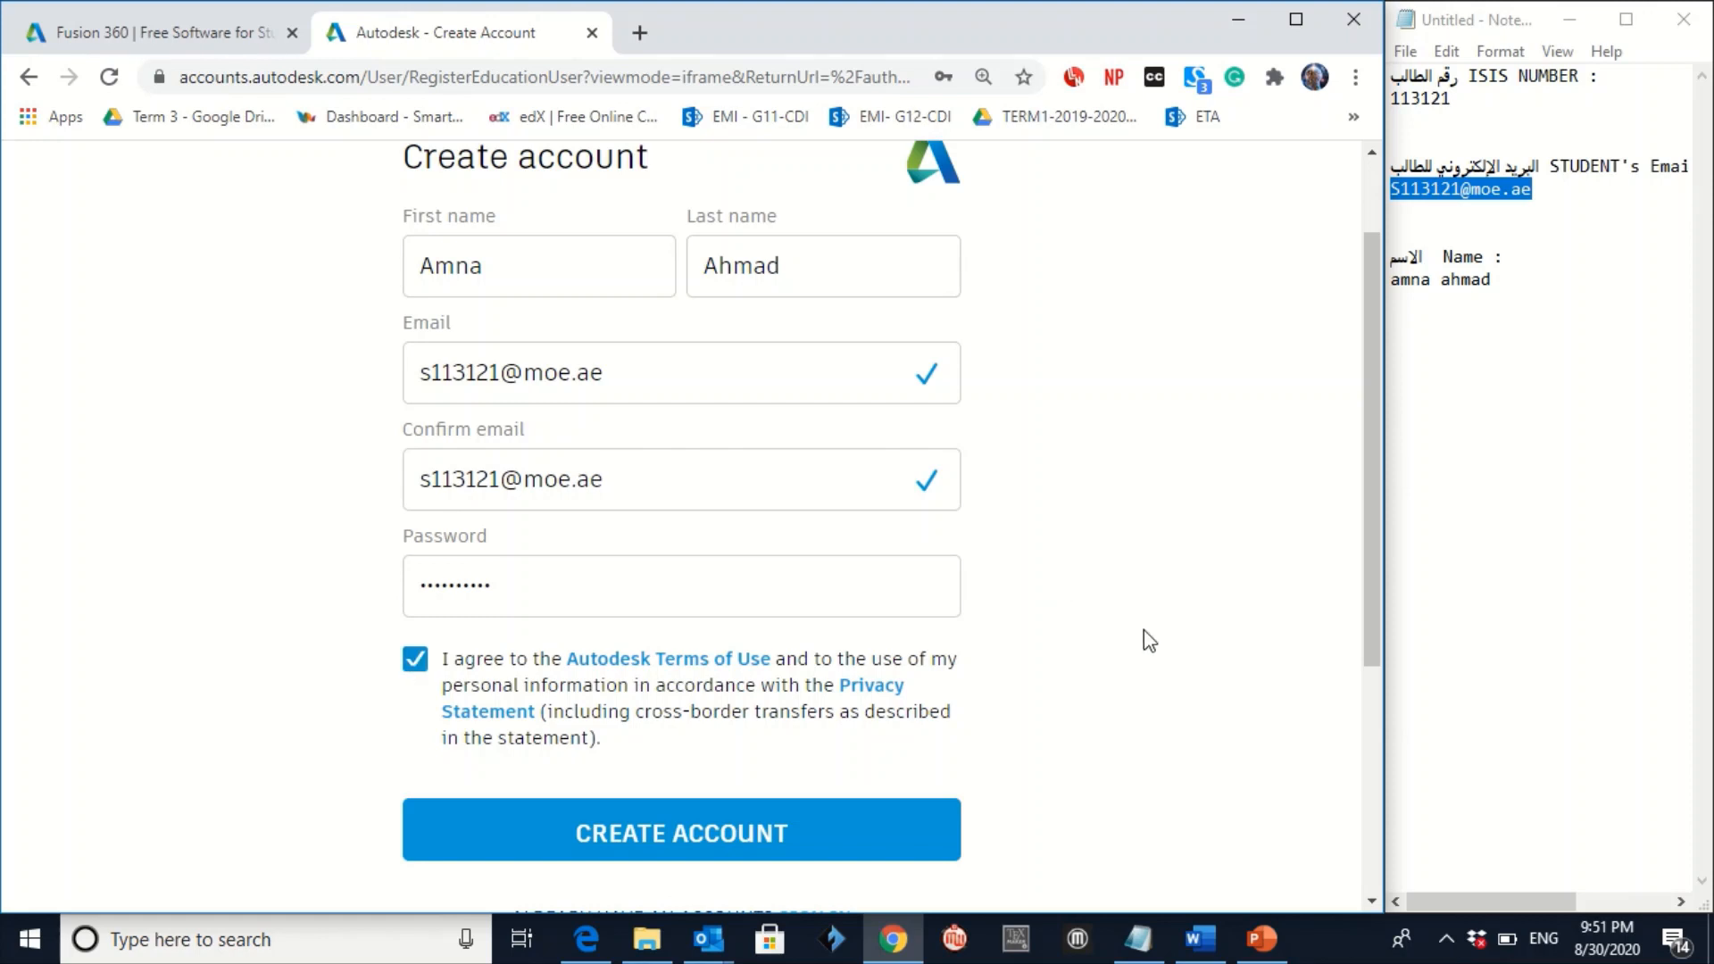
scroll("down", 3)
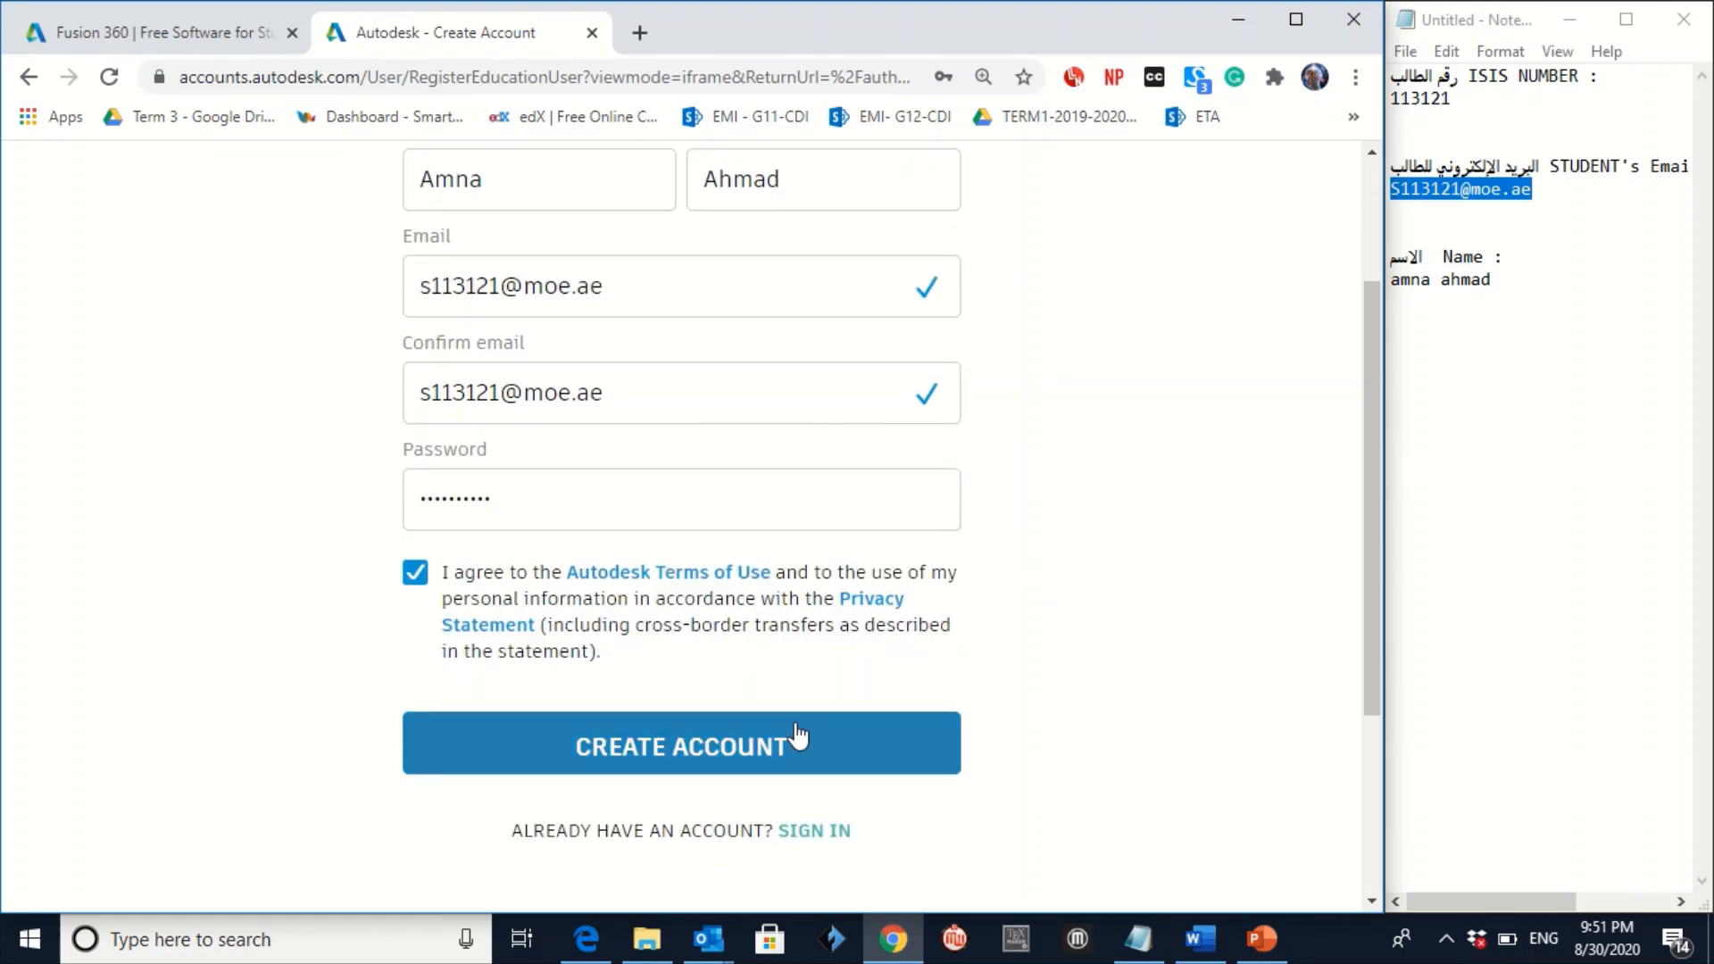
left_click(680, 743)
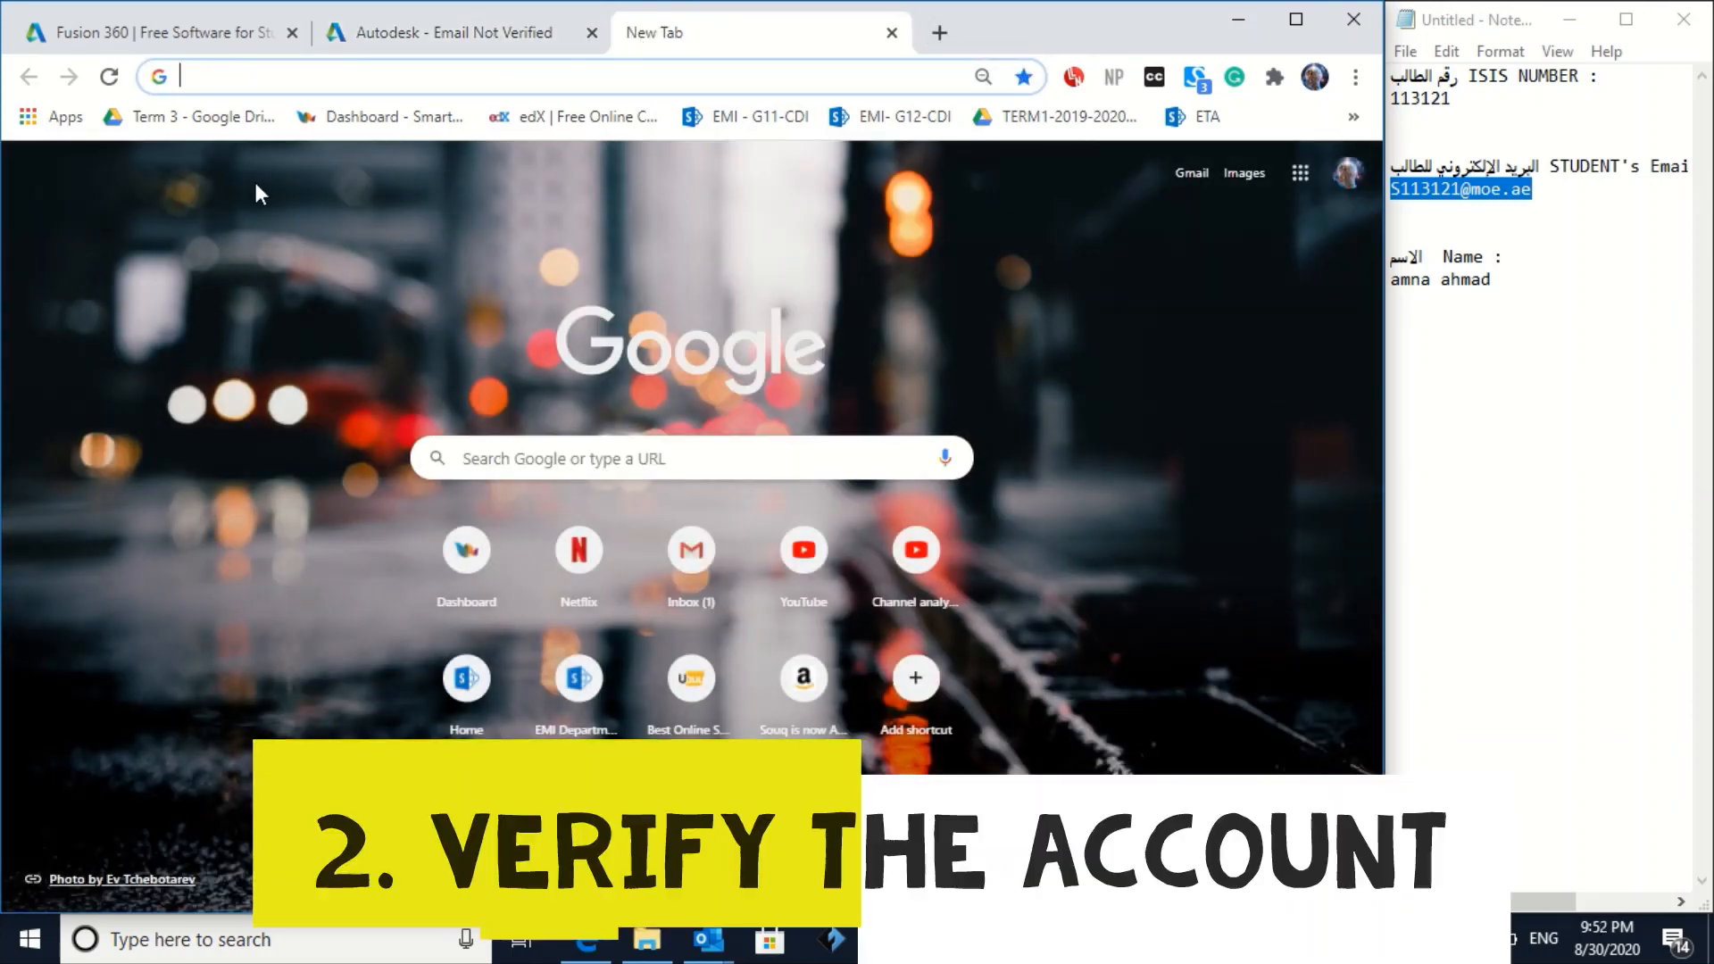
Search 'office 365 log in' and open the Office 365 Login result's sign-in
type("office 365 log in")
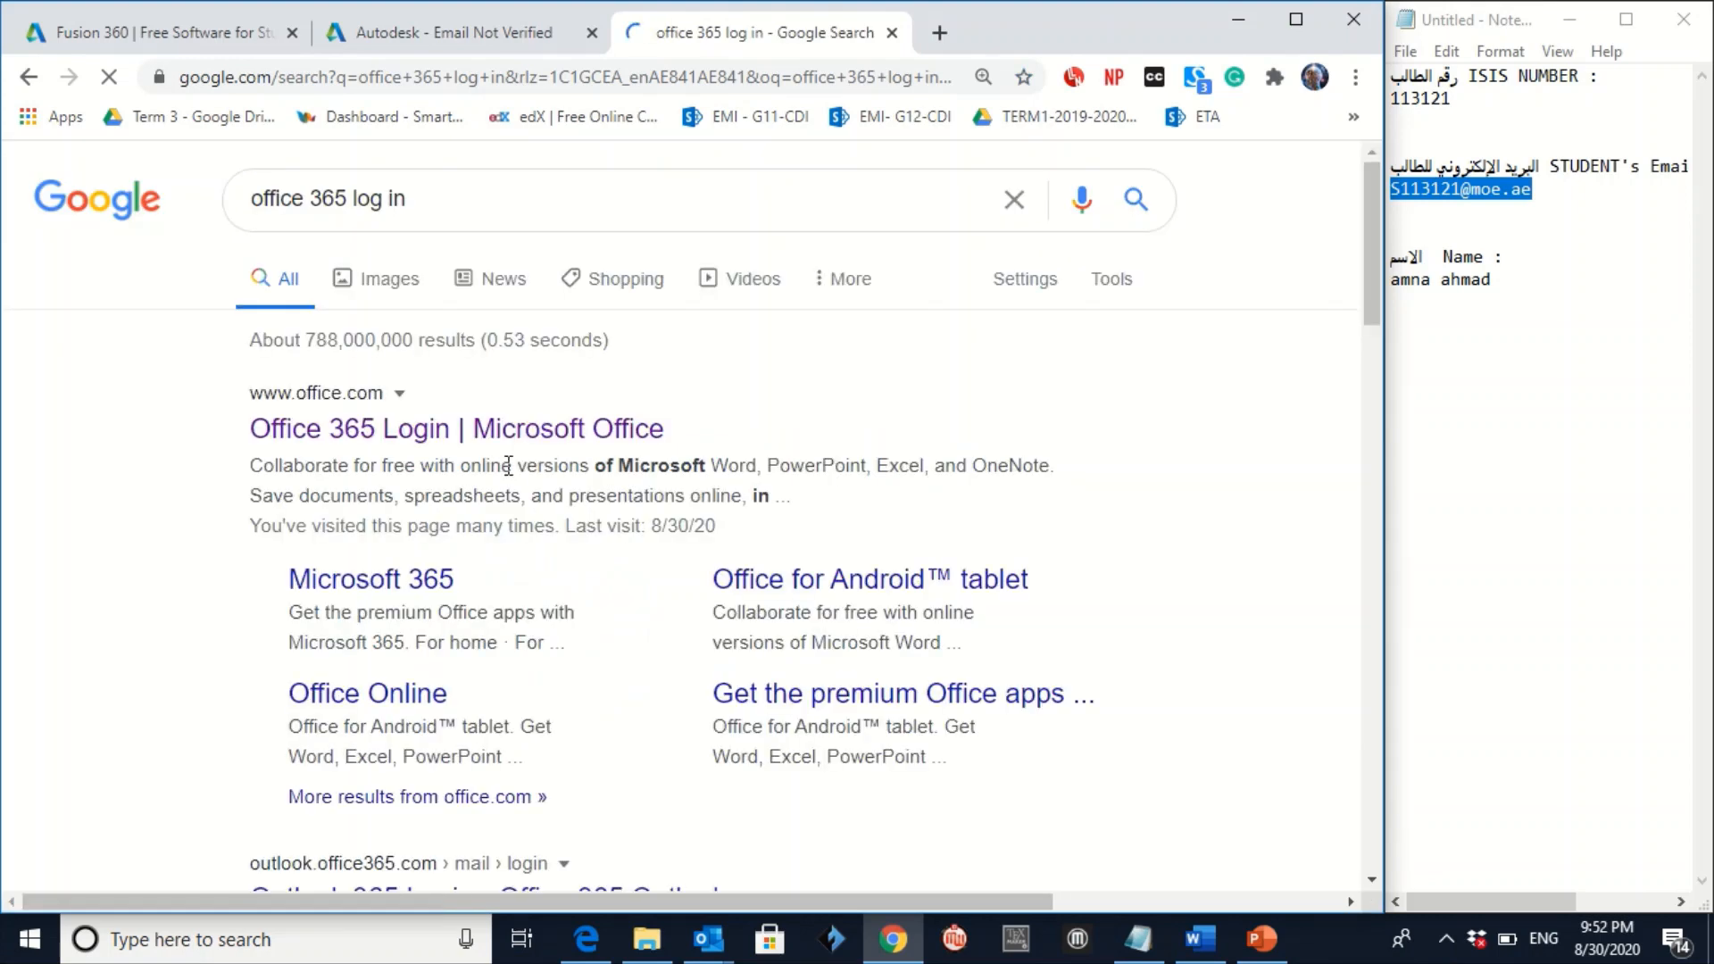
left_click(454, 428)
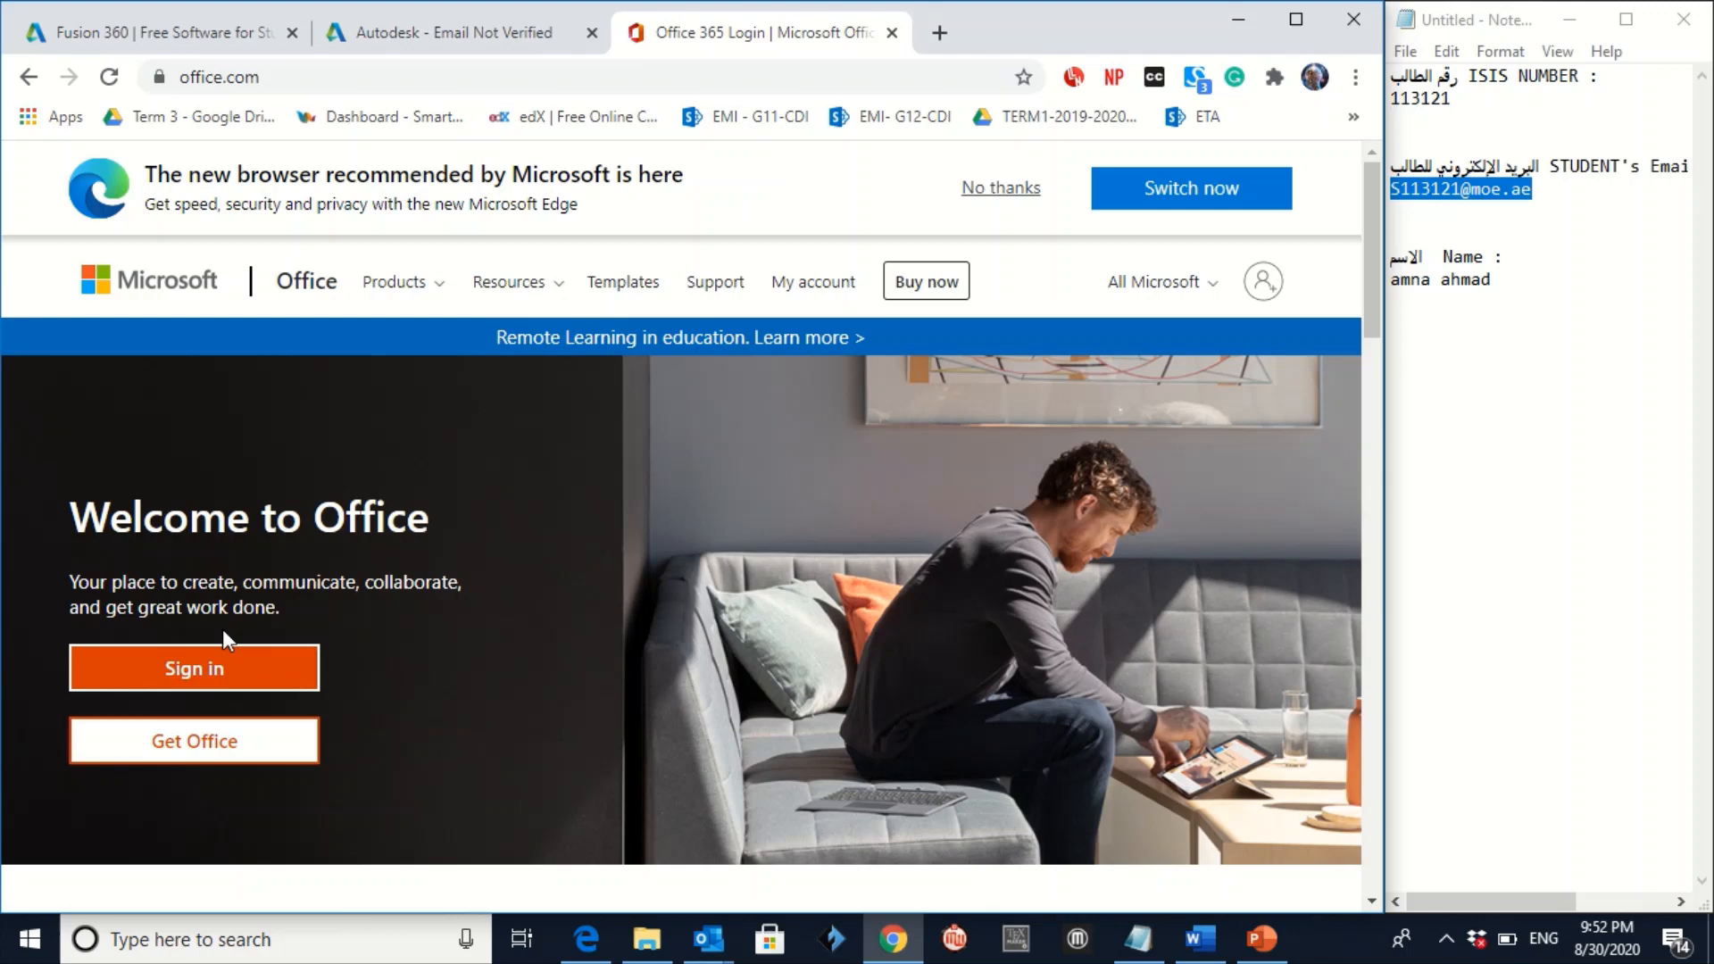
left_click(194, 668)
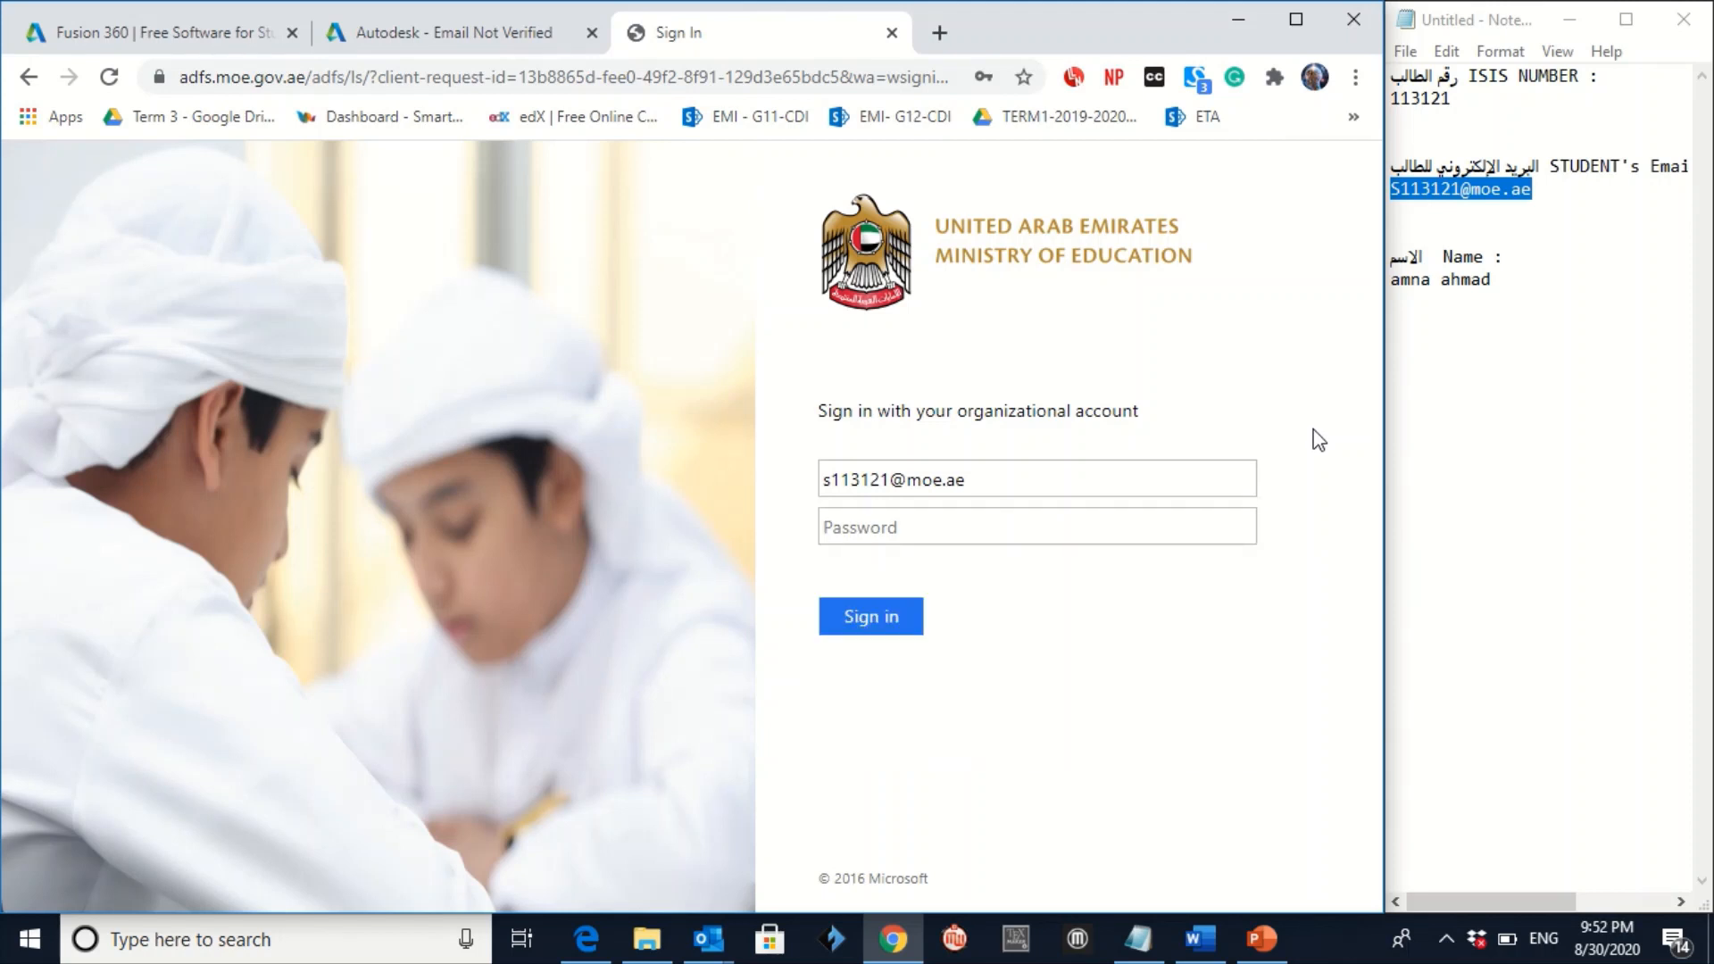
mouse_move(1119, 478)
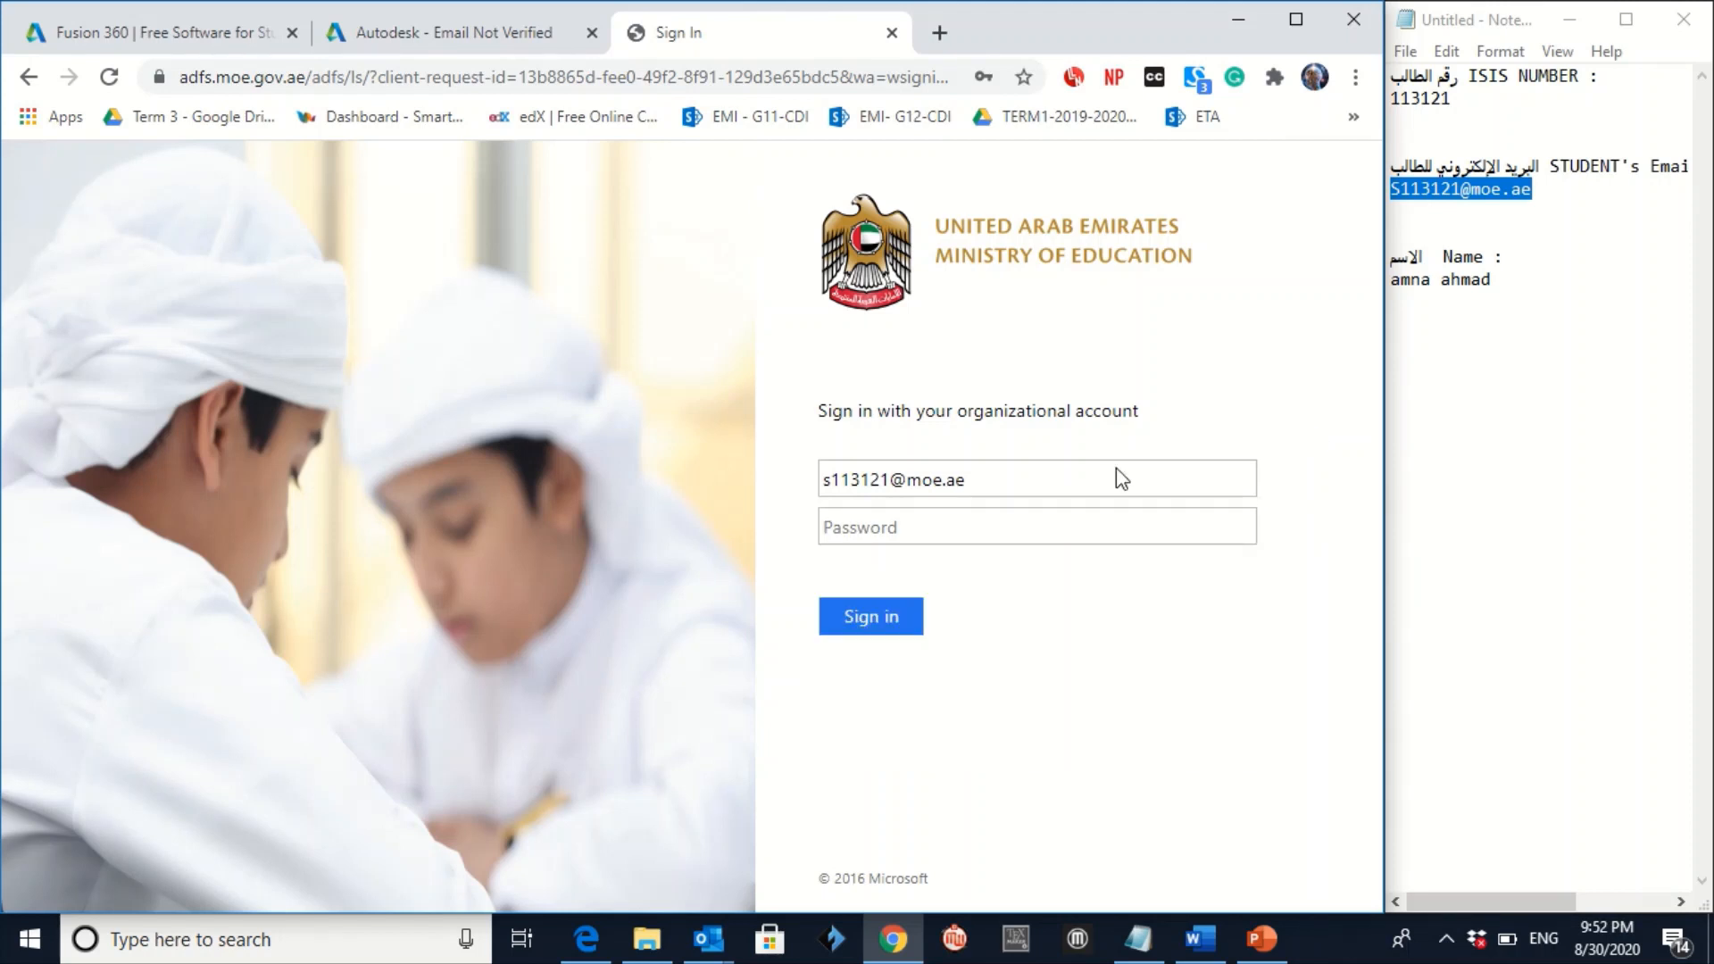
type("password")
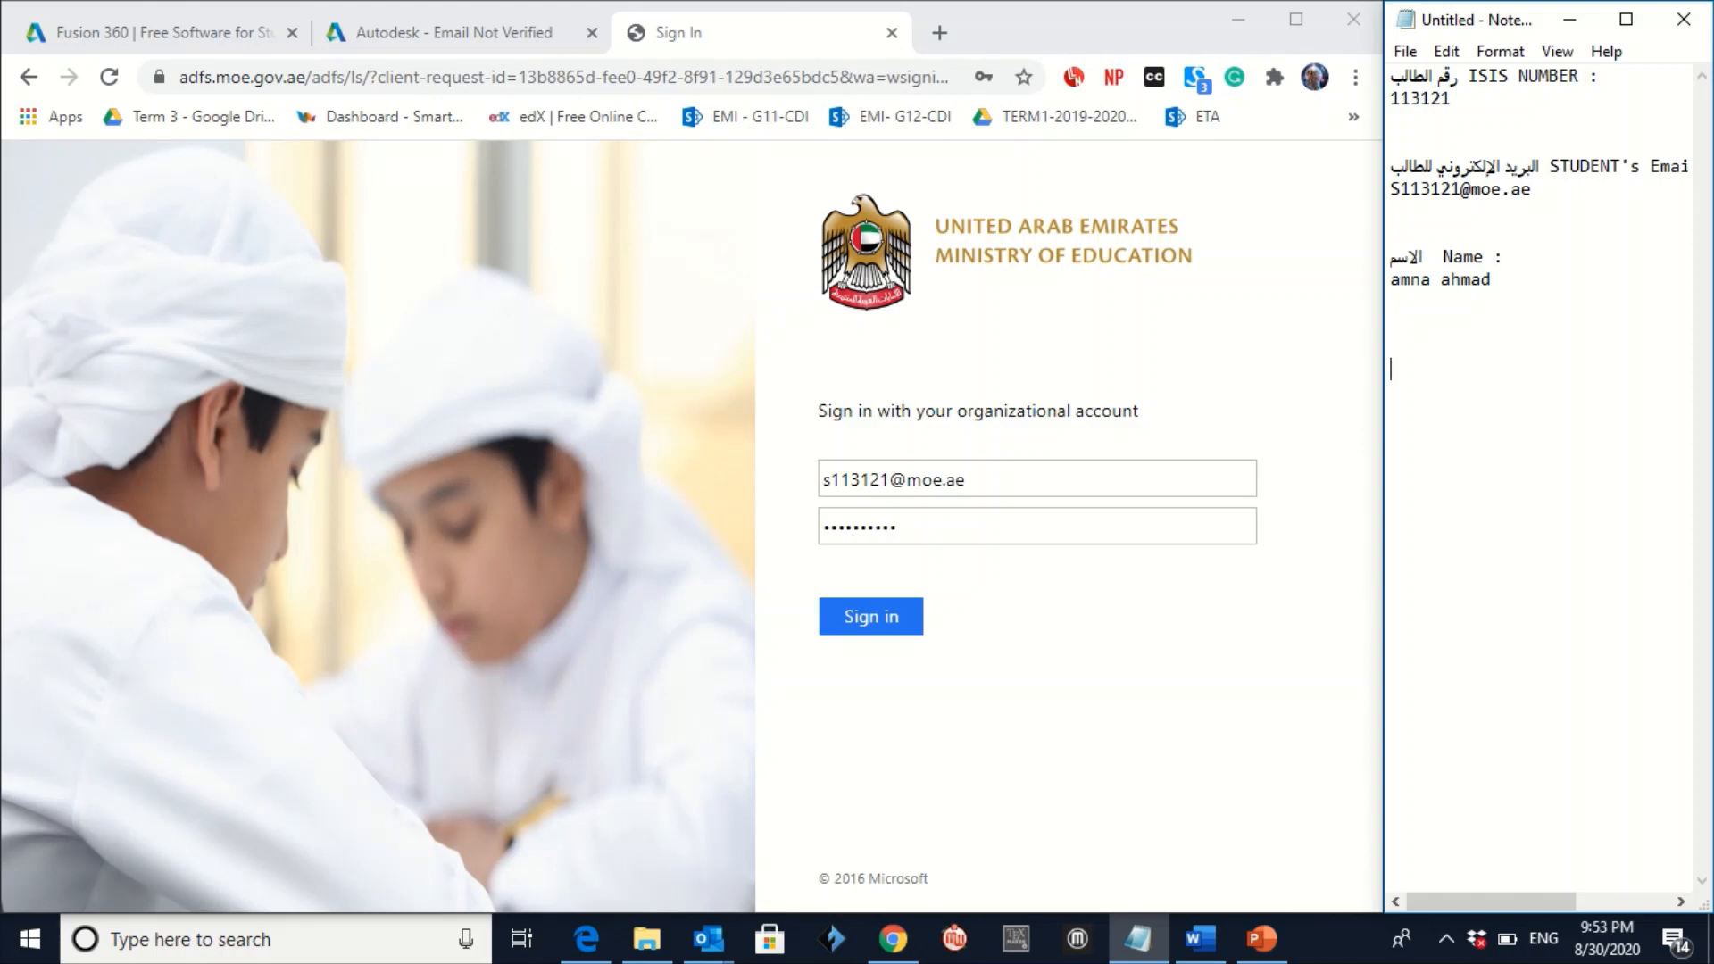
type("s00000@")
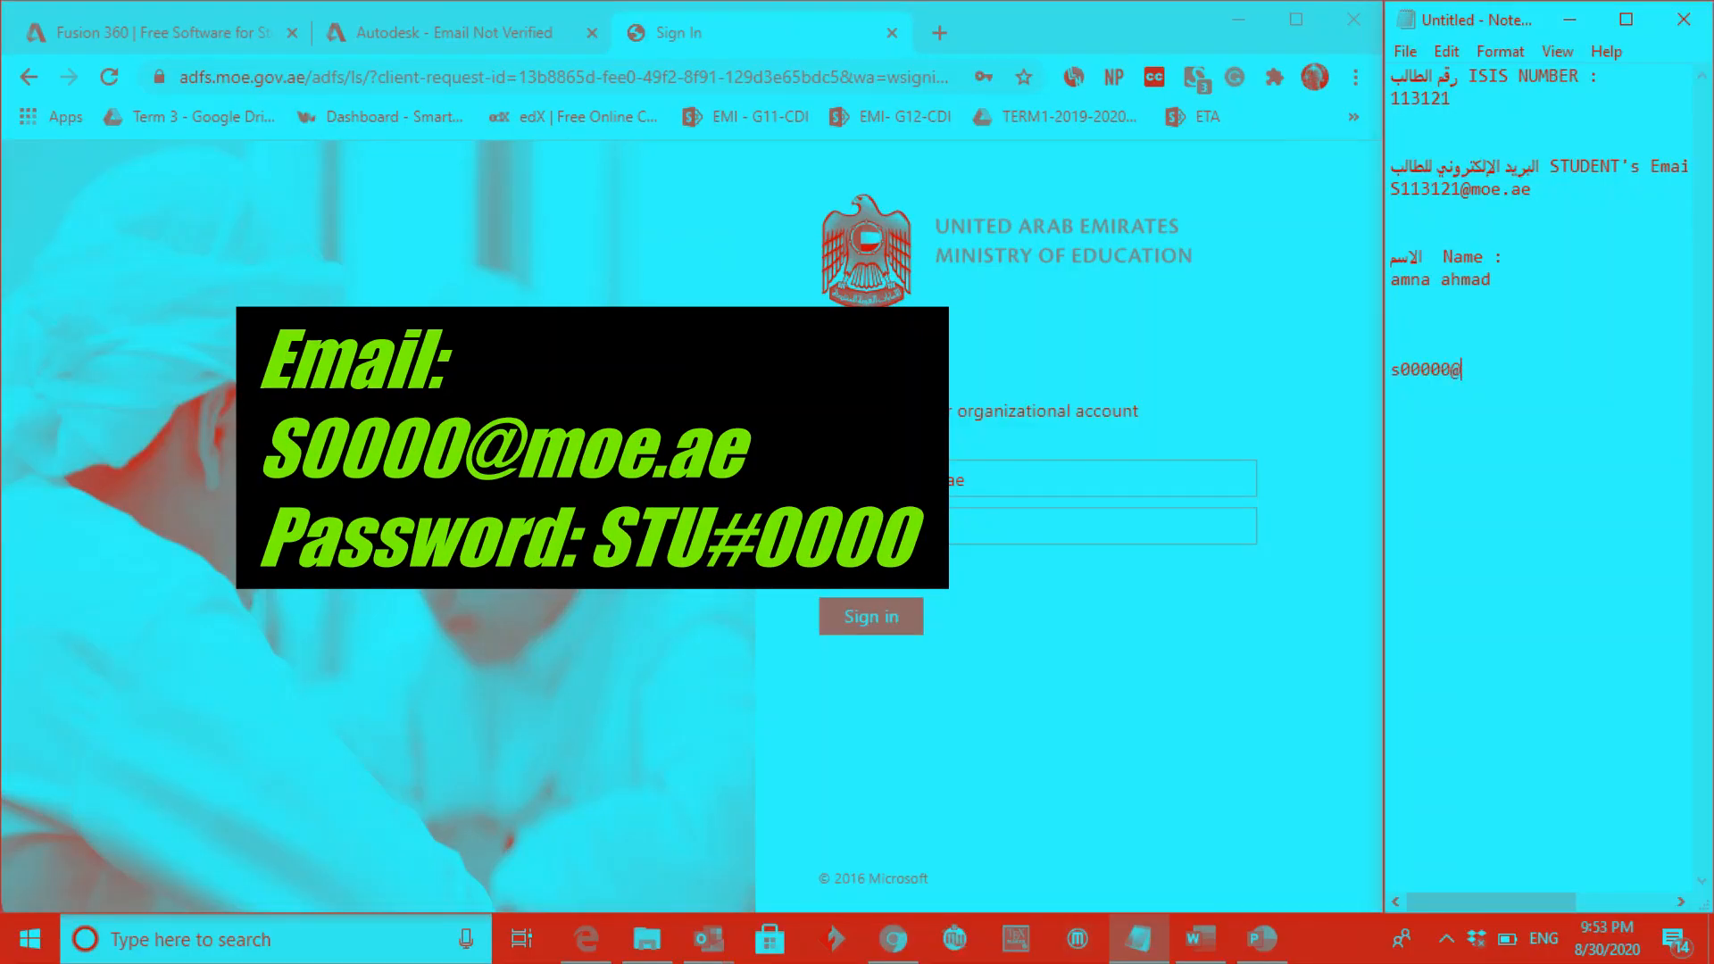
type("moe.")
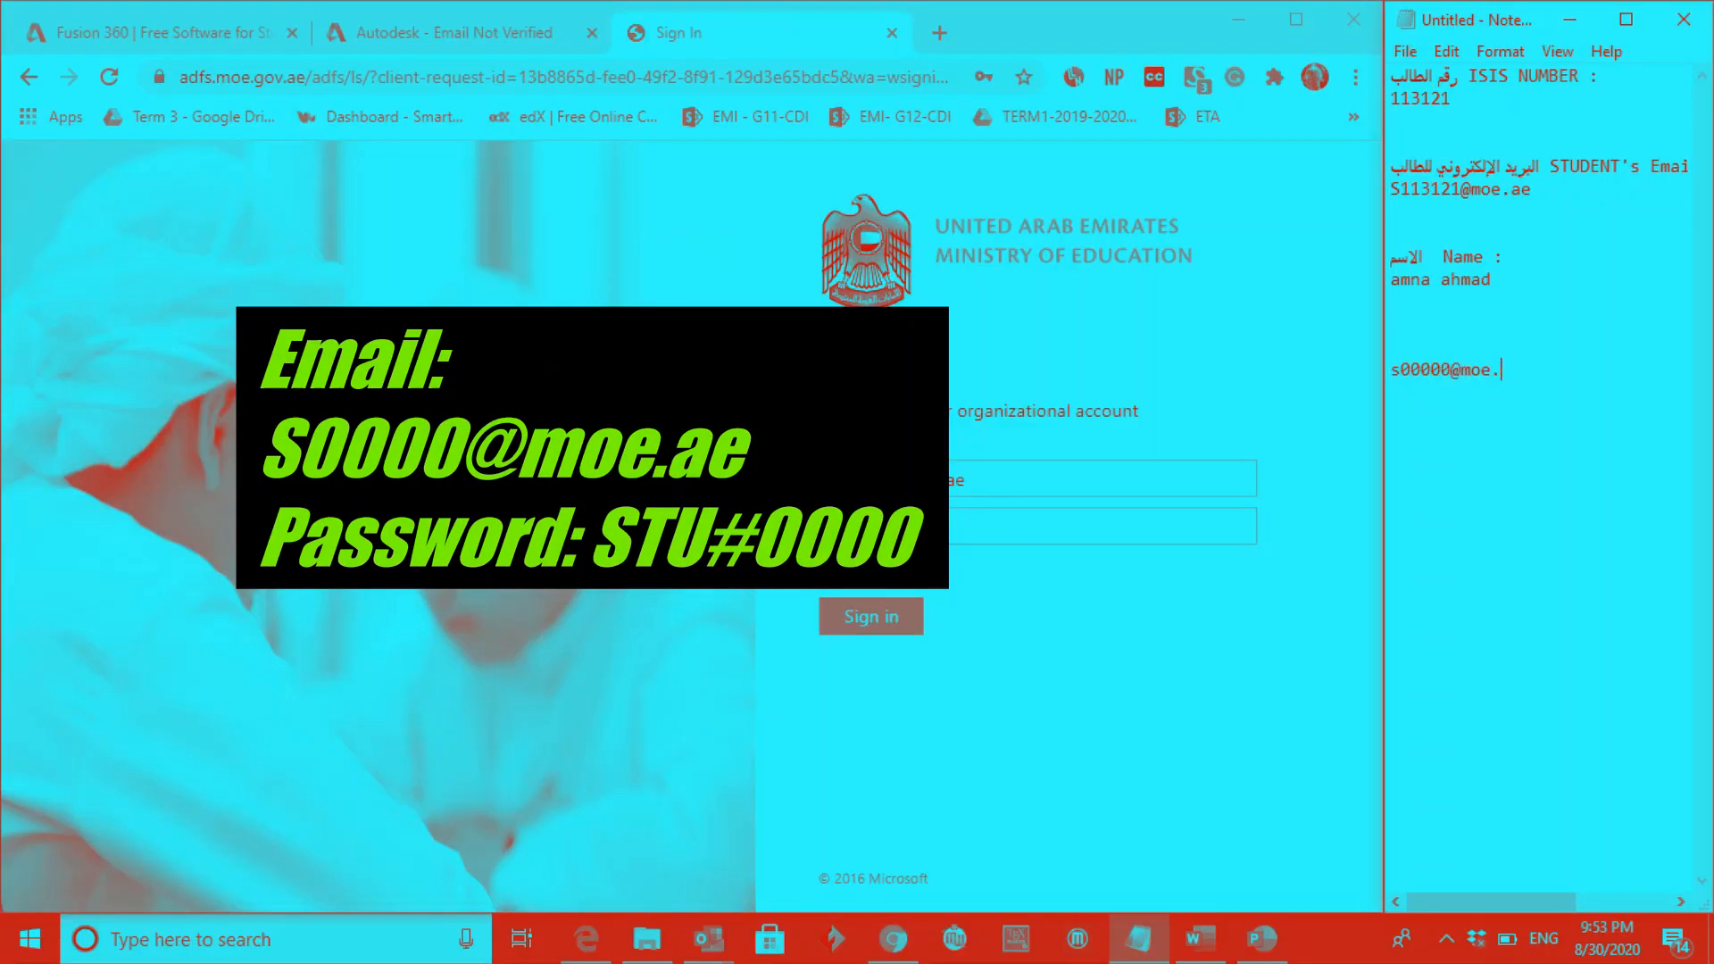
type("ae")
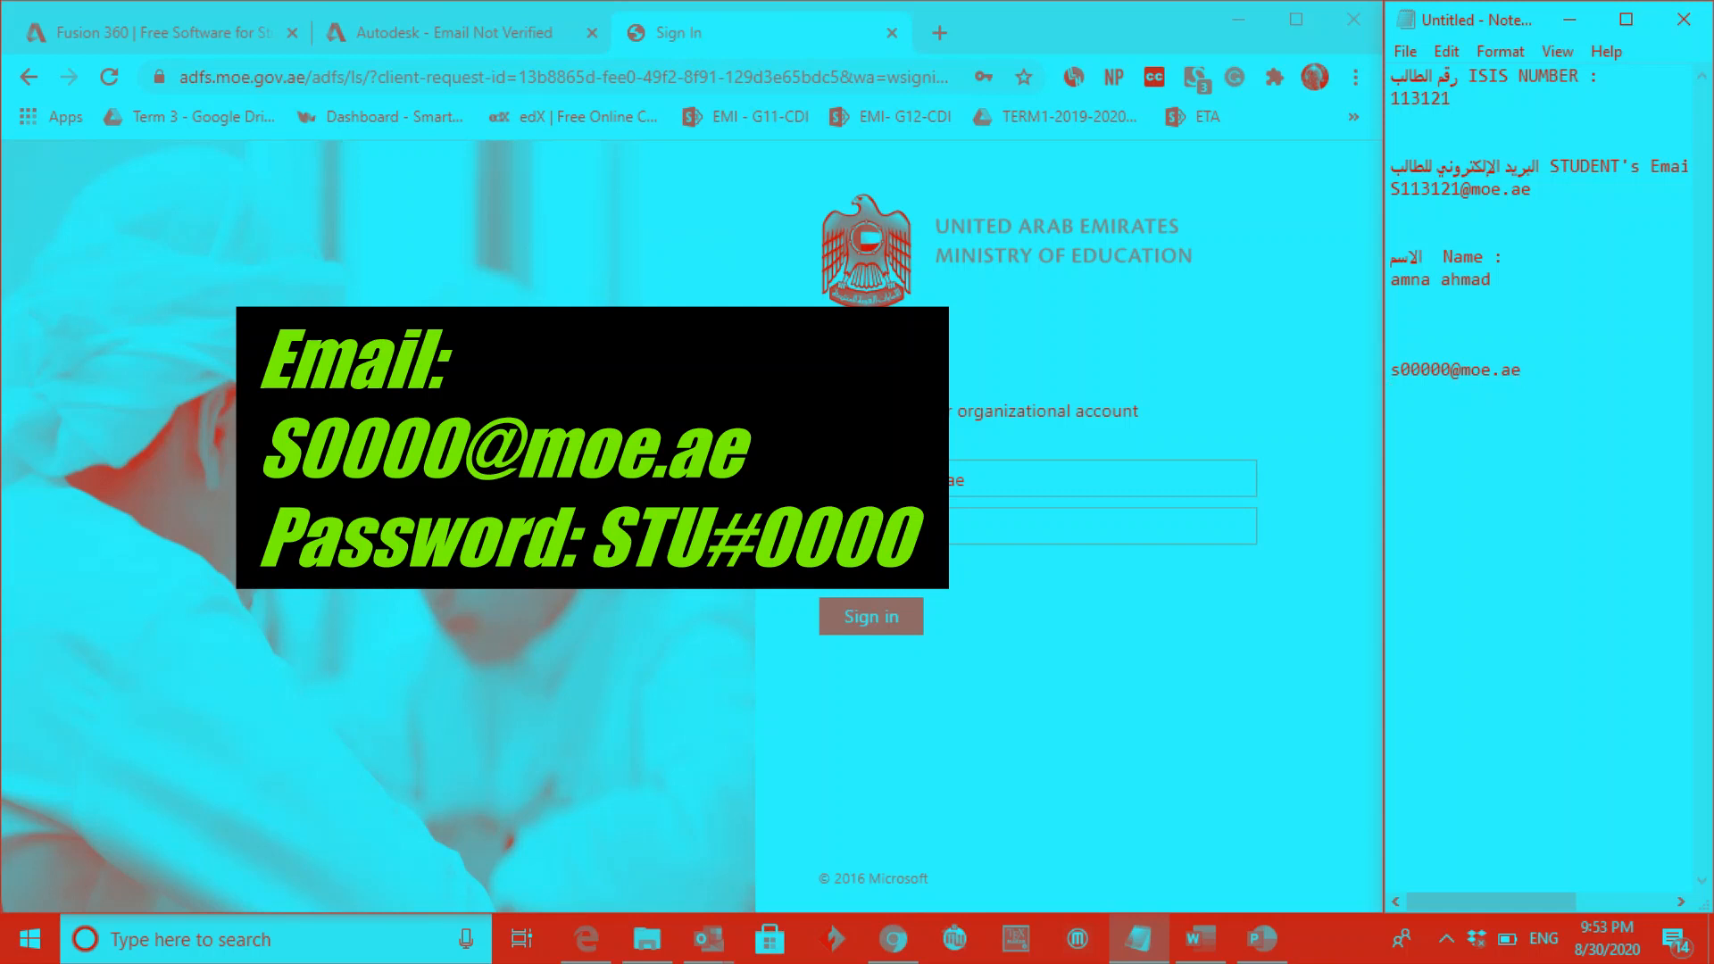
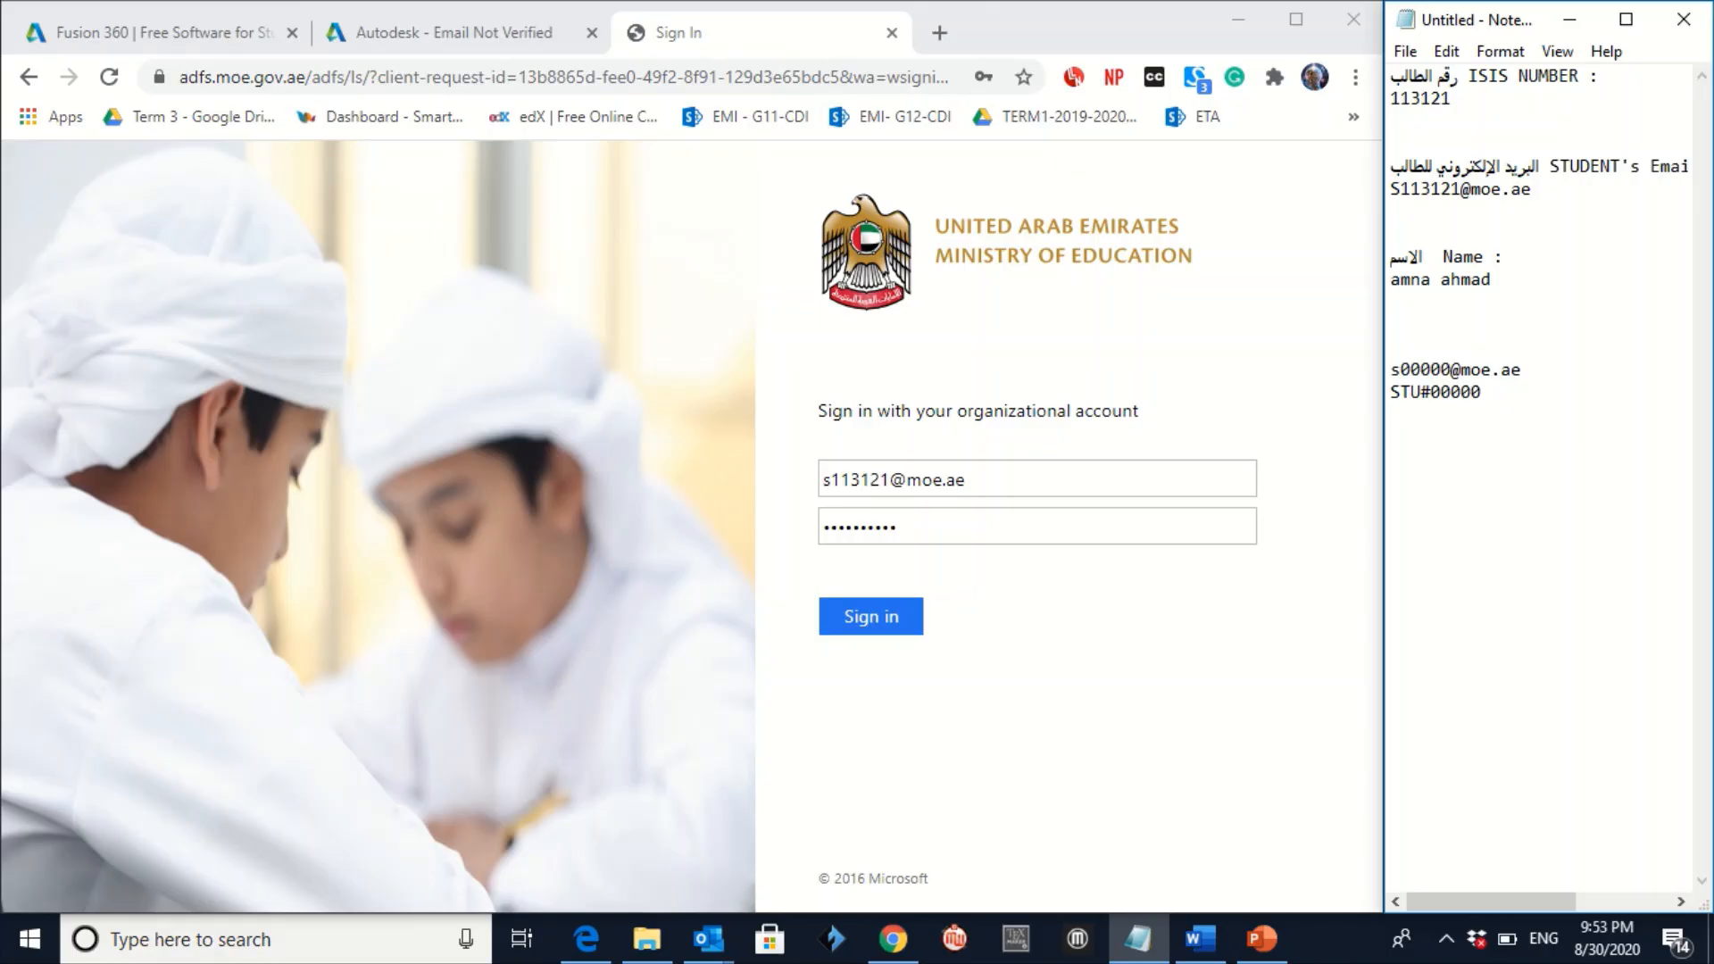
Submit the school account credentials and choose to stay signed in
left_click(870, 615)
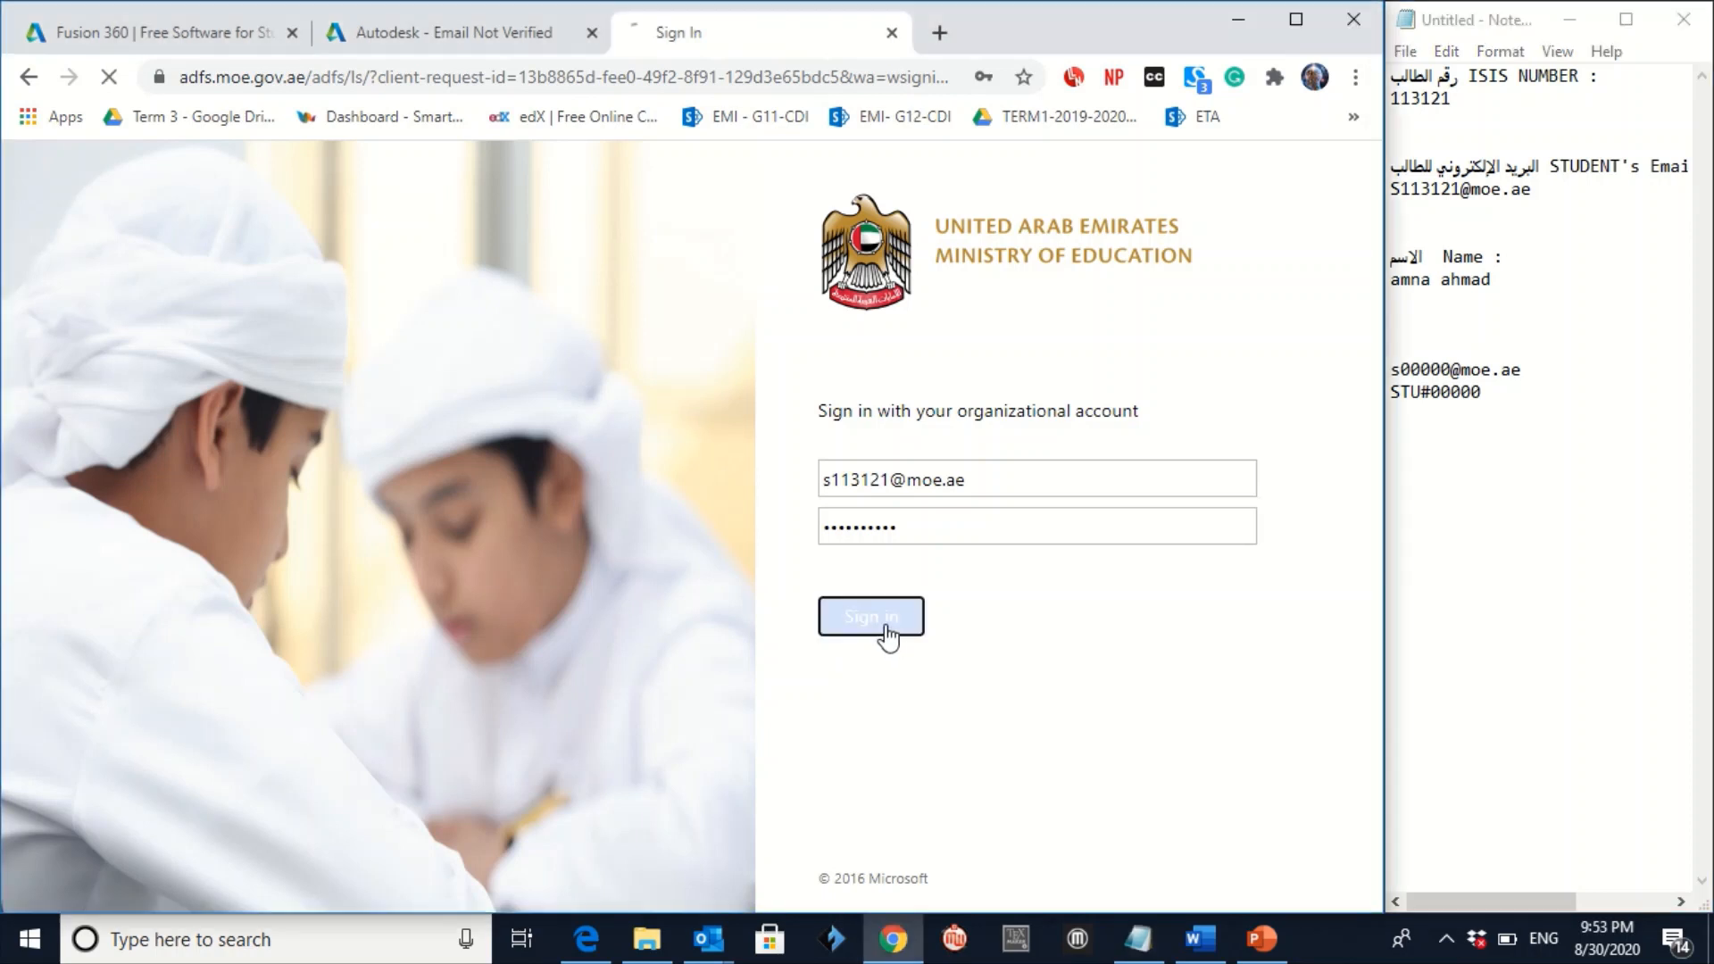
left_click(870, 617)
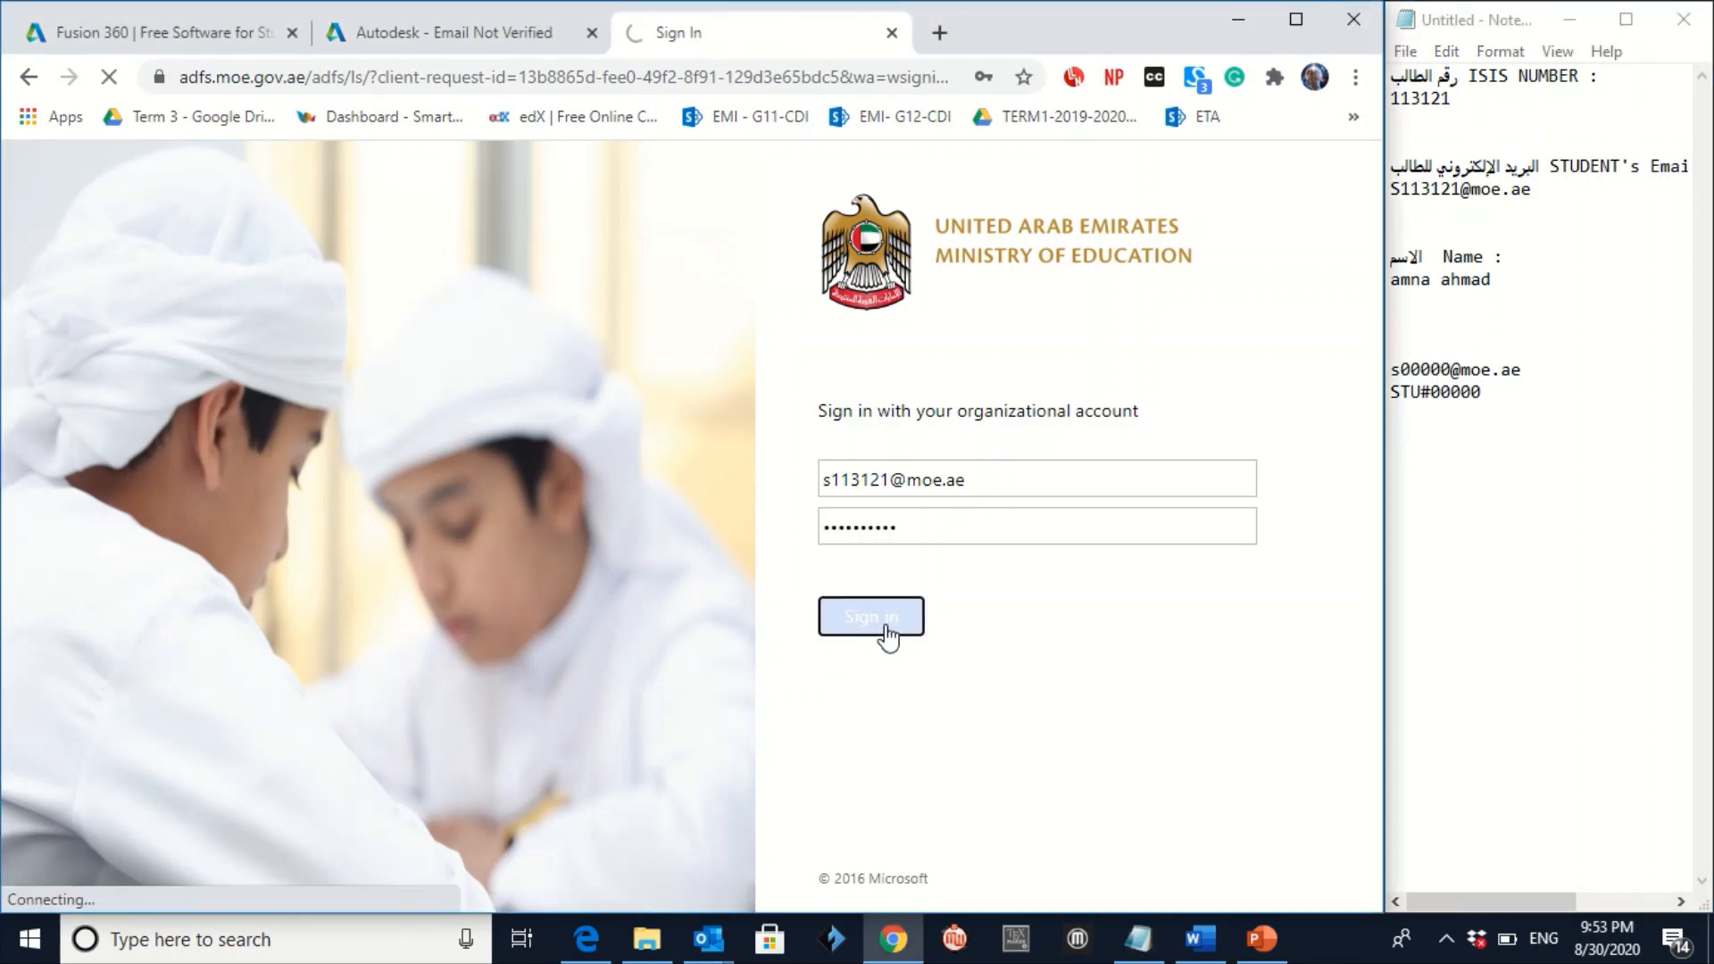
right_click(845, 658)
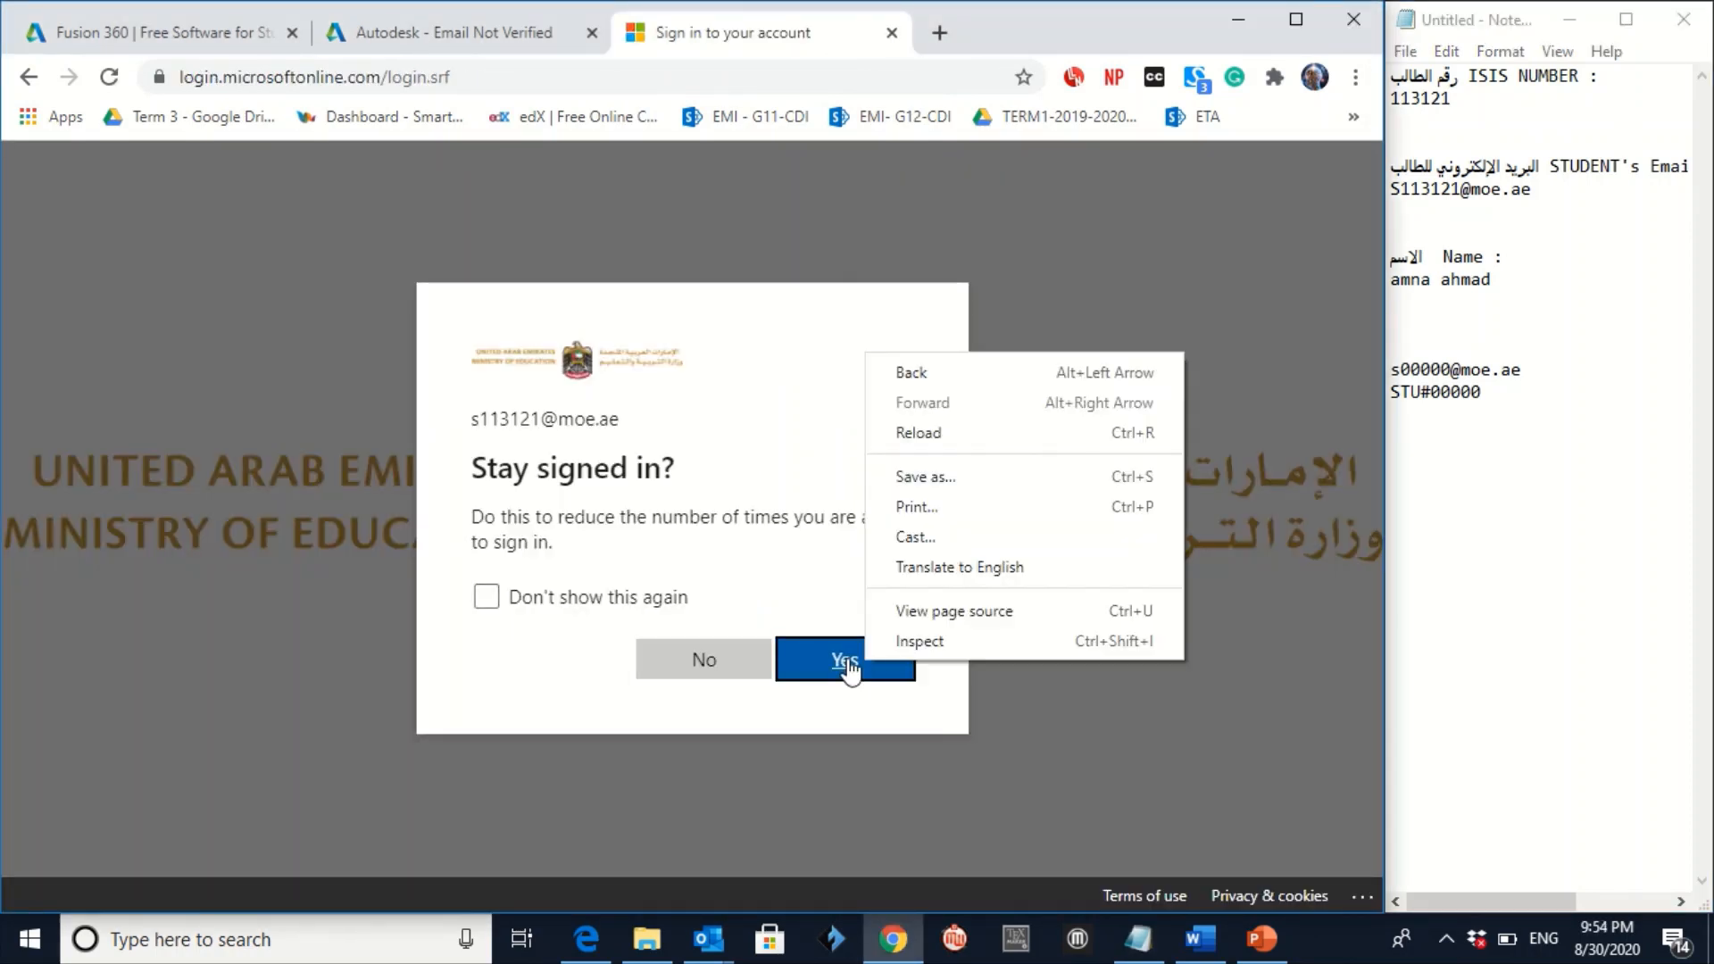
left_click(846, 658)
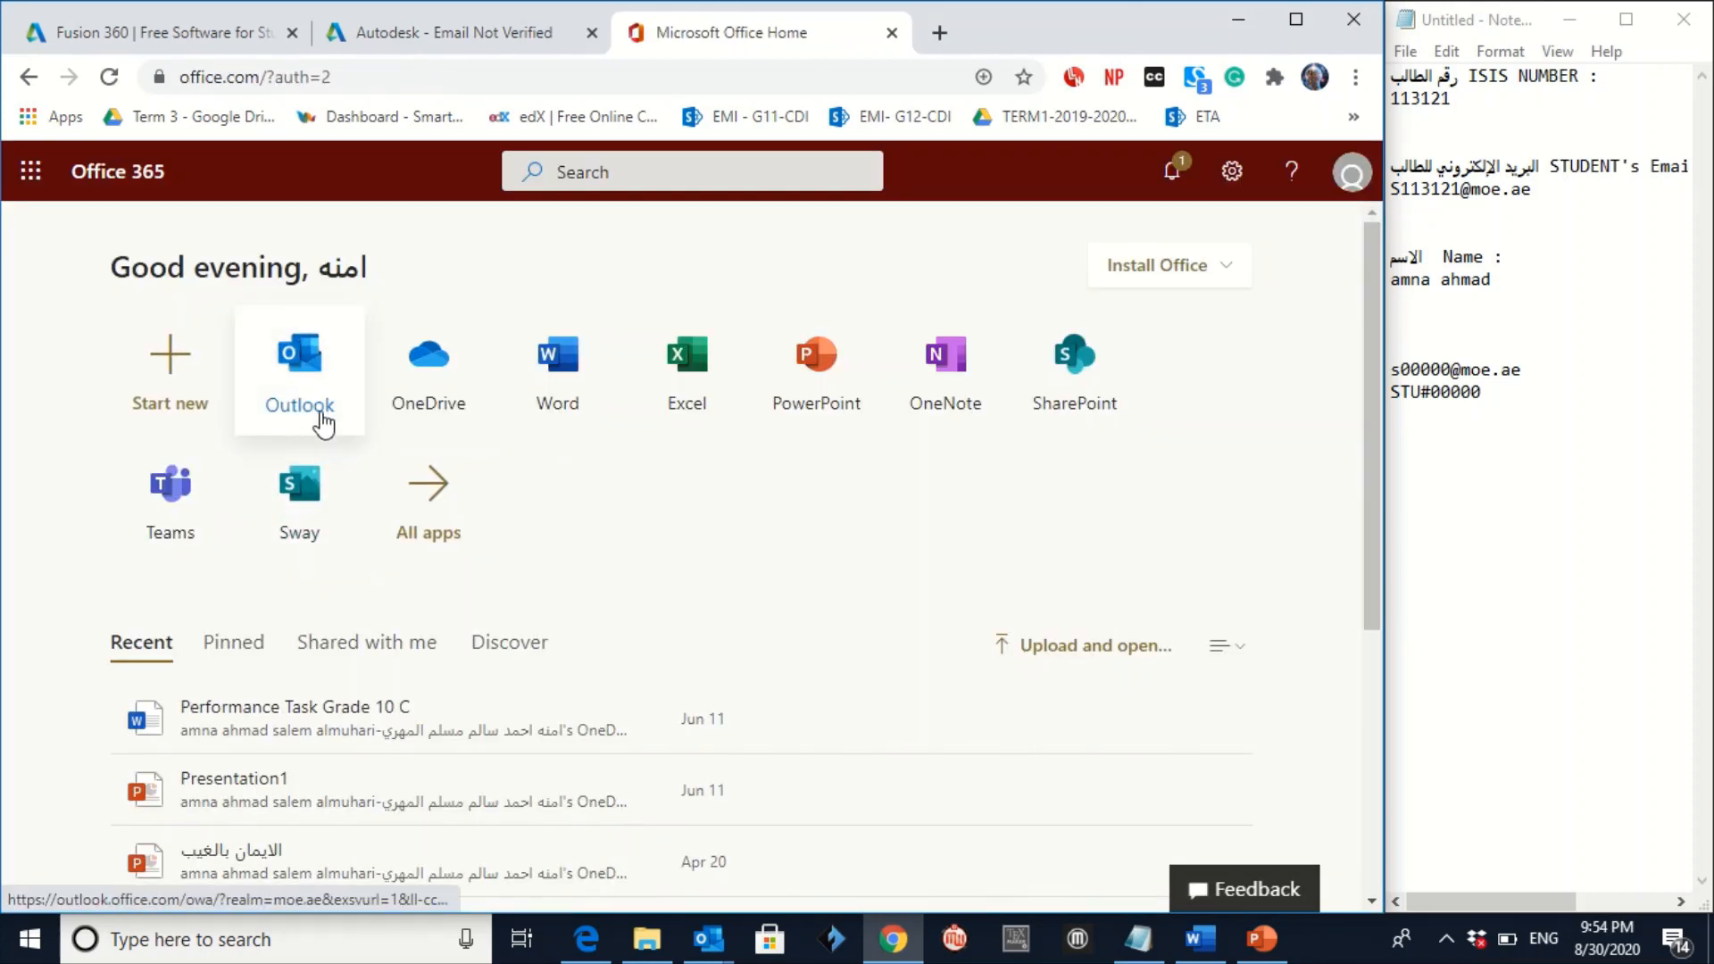
mouse_move(262, 495)
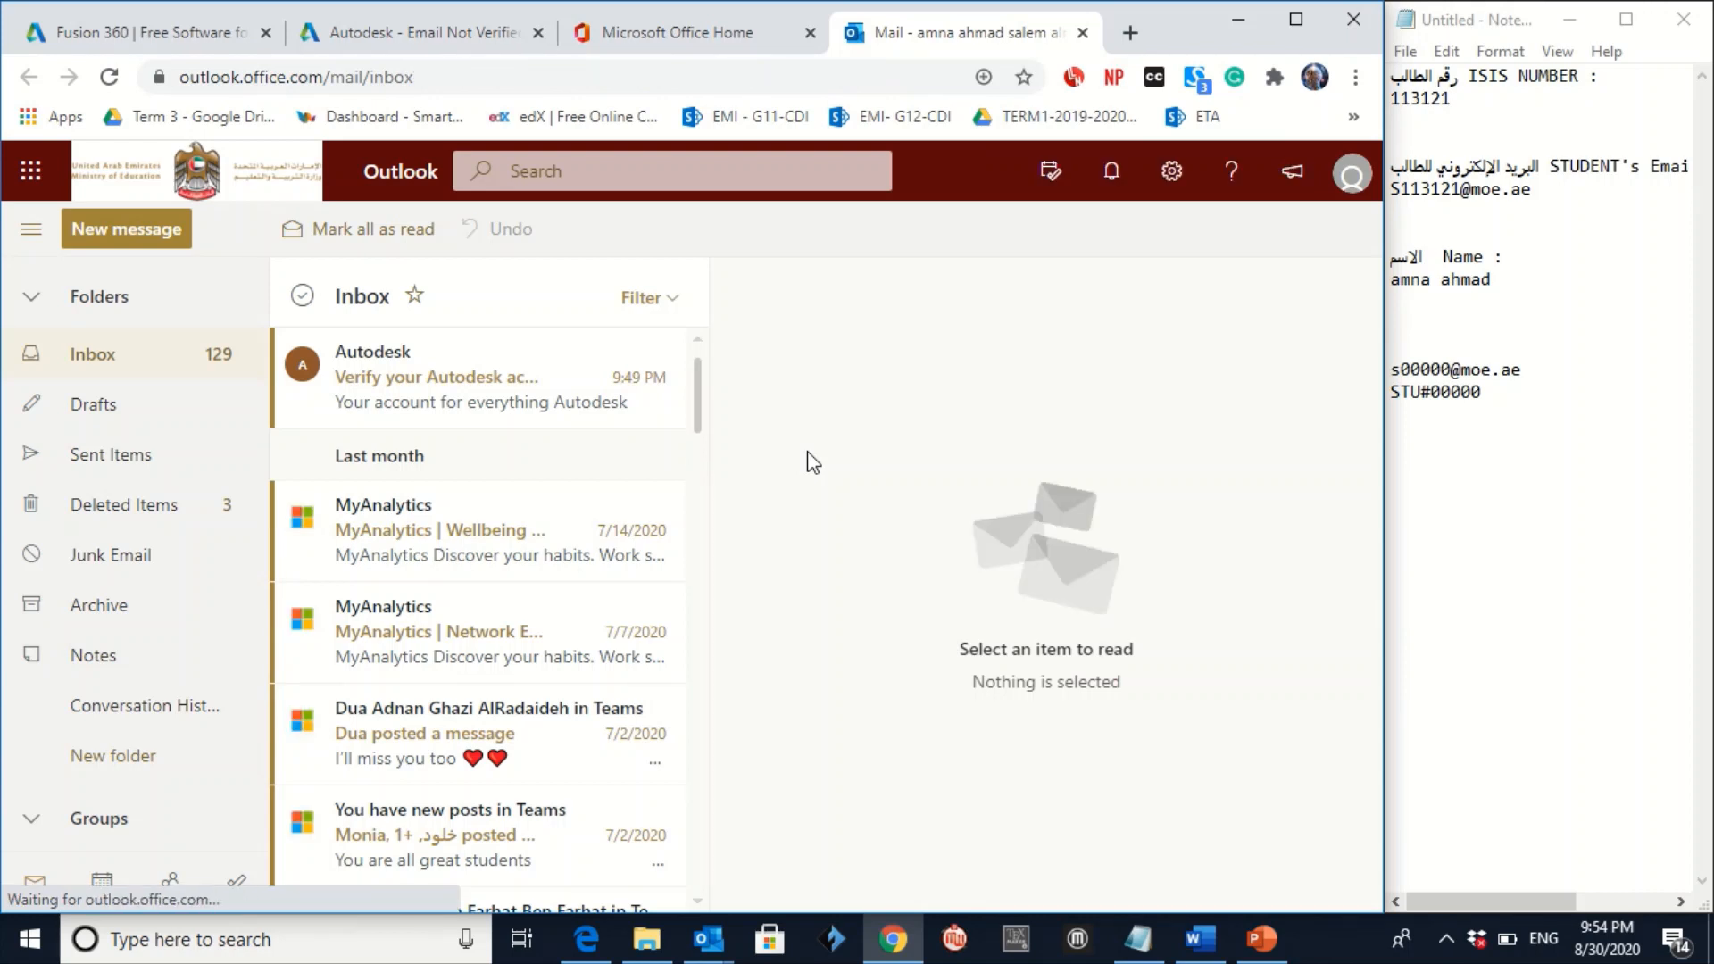
Open the 'Verify your Autodesk account' email, check the address, and click VERIFY EMAIL
left_click(390, 296)
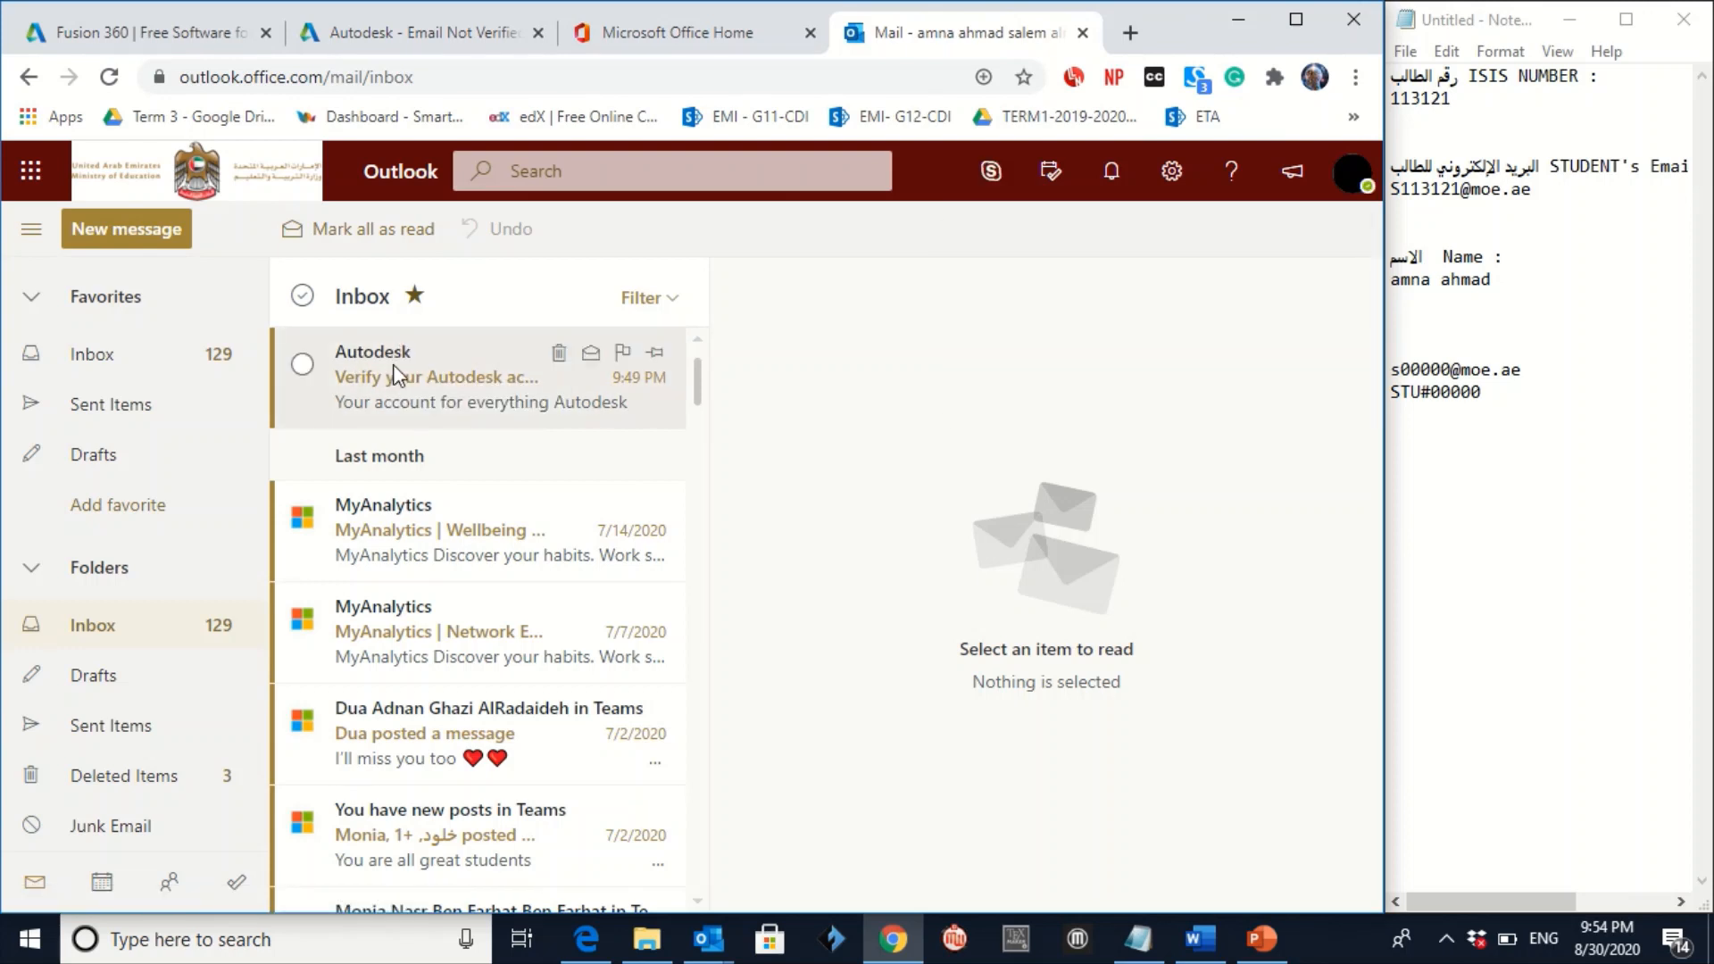
left_click(435, 376)
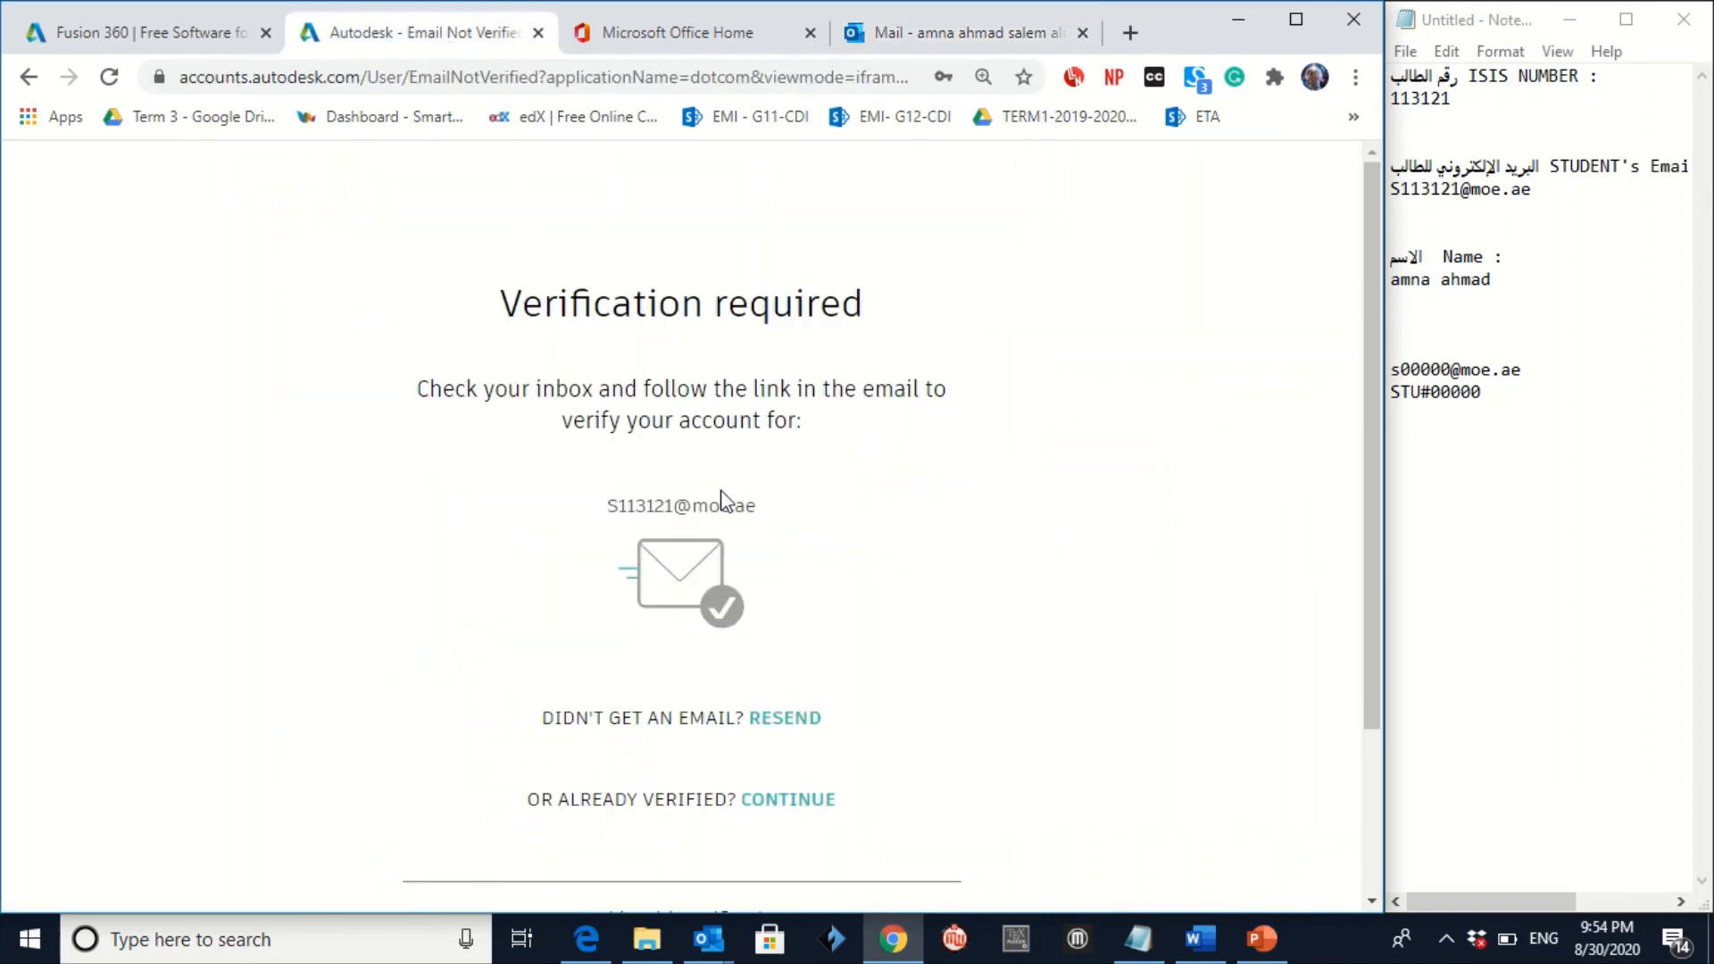
left_click(963, 32)
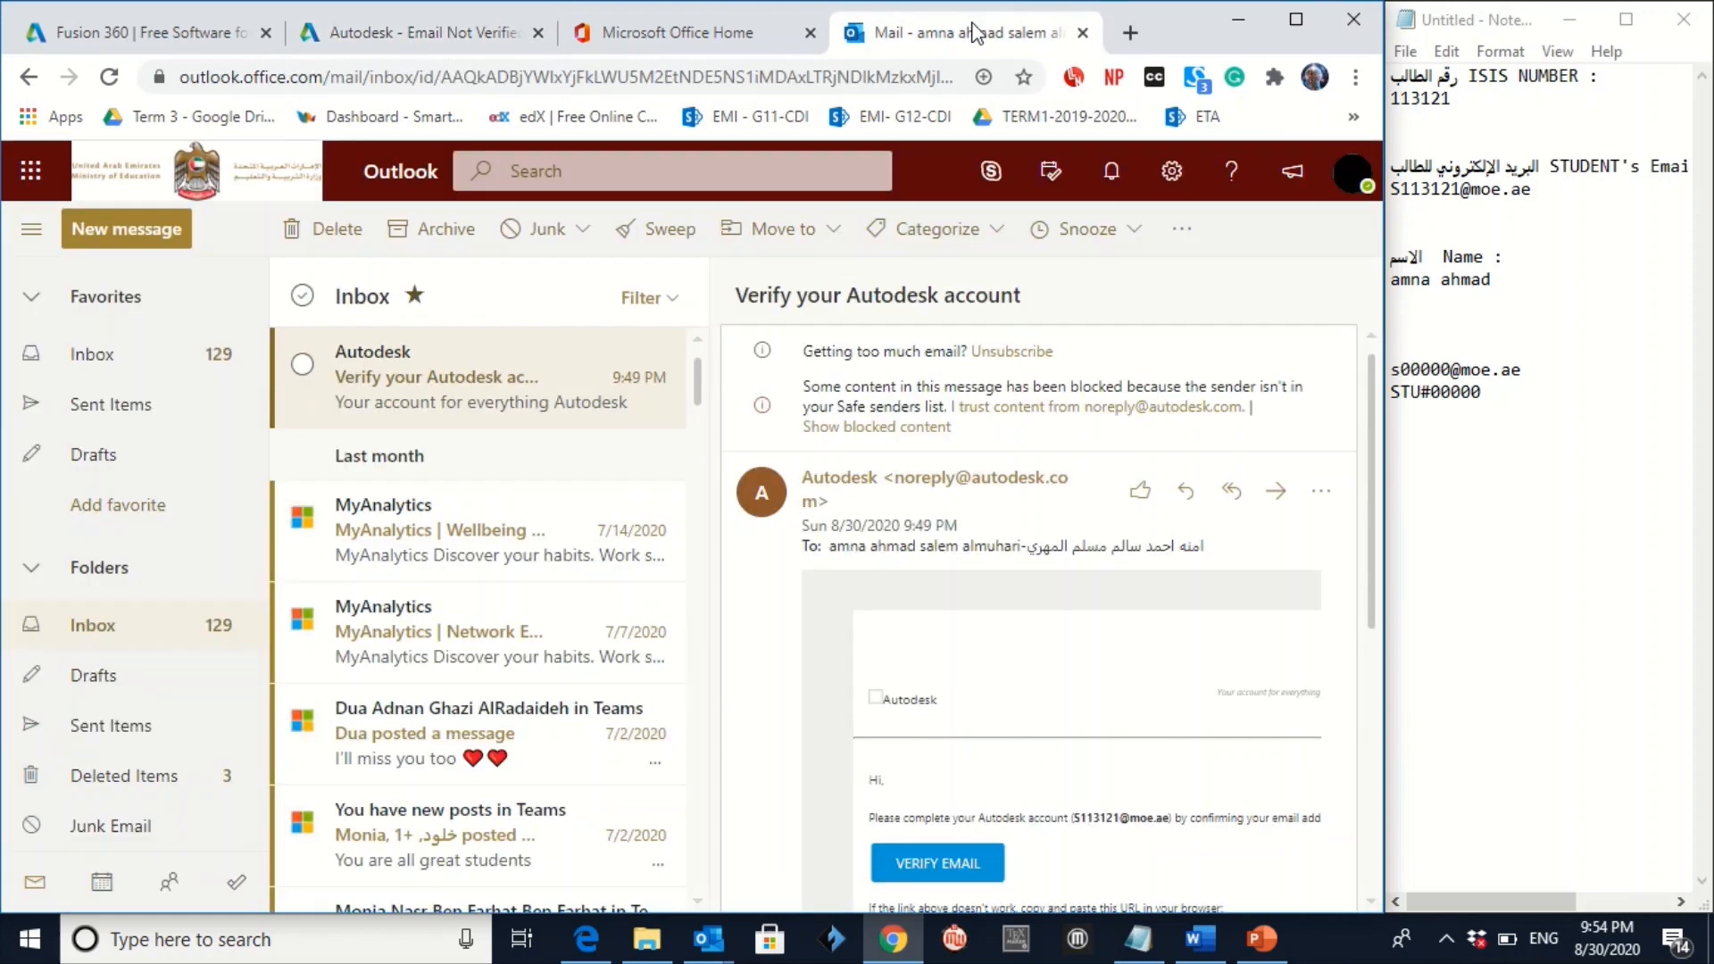
scroll("down", 3)
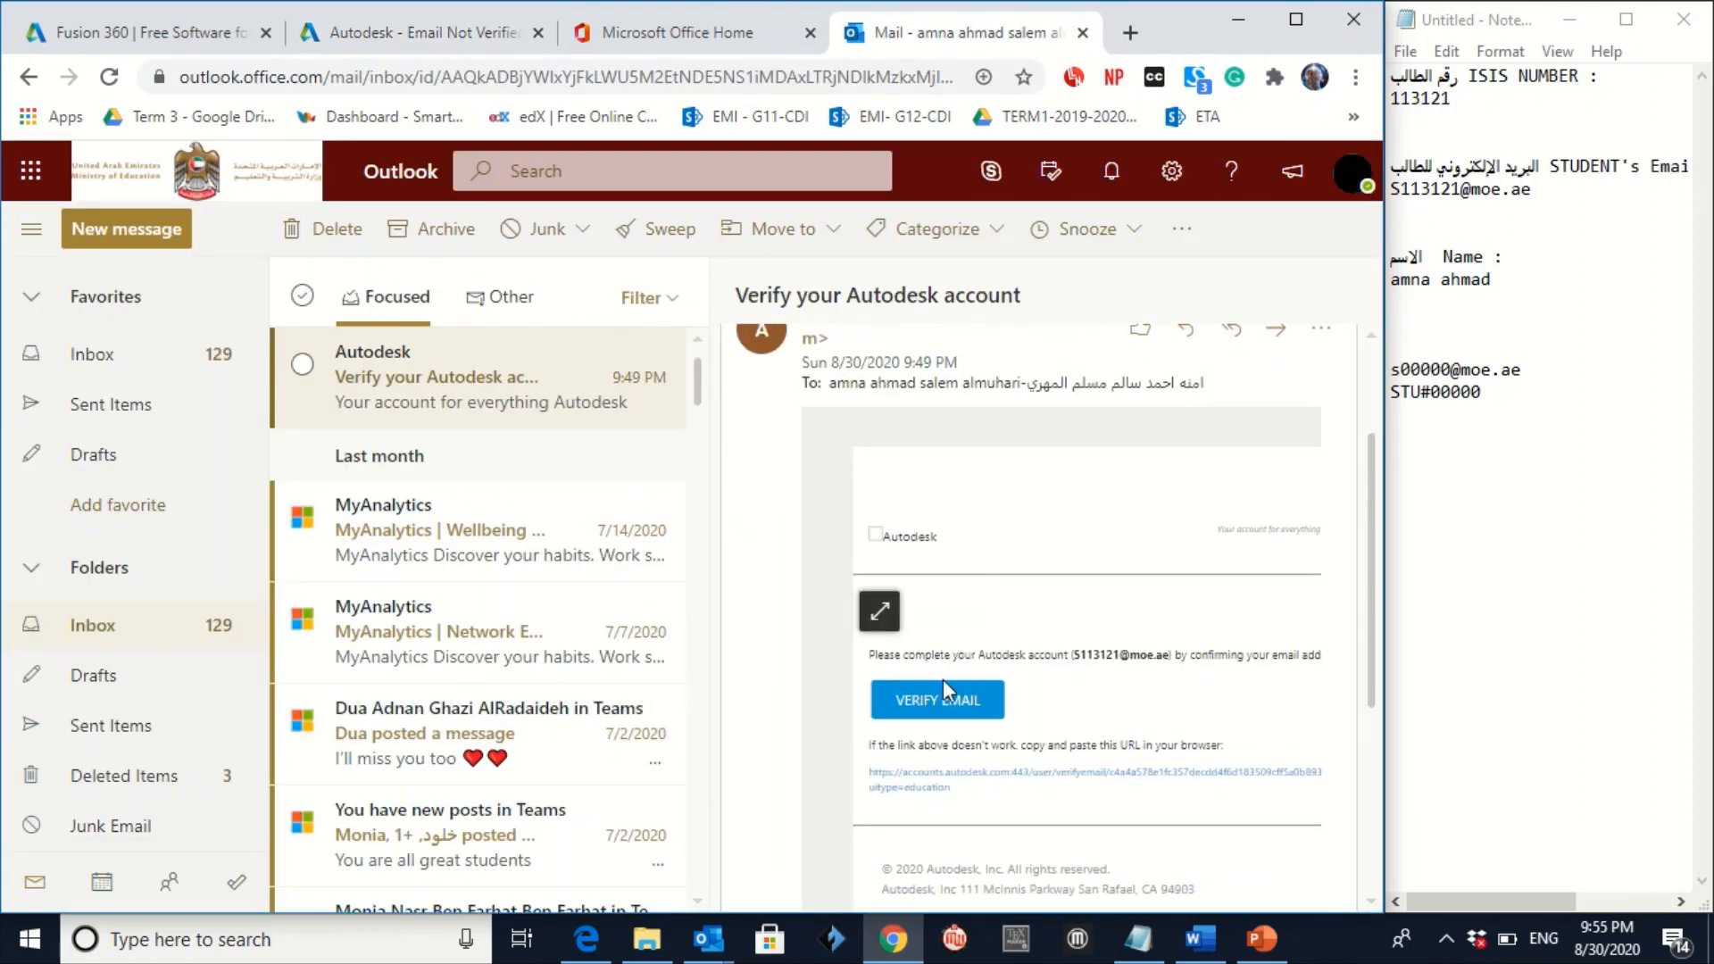
mouse_move(937, 700)
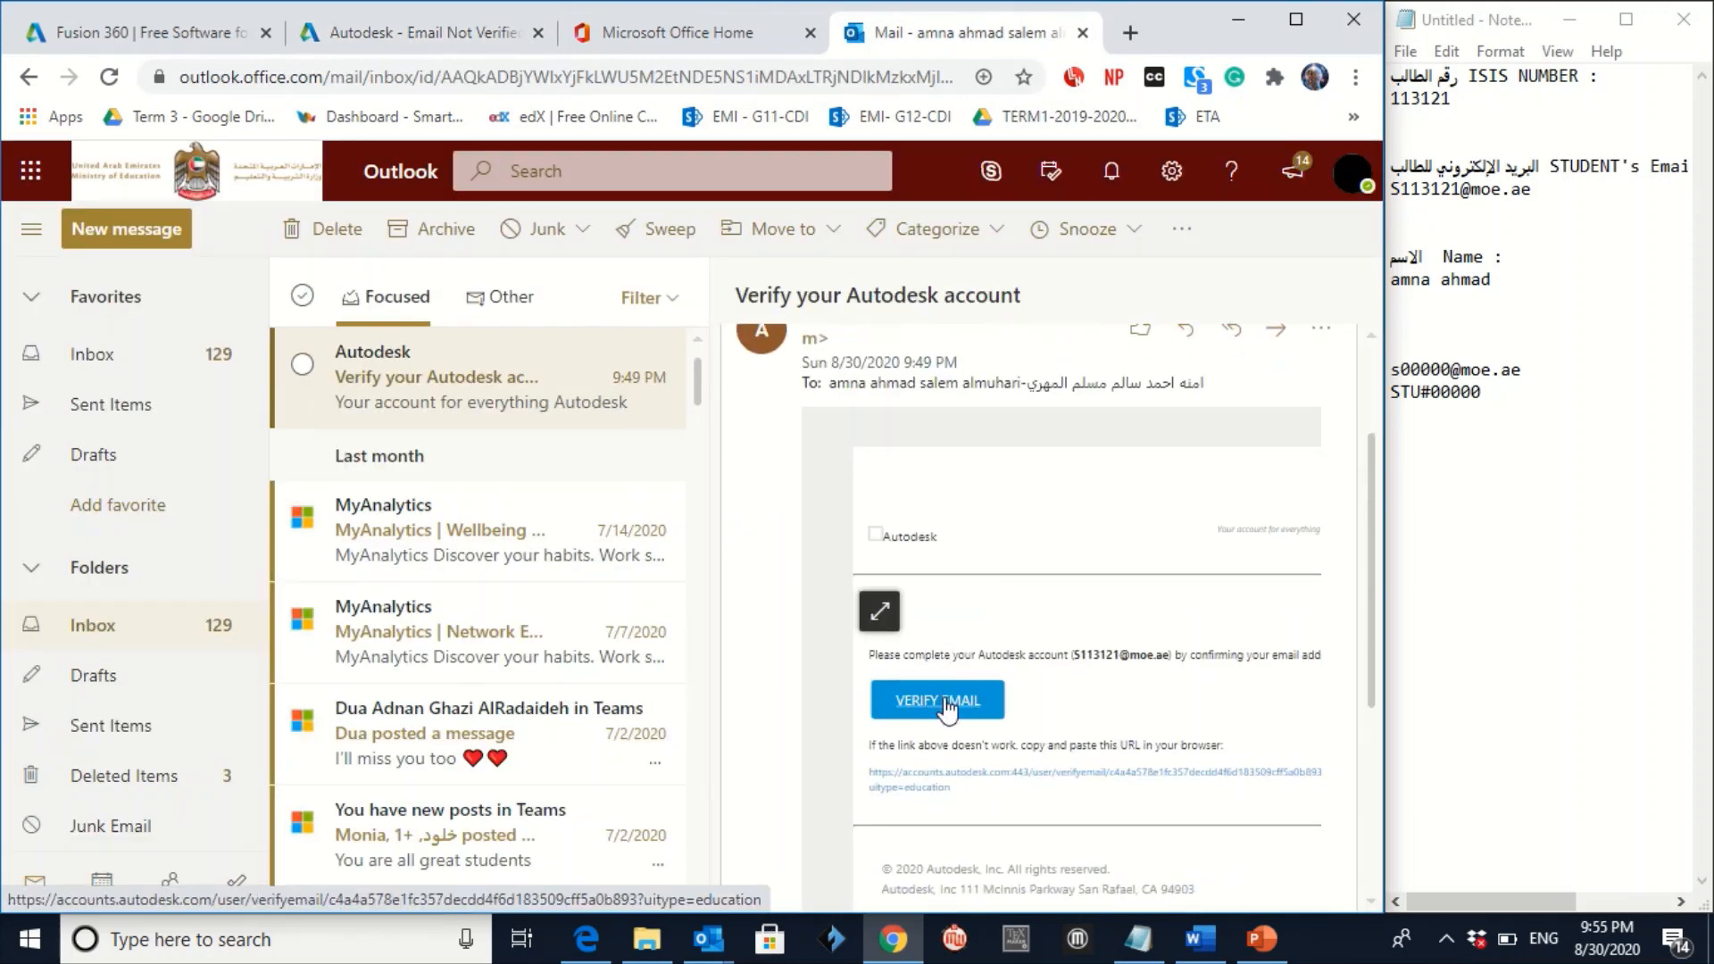
left_click(935, 700)
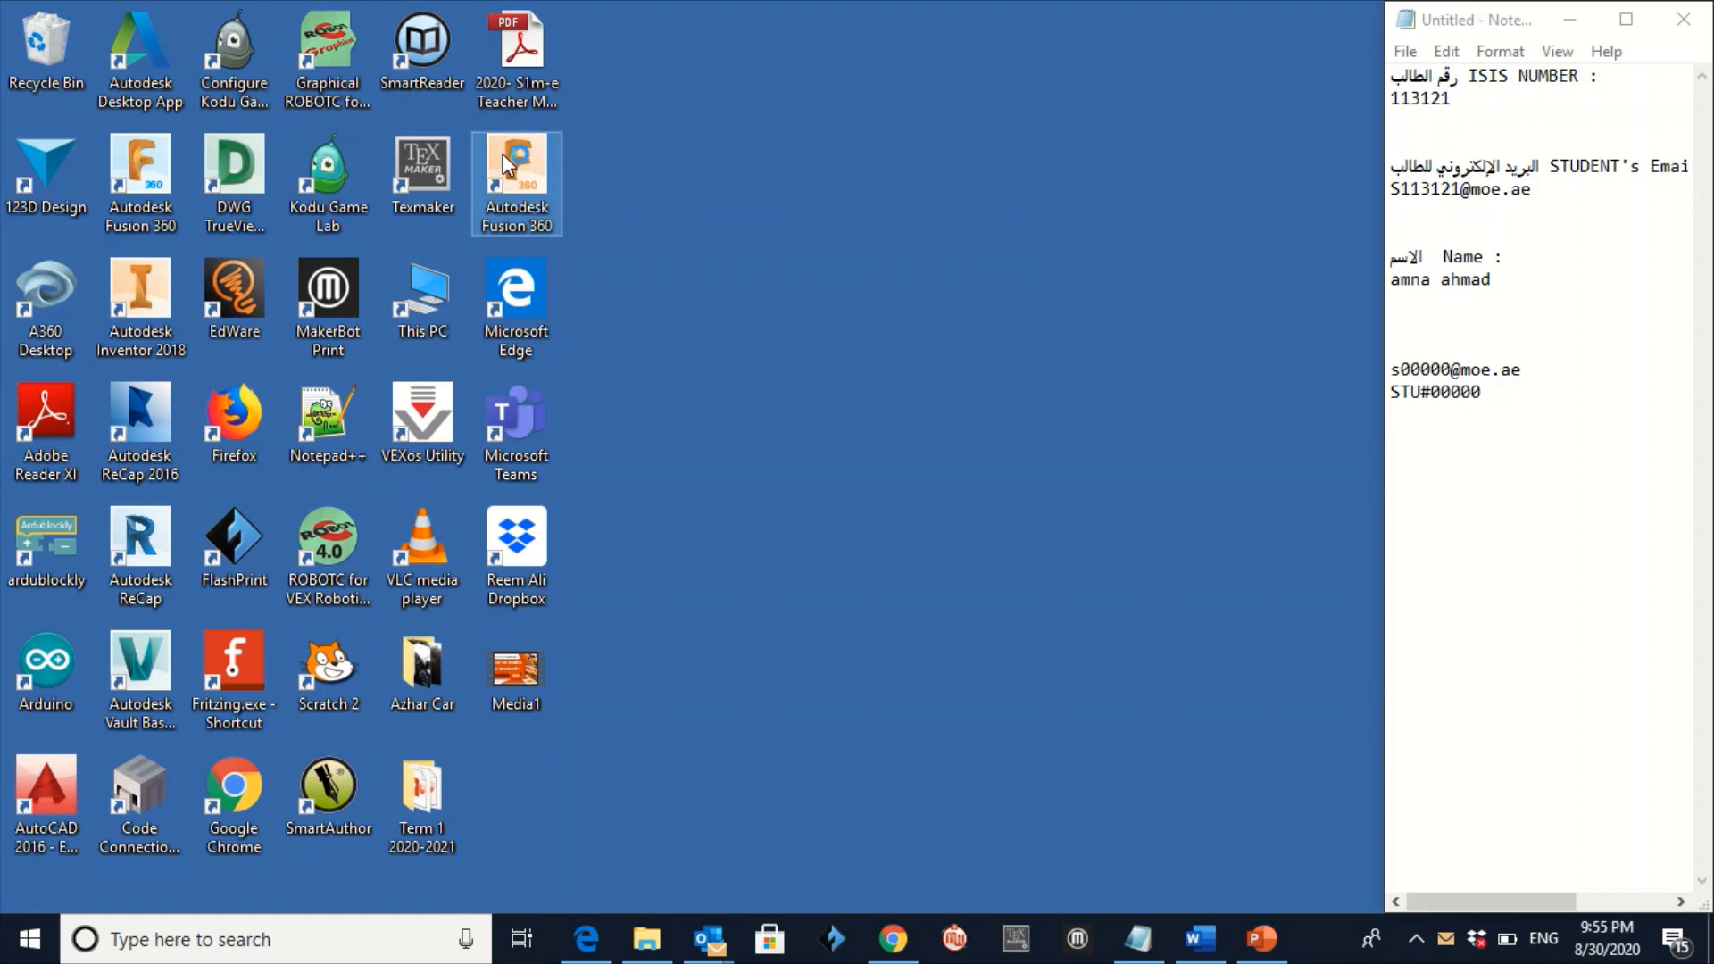
mouse_move(515, 164)
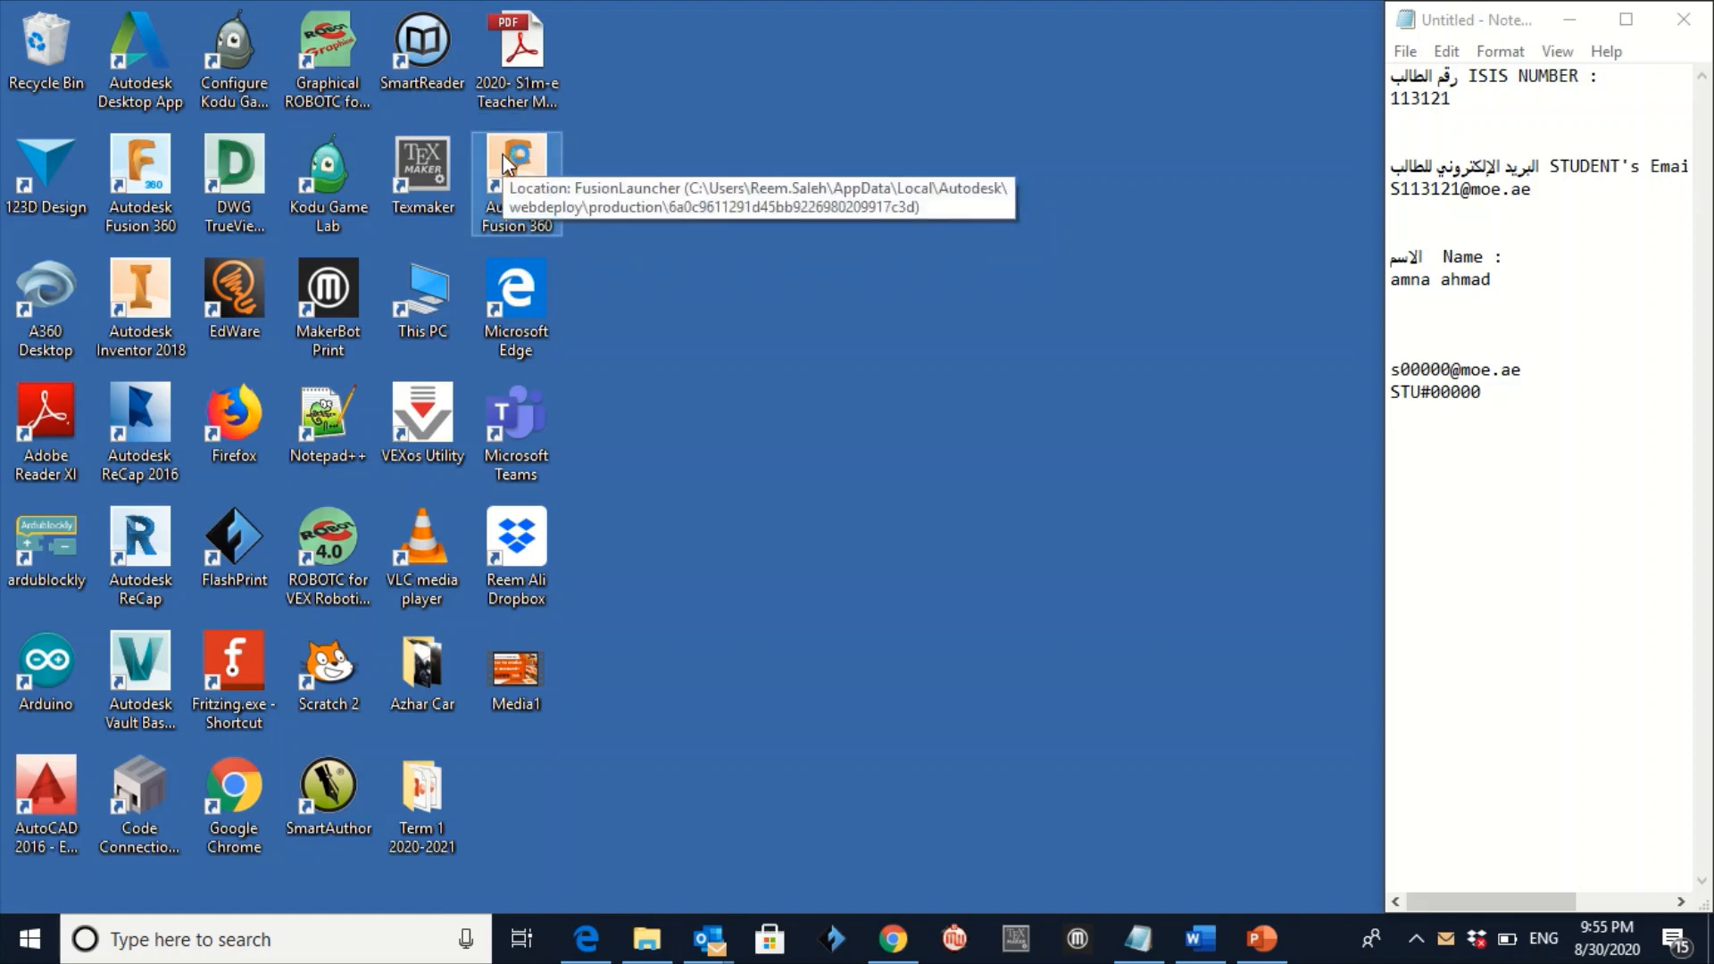
double_click(515, 159)
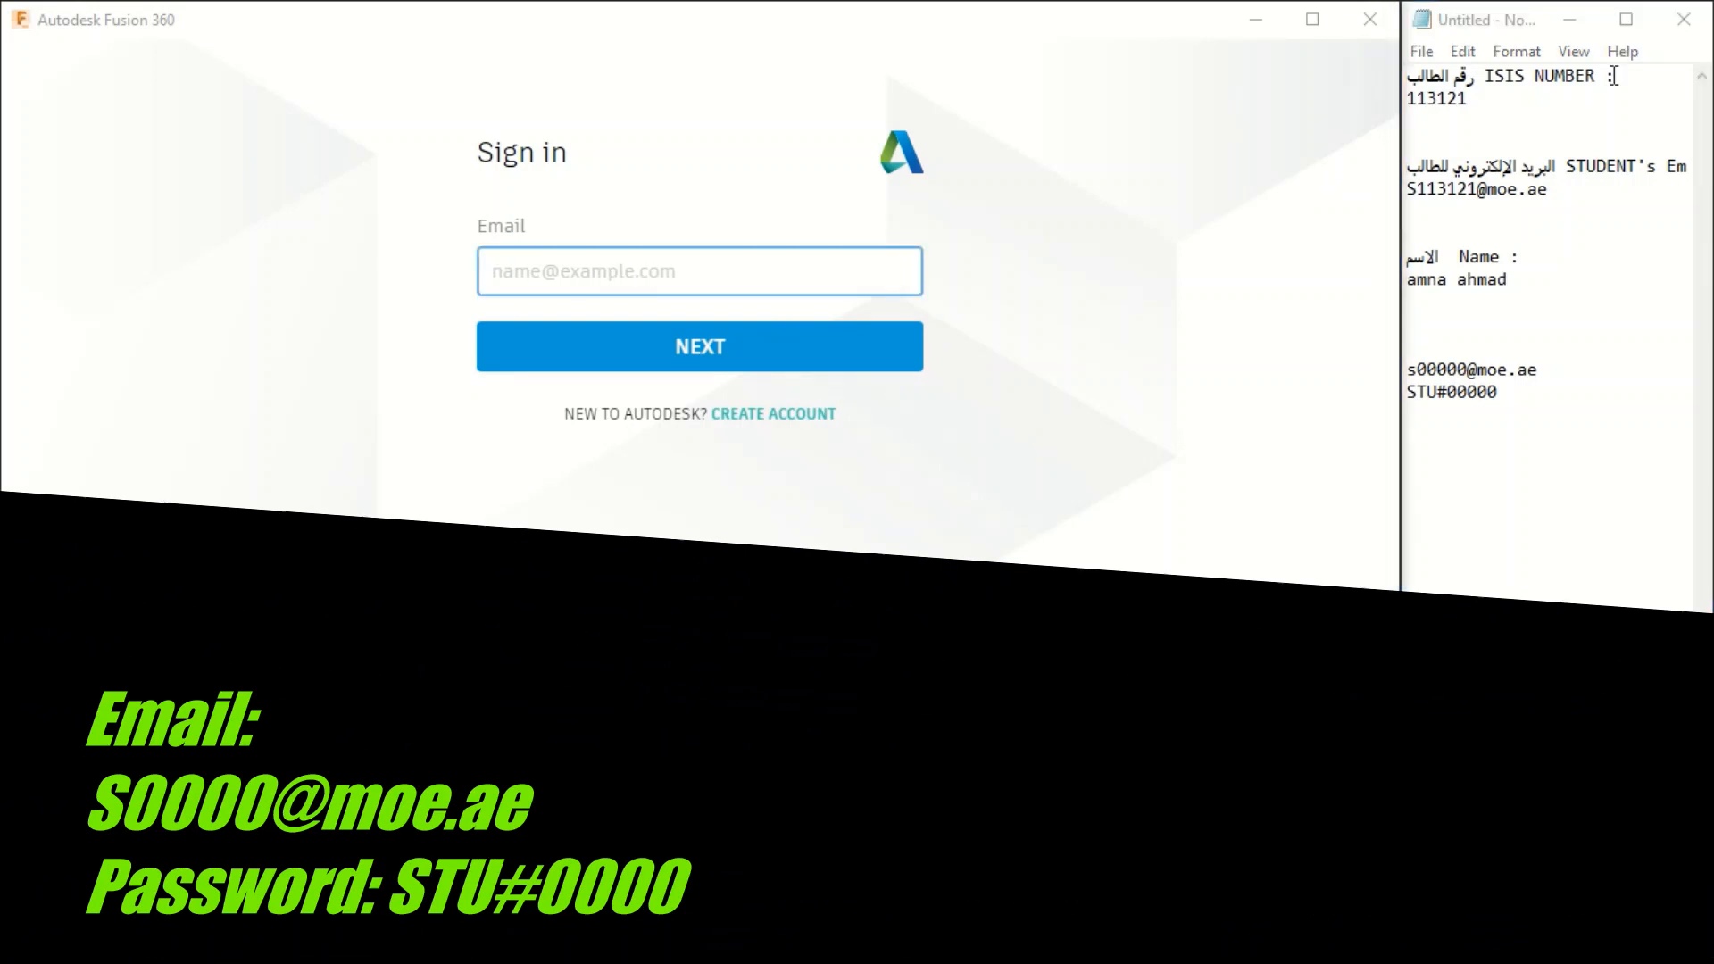
double_click(1475, 189)
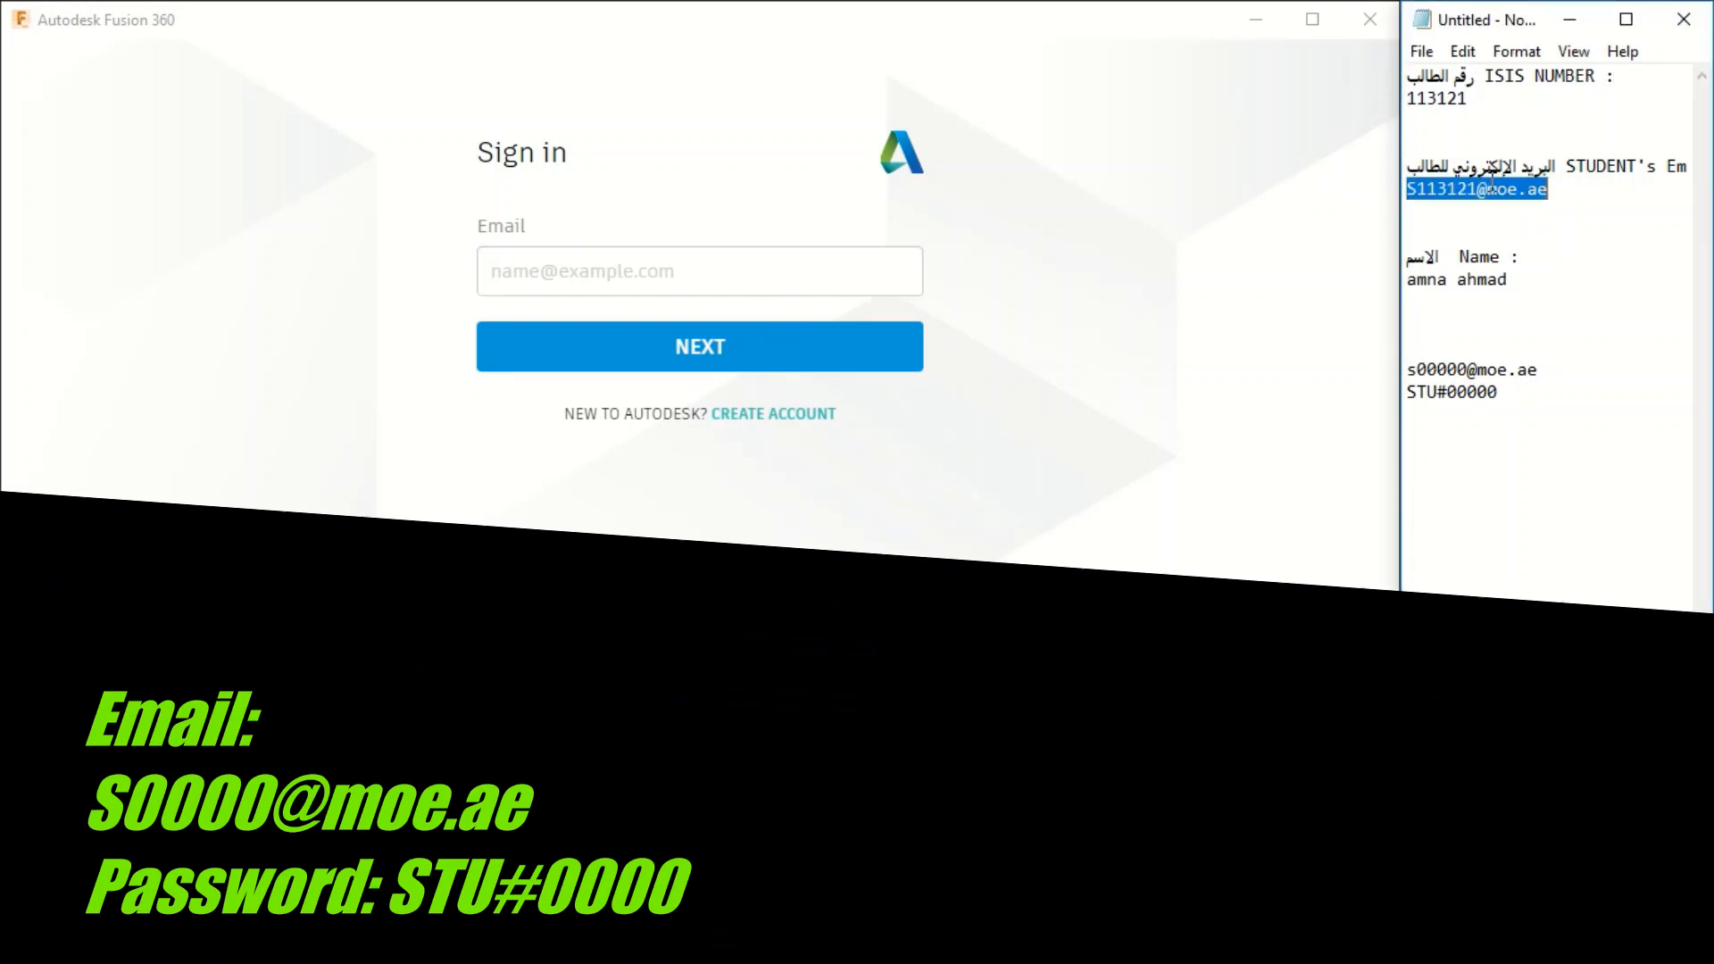
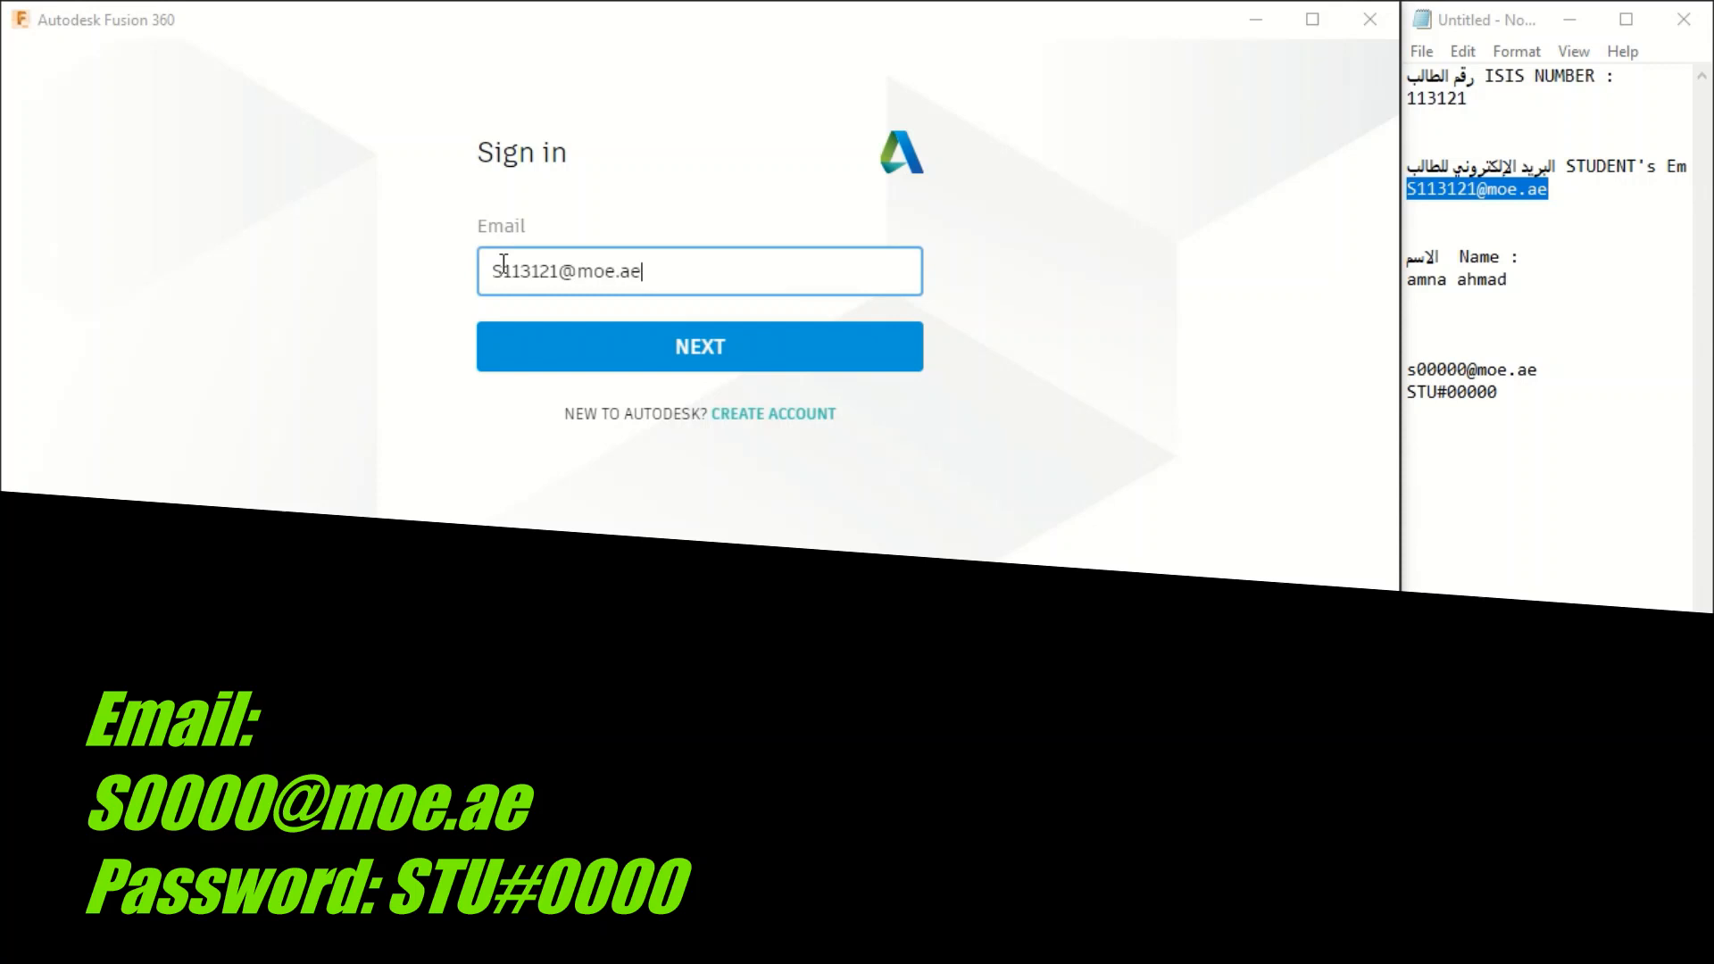
left_click(698, 346)
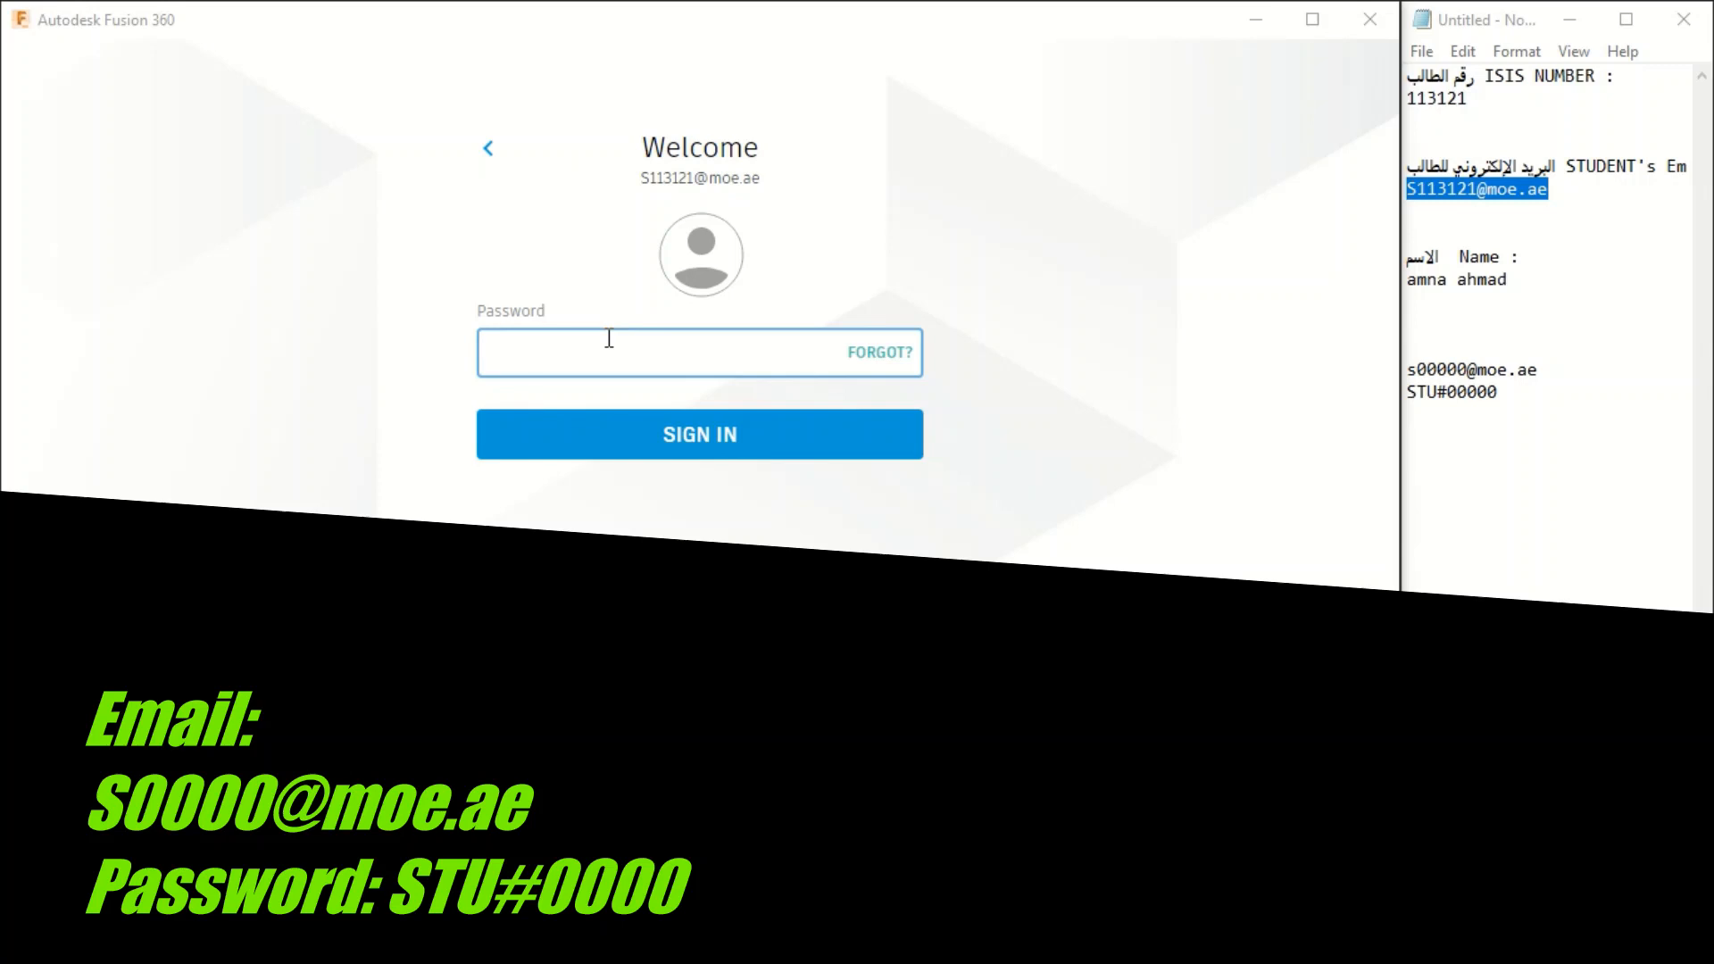
Sign in with the password and choose Remind Me Later for two-step verification
left_click(698, 434)
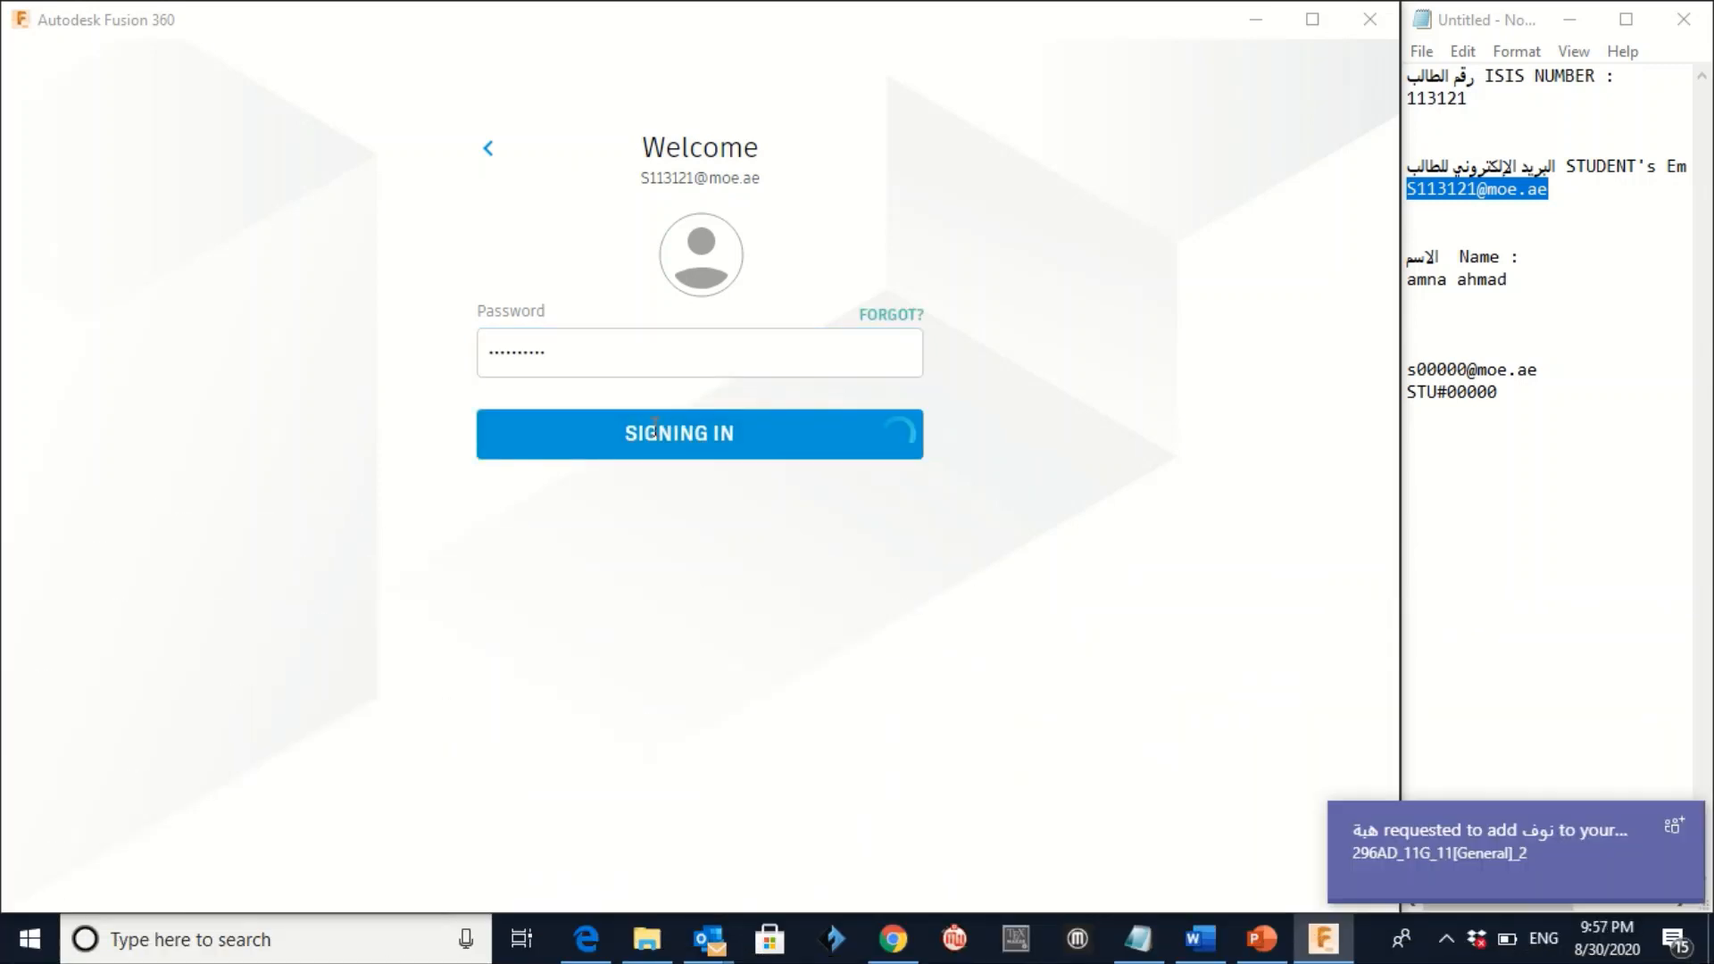
left_click(698, 433)
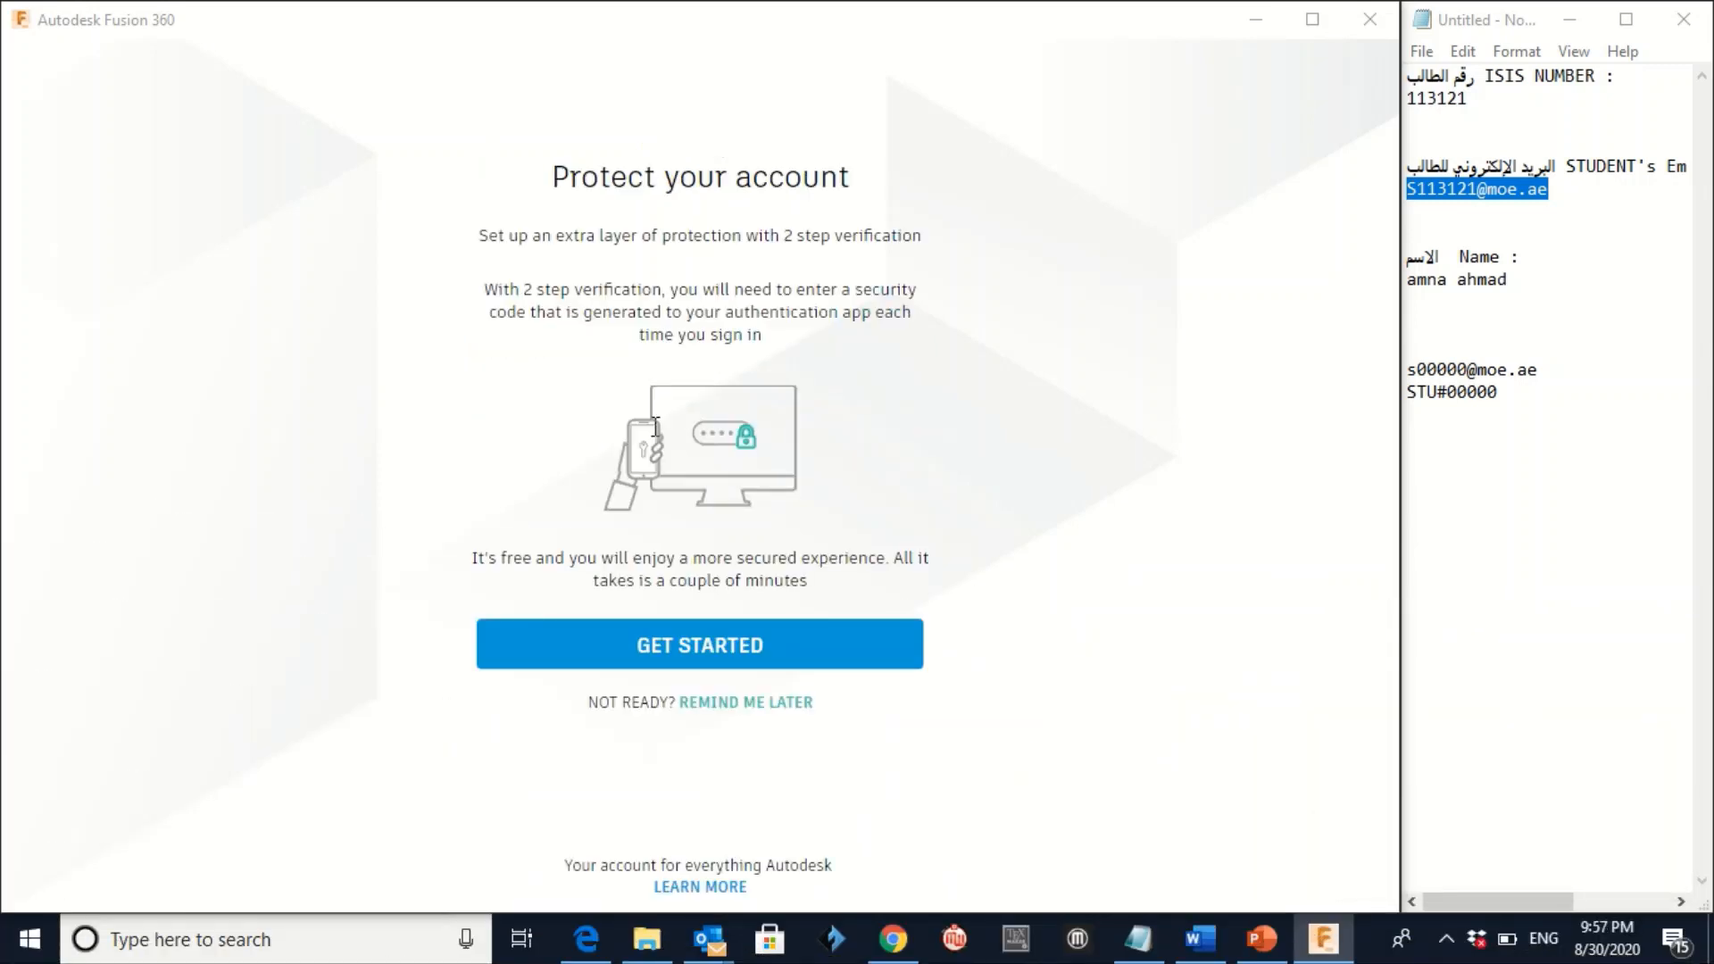
mouse_move(842, 633)
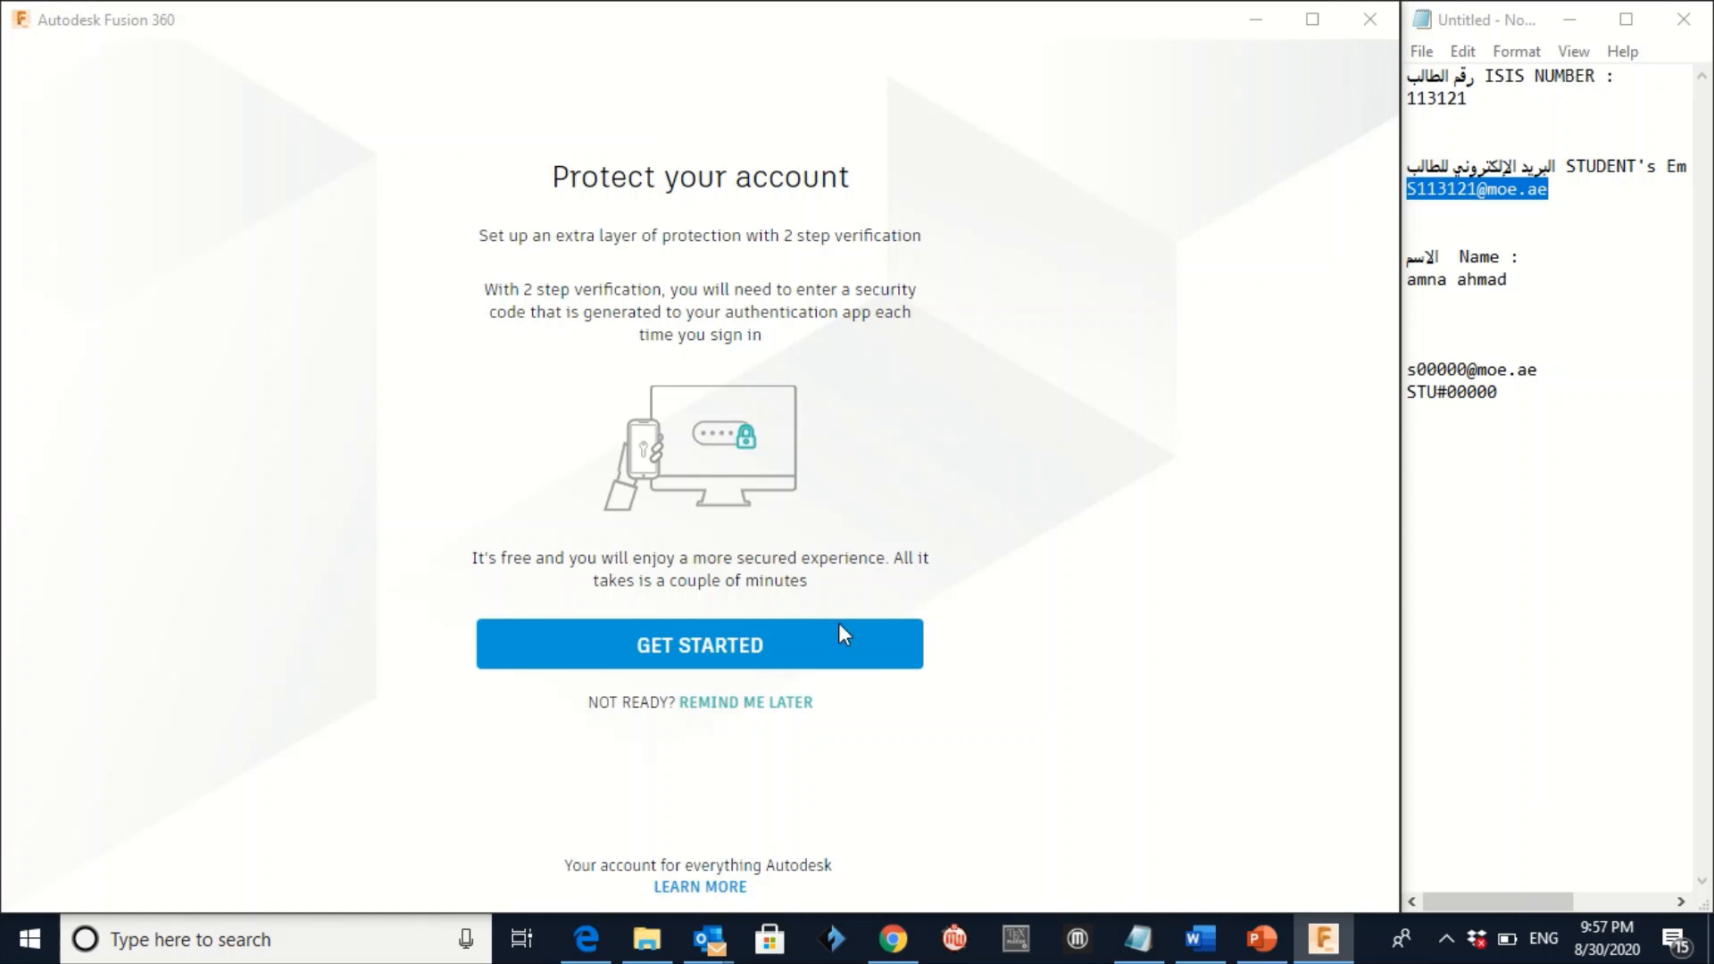
mouse_move(728, 663)
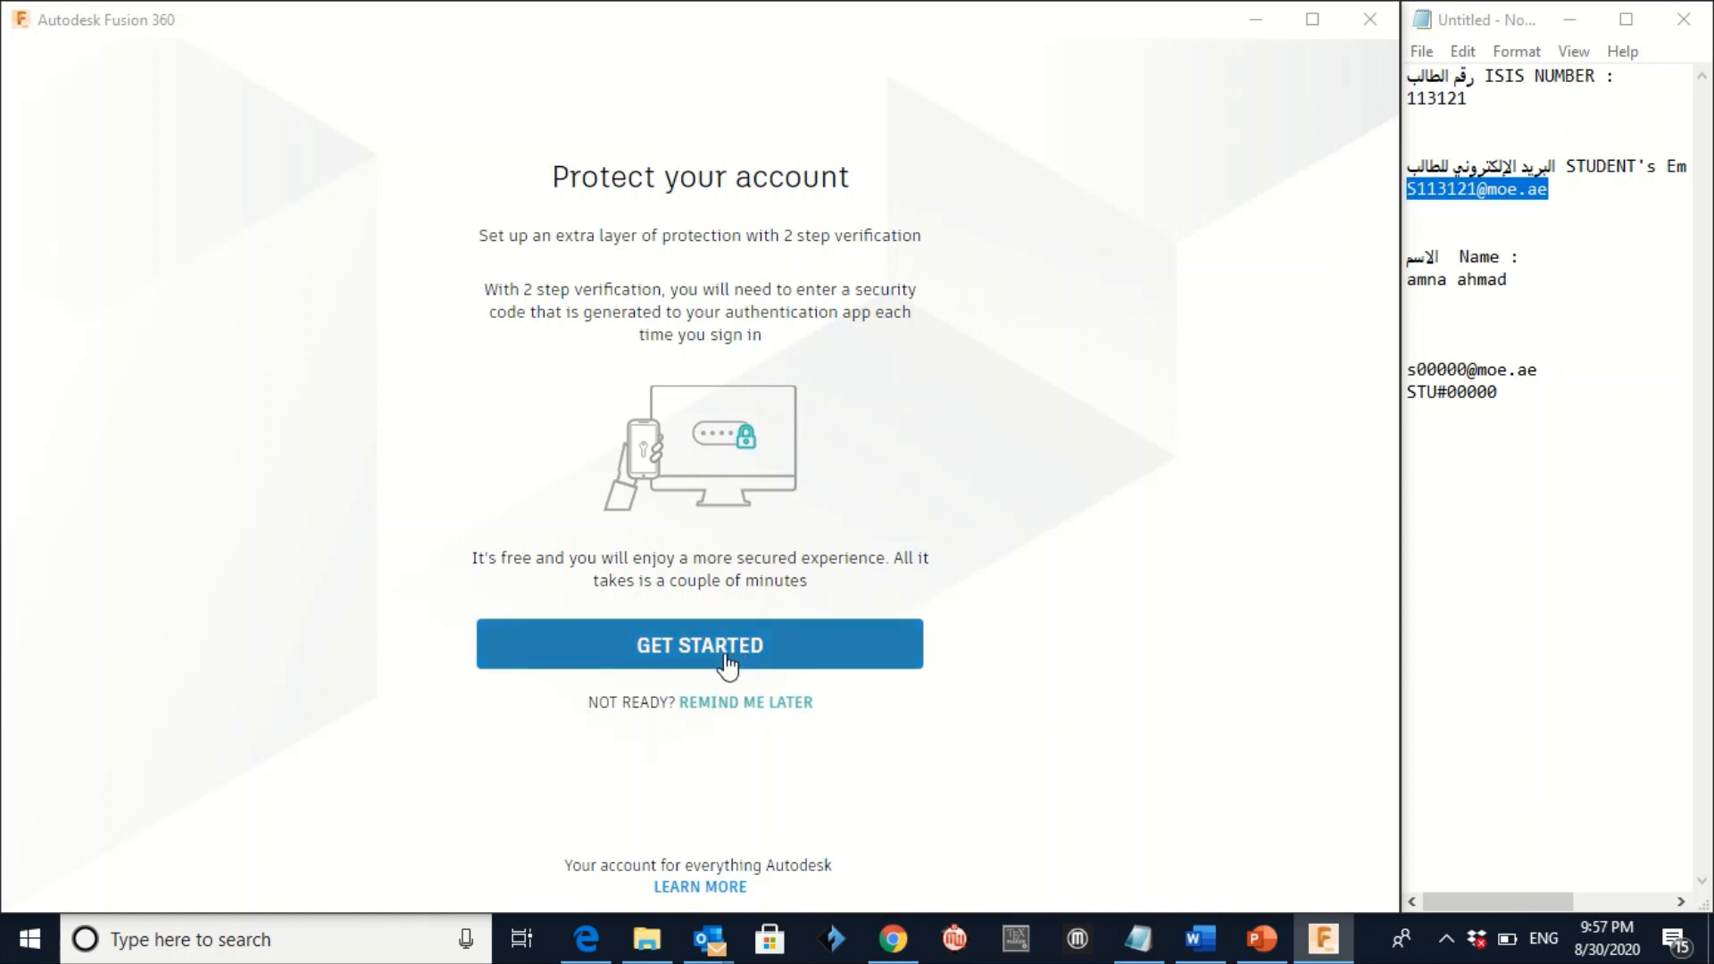
mouse_move(726, 727)
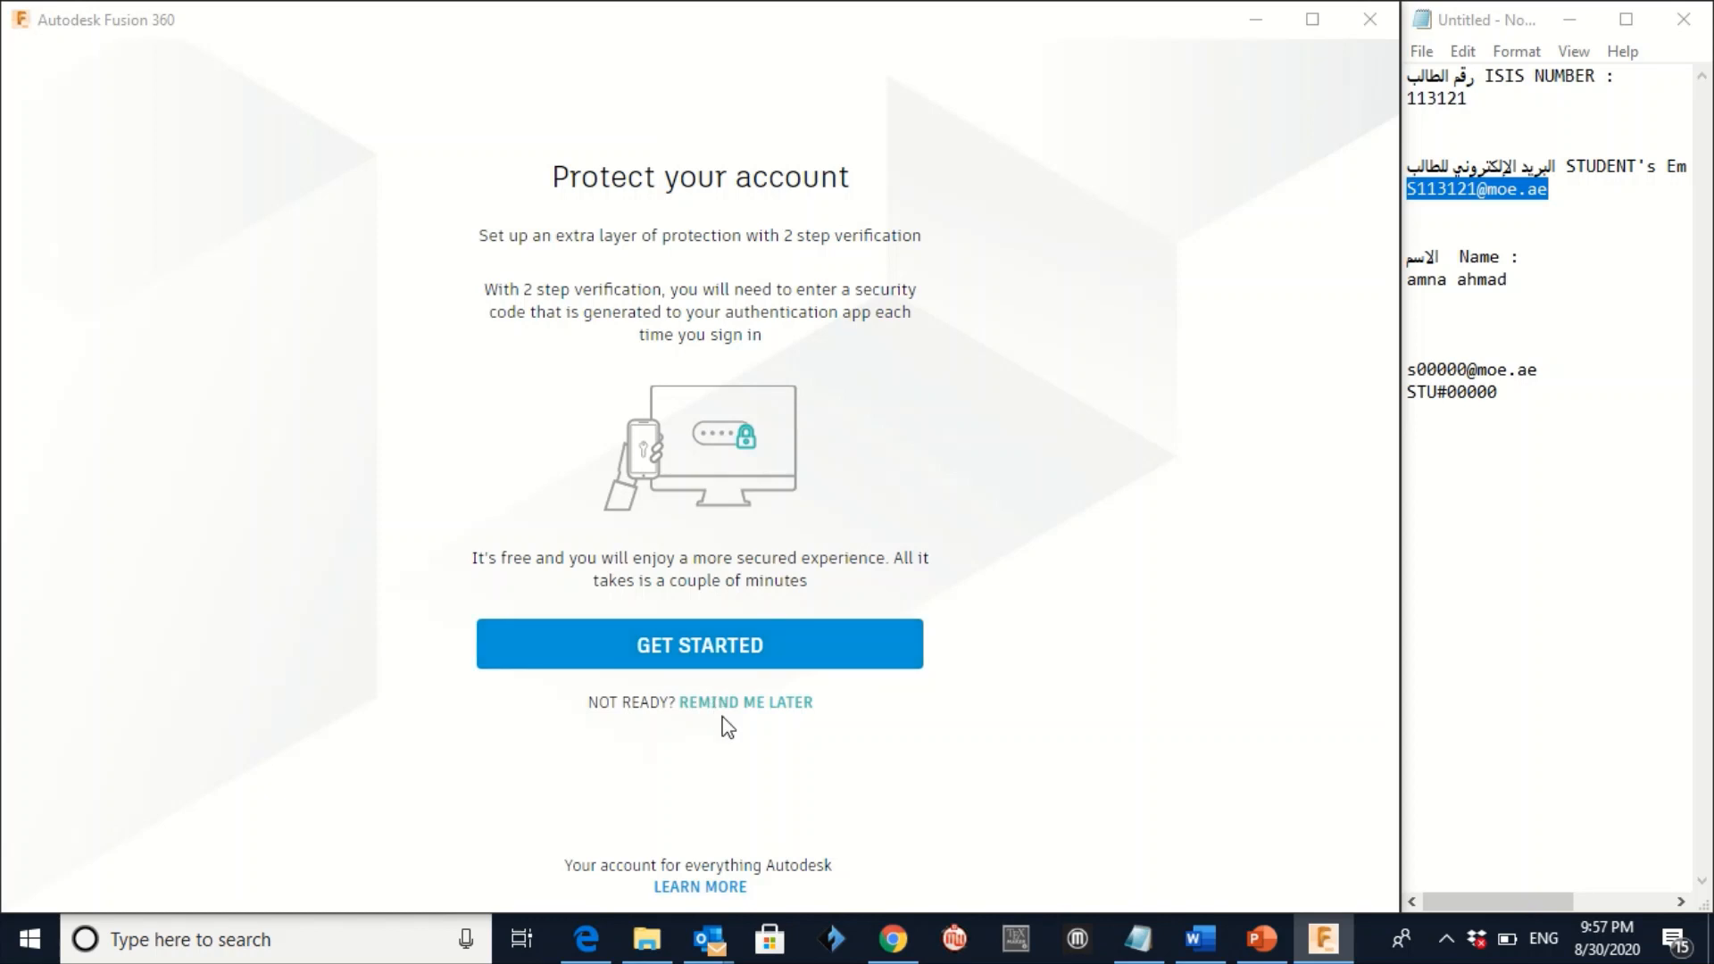
mouse_move(745, 702)
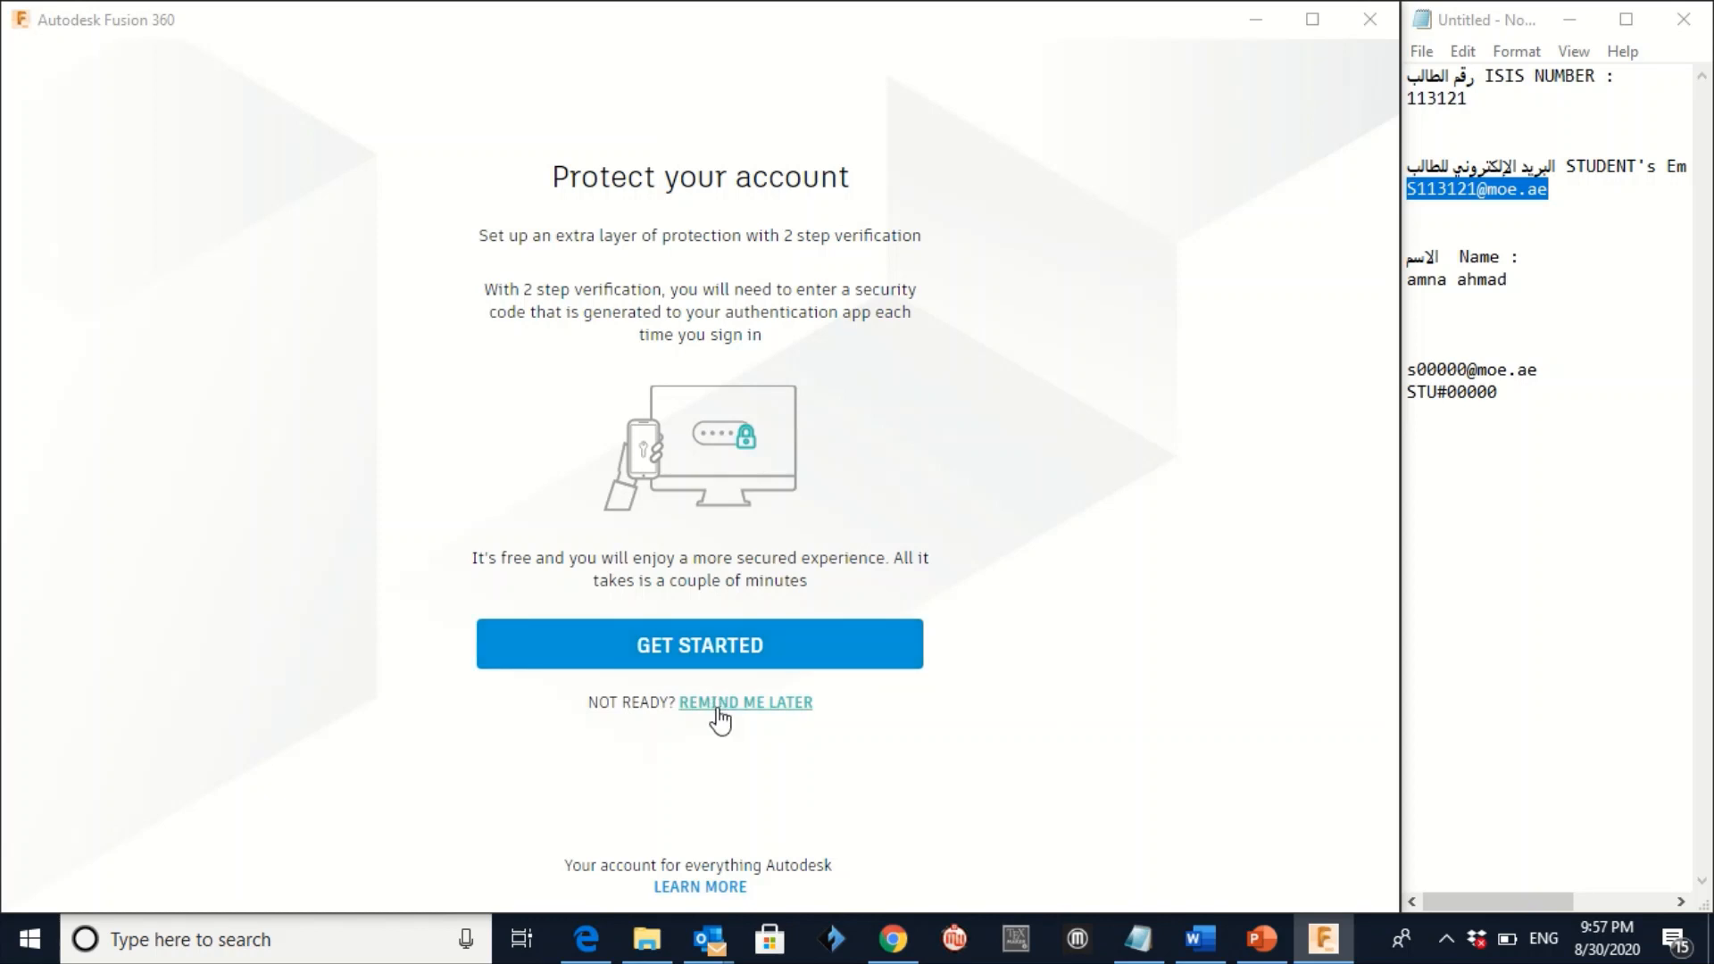
mouse_move(1145, 522)
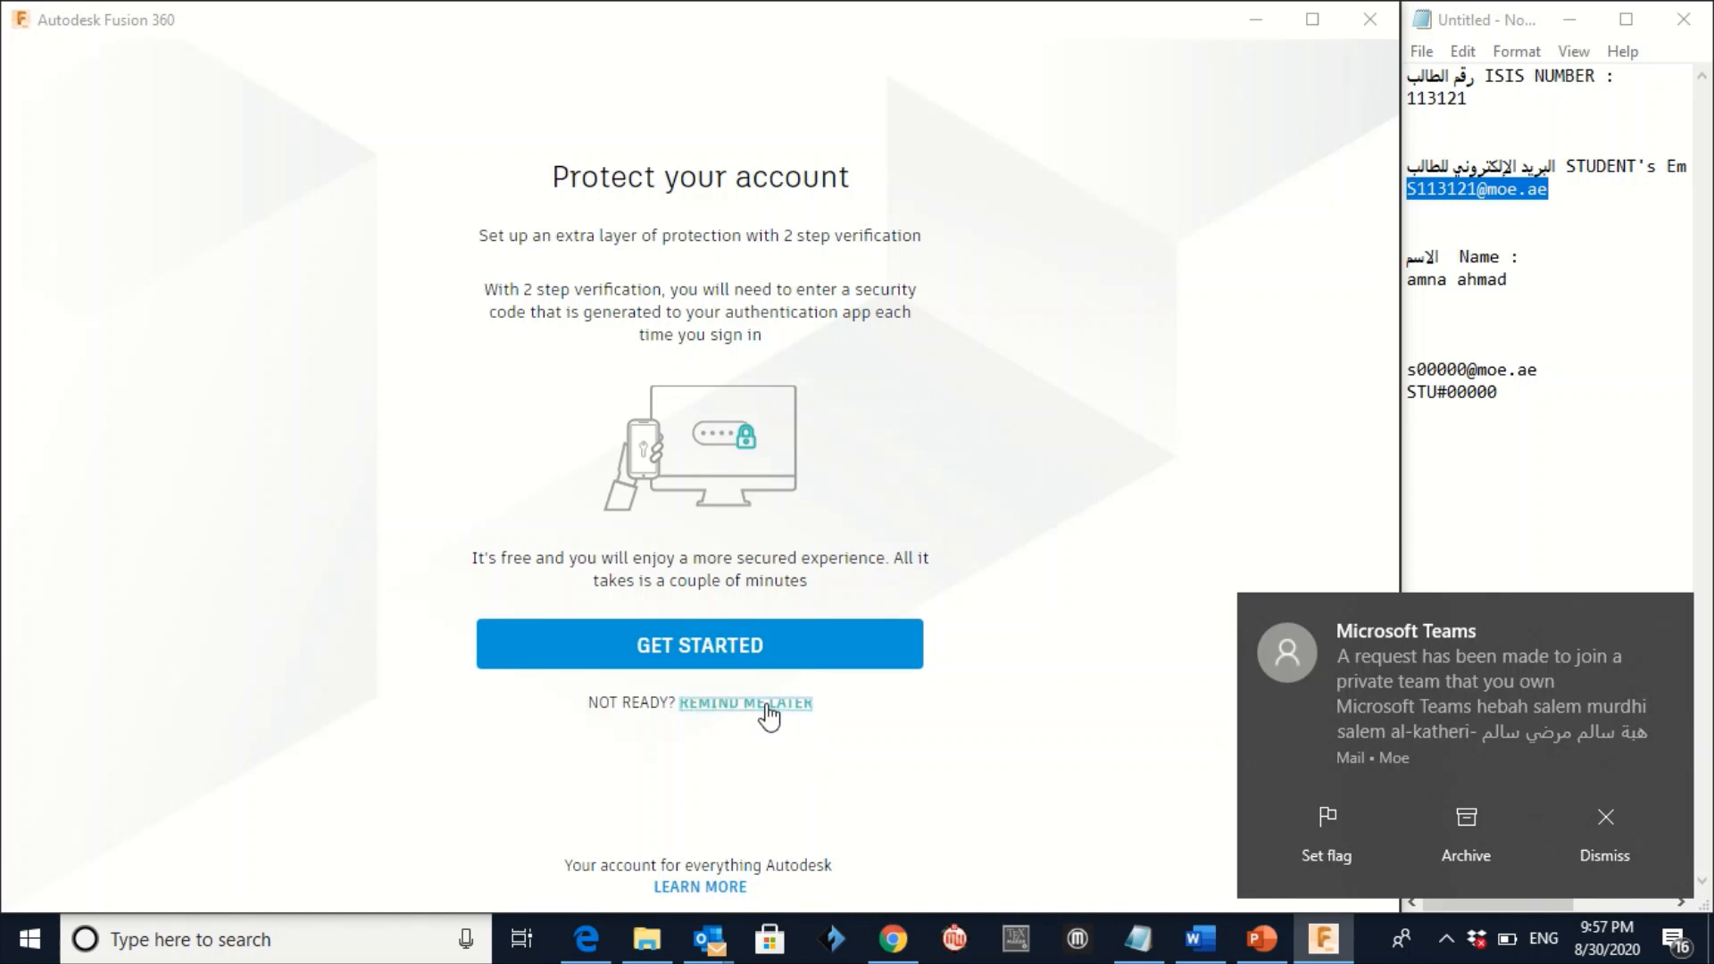
left_click(745, 702)
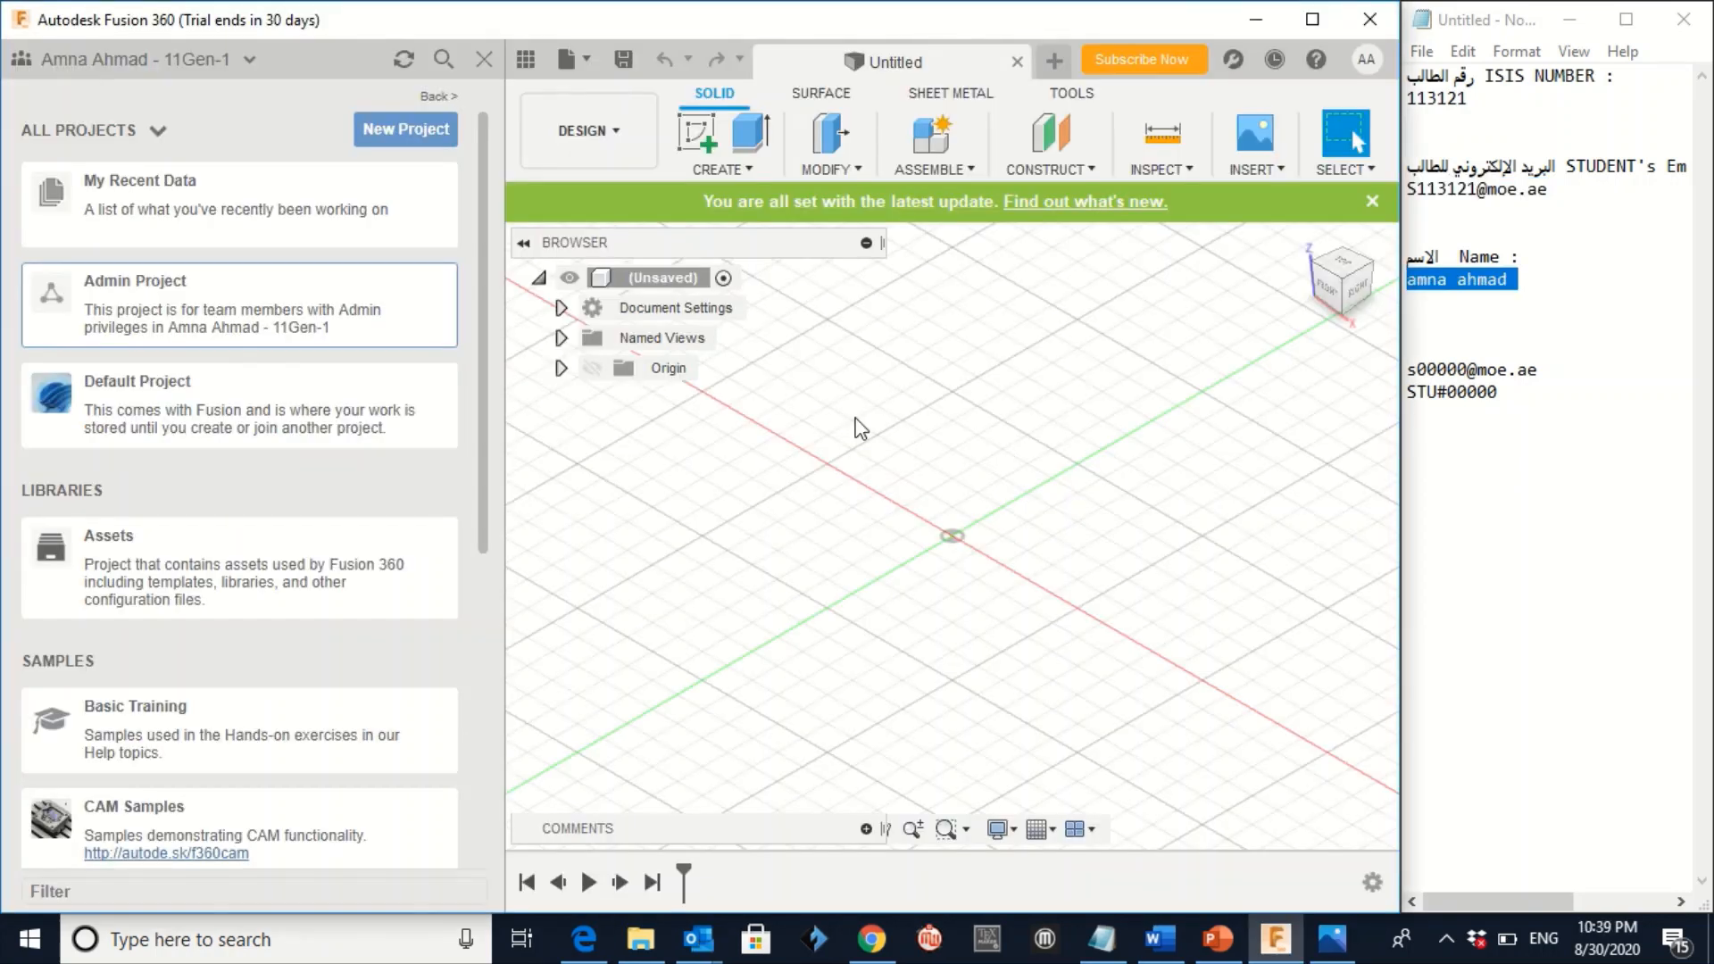
mouse_move(537, 738)
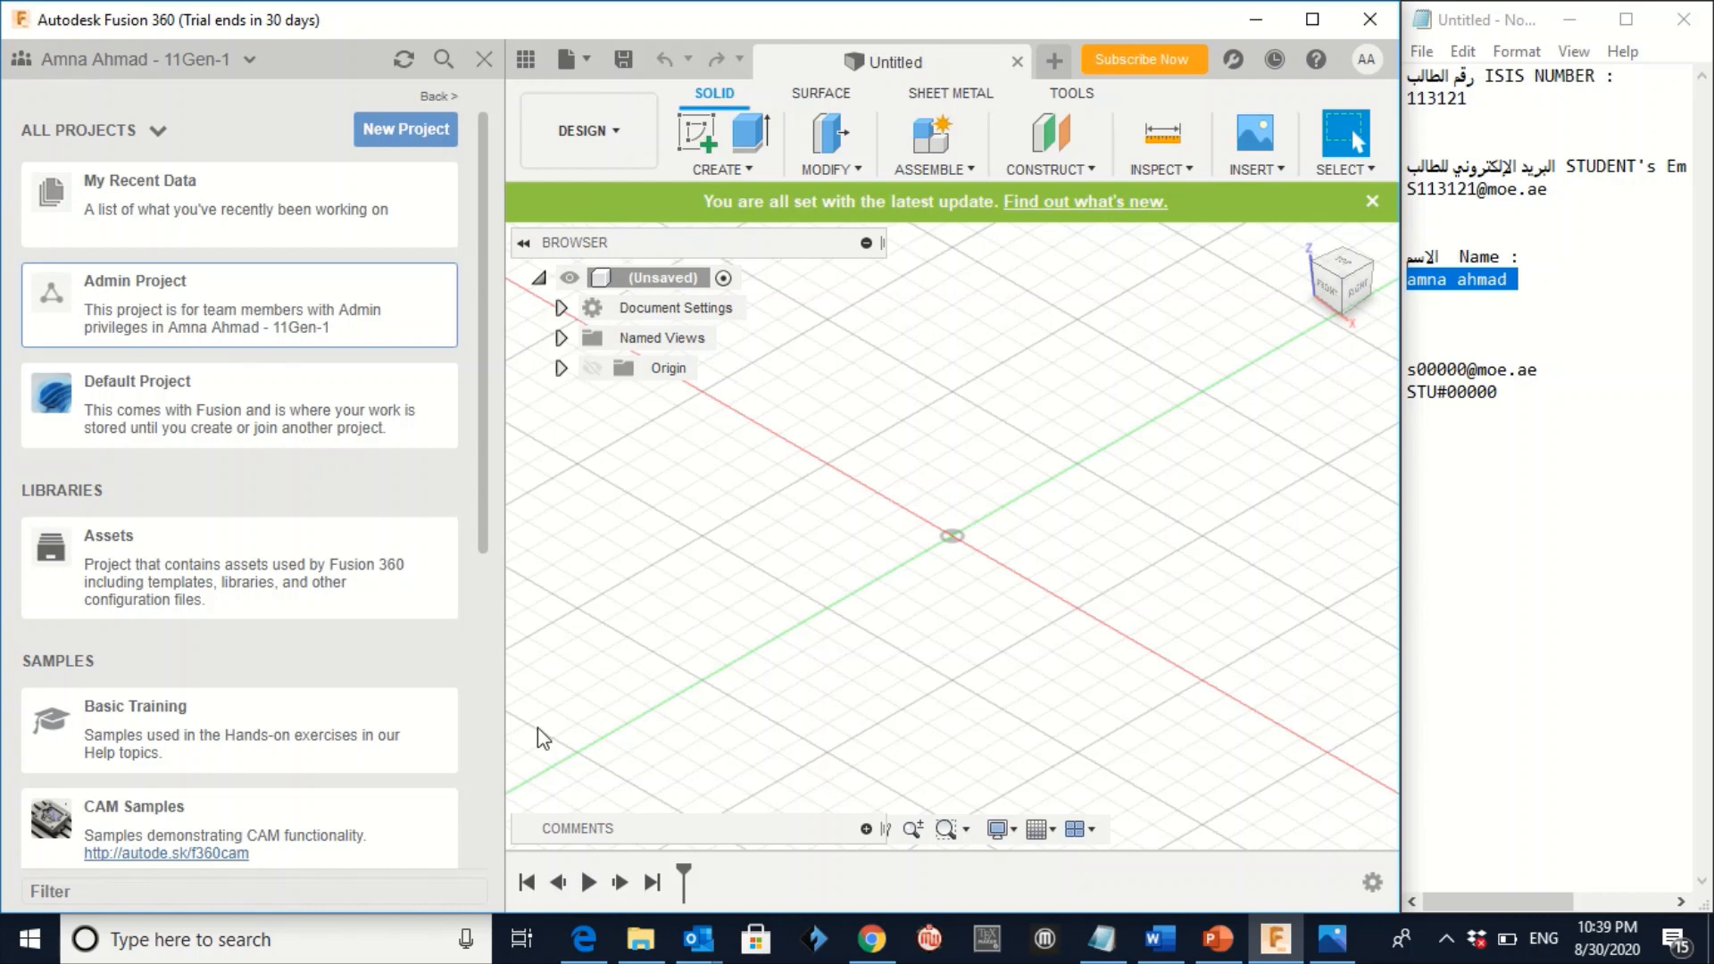
mouse_move(722, 621)
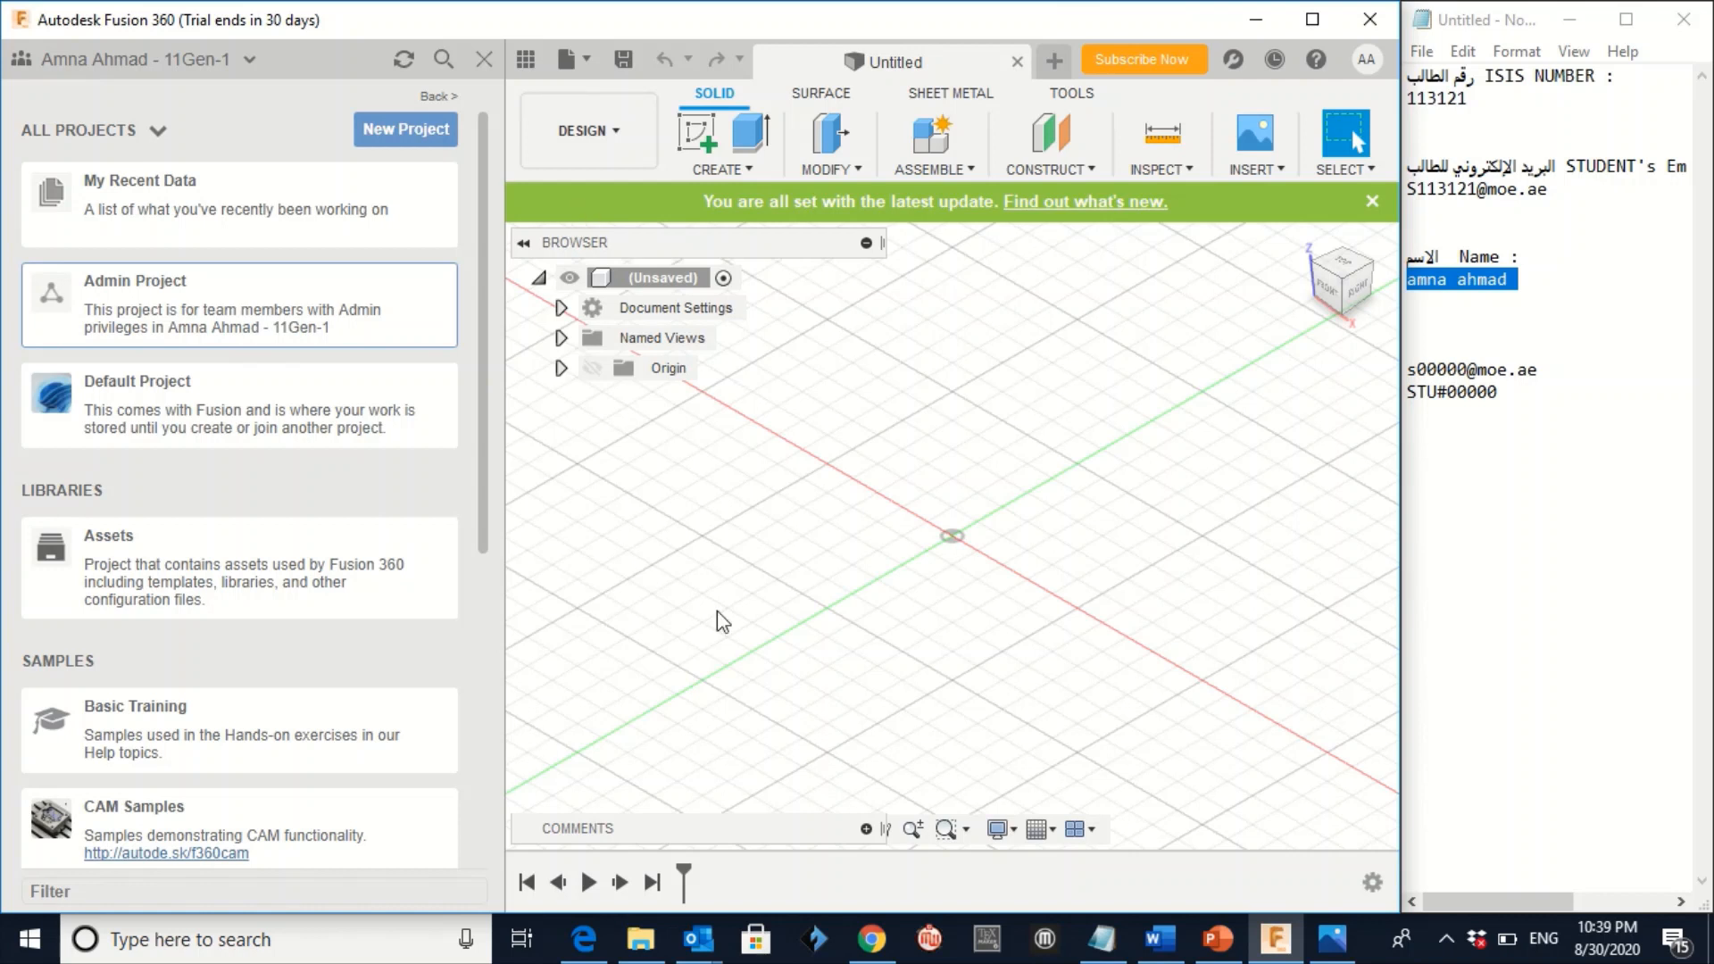
mouse_move(327, 288)
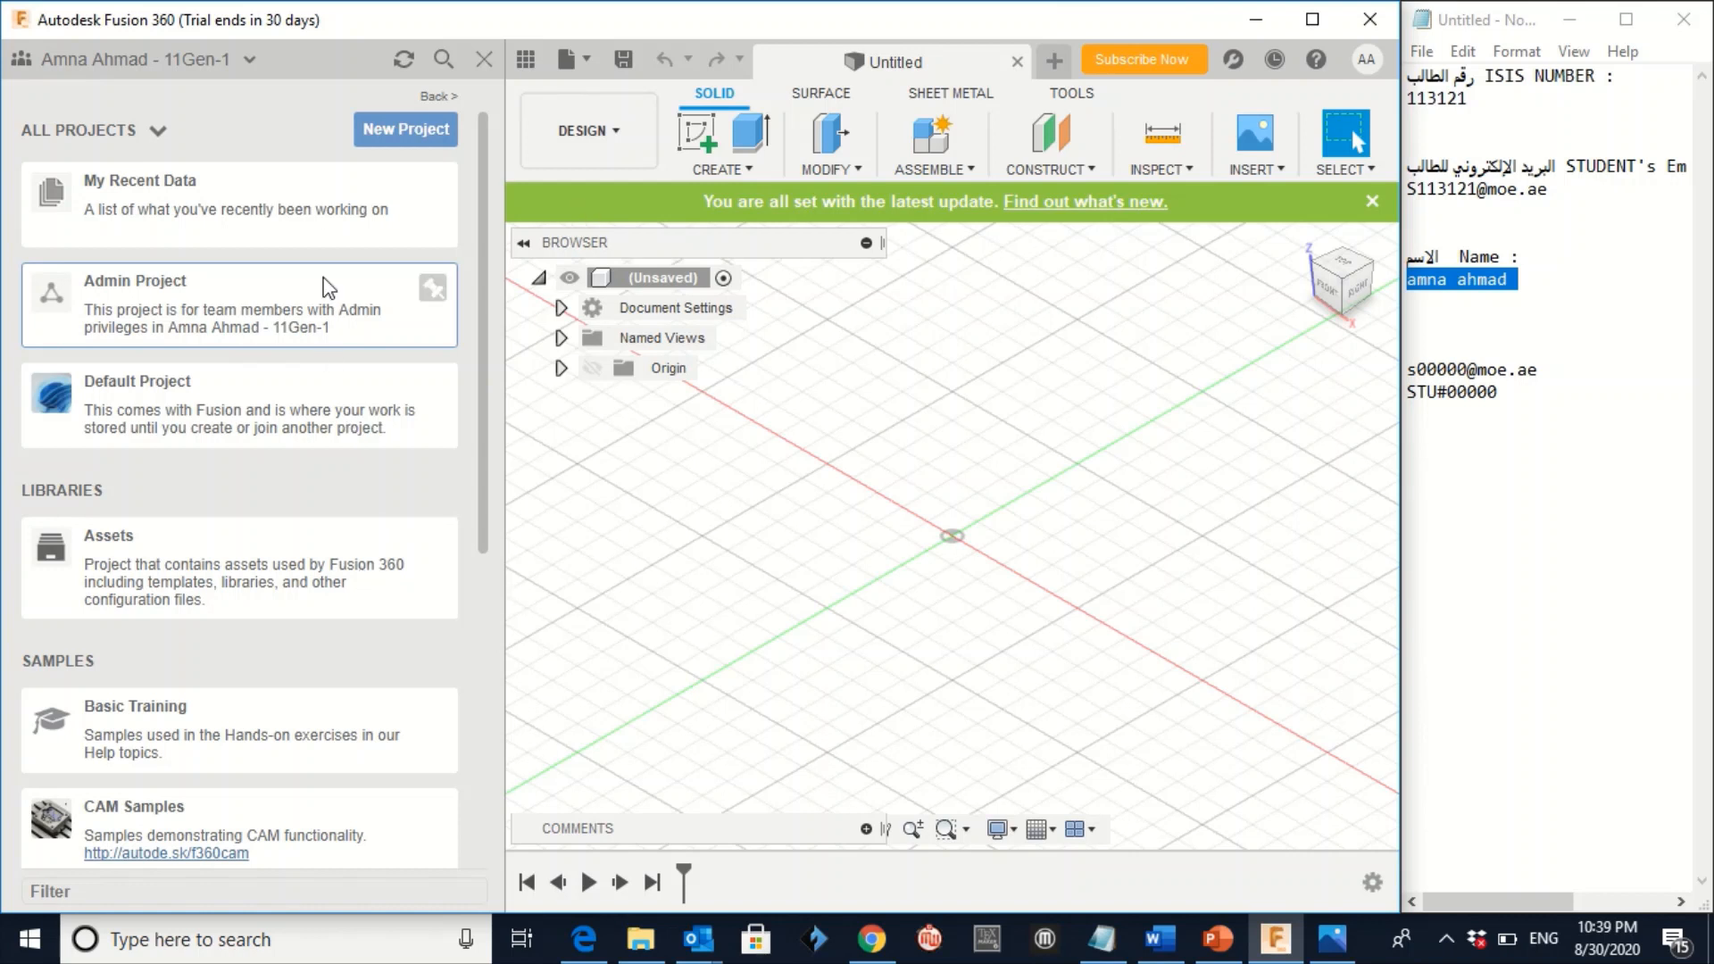
mouse_move(273, 82)
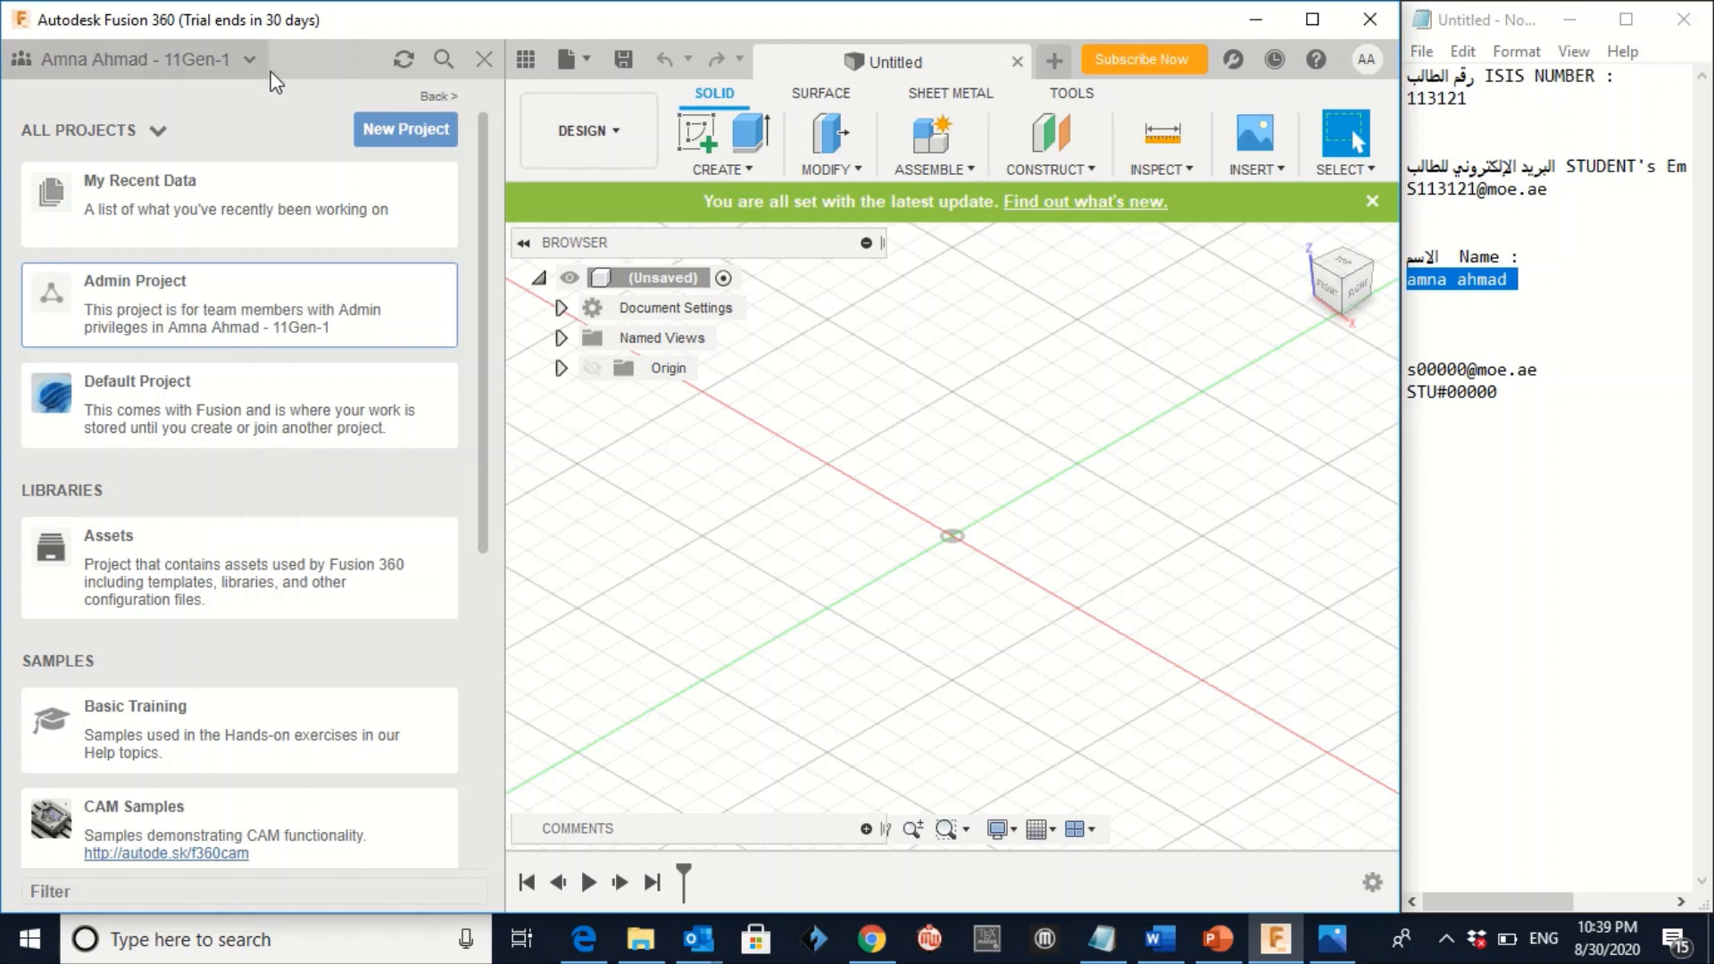
mouse_move(333, 191)
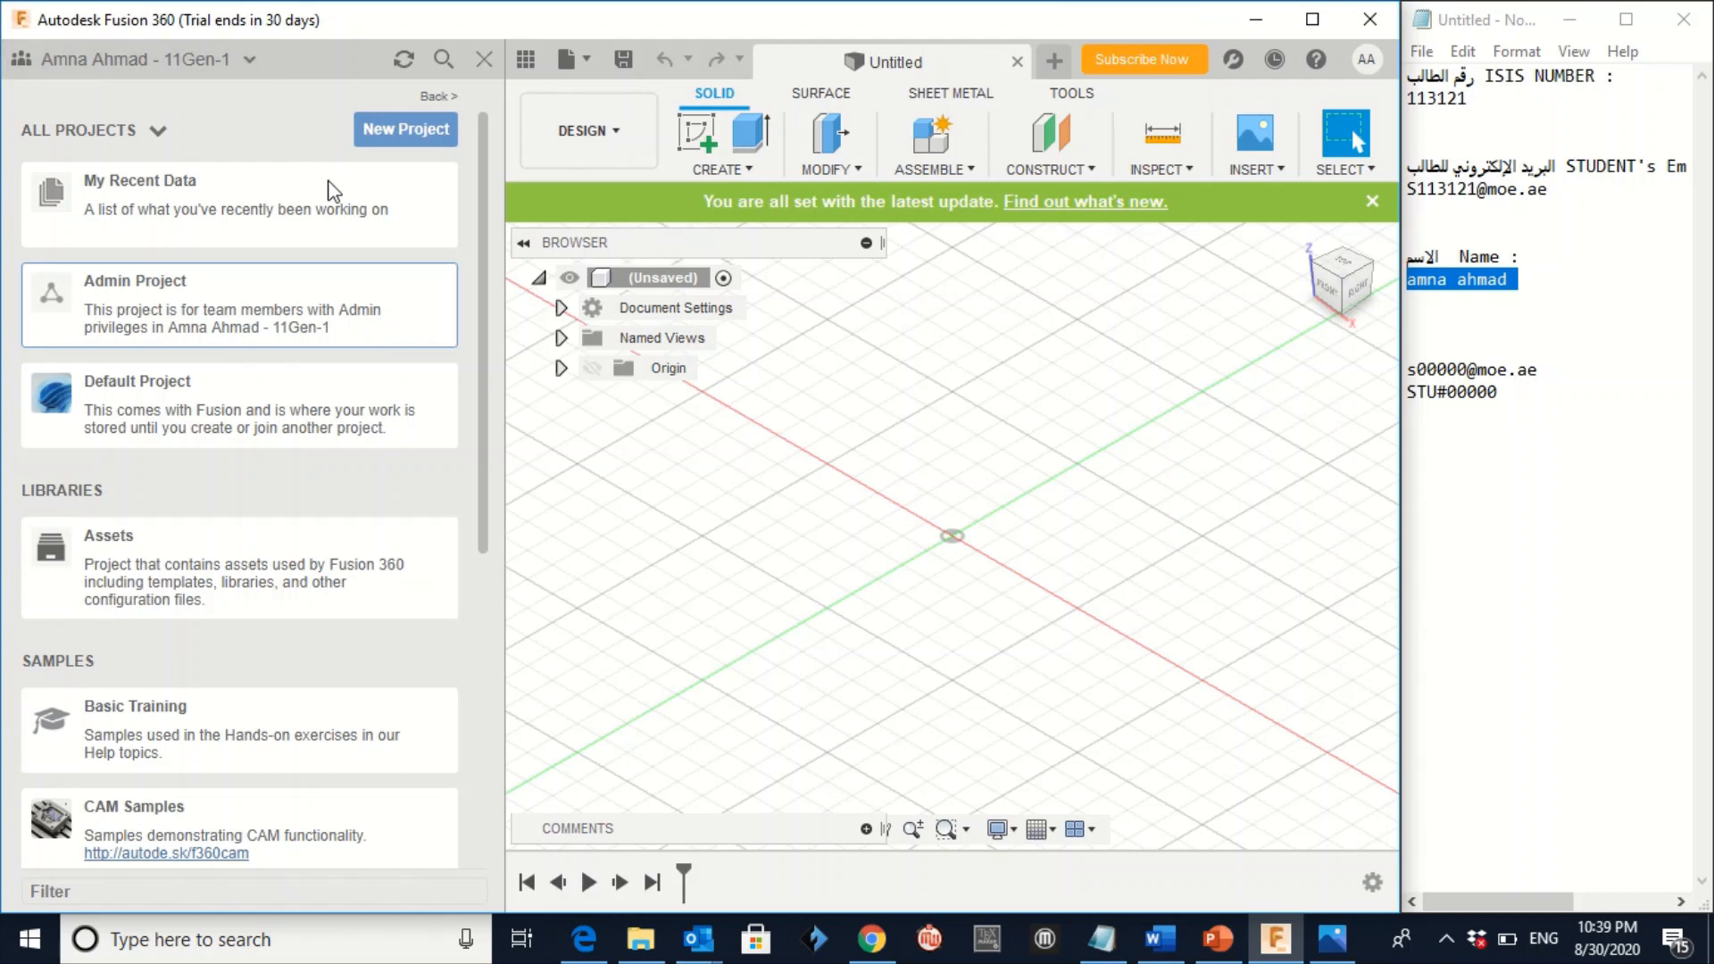
mouse_move(457, 564)
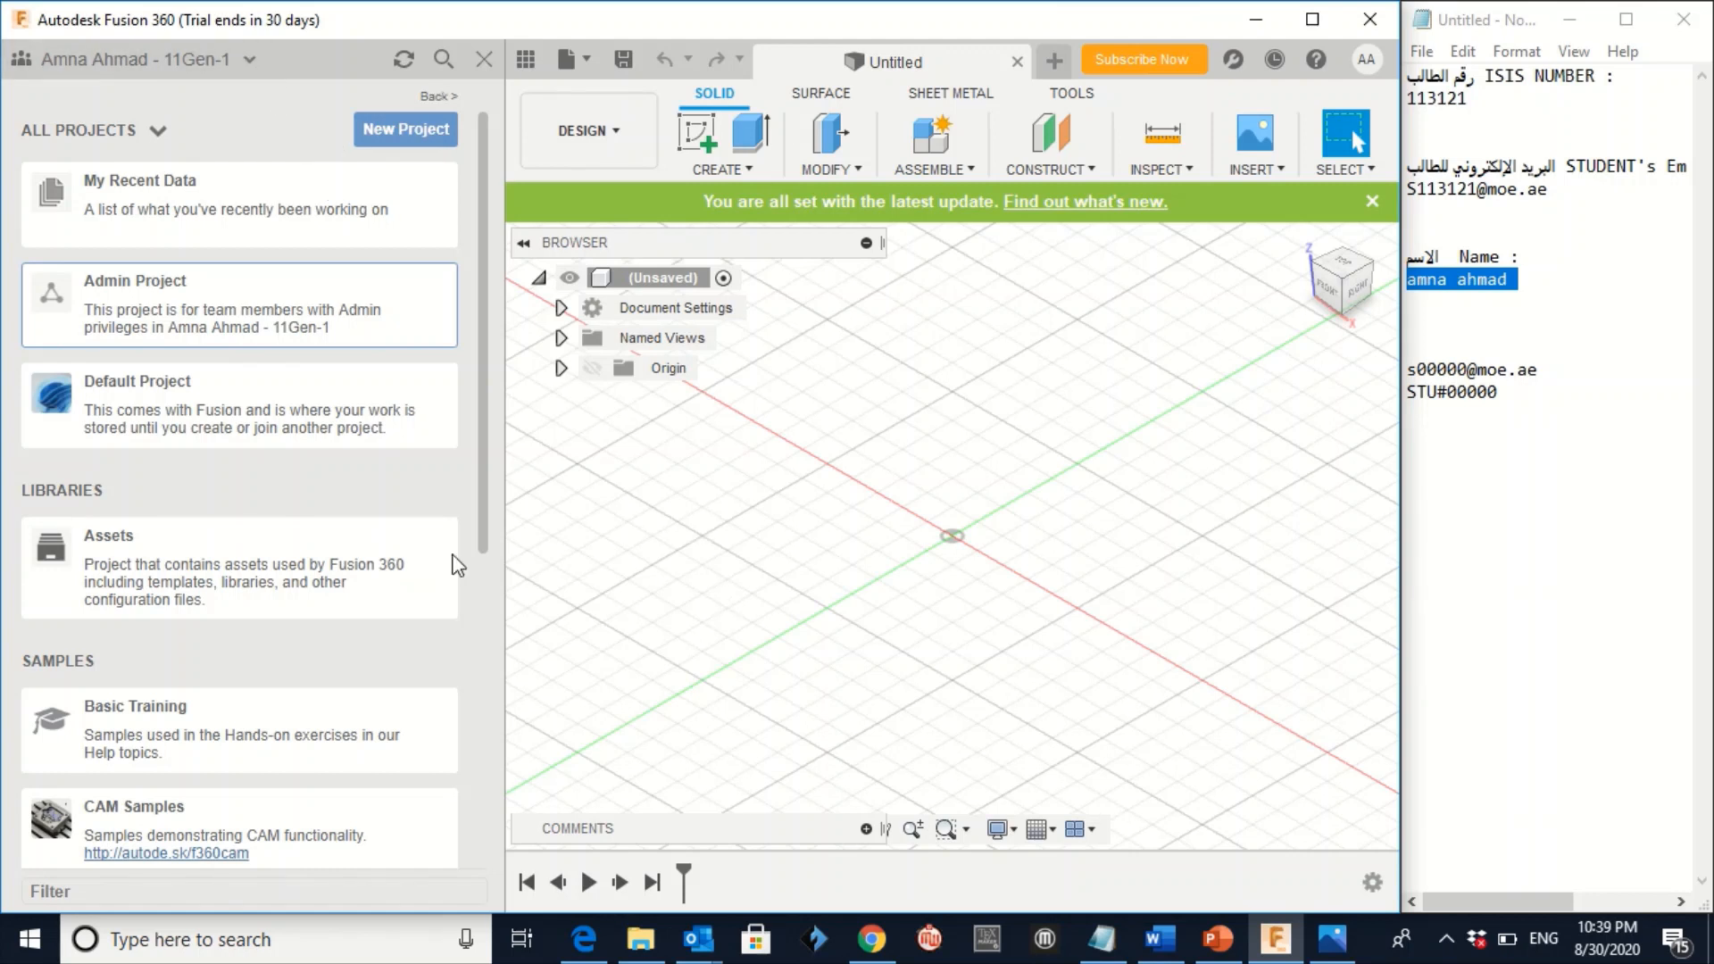